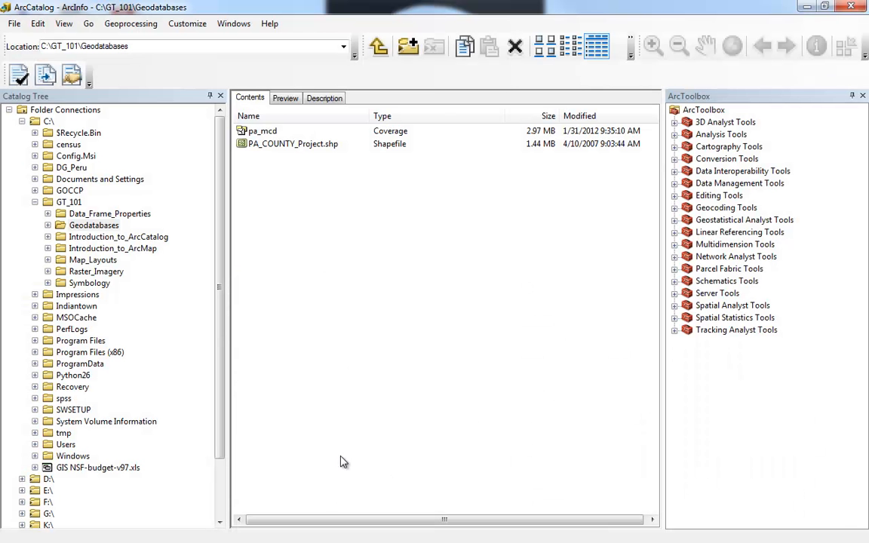
mouse_move(362, 377)
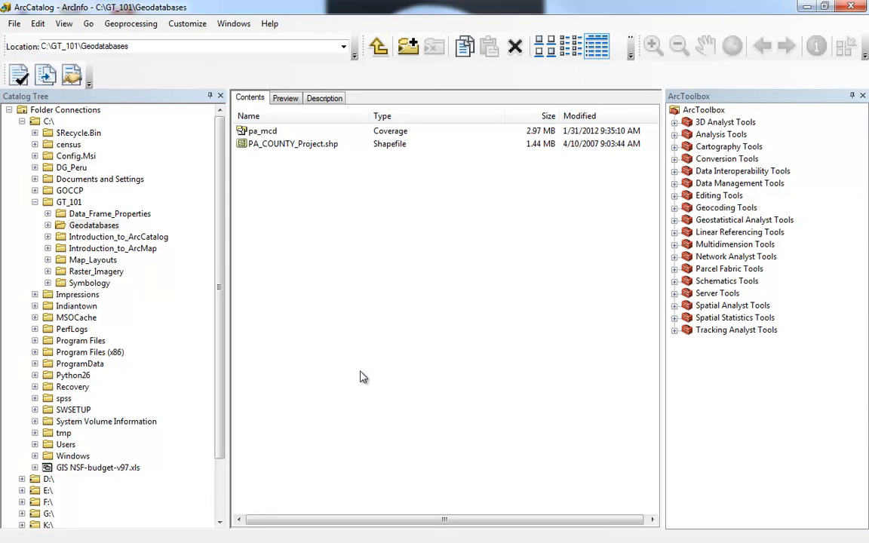
mouse_move(649, 344)
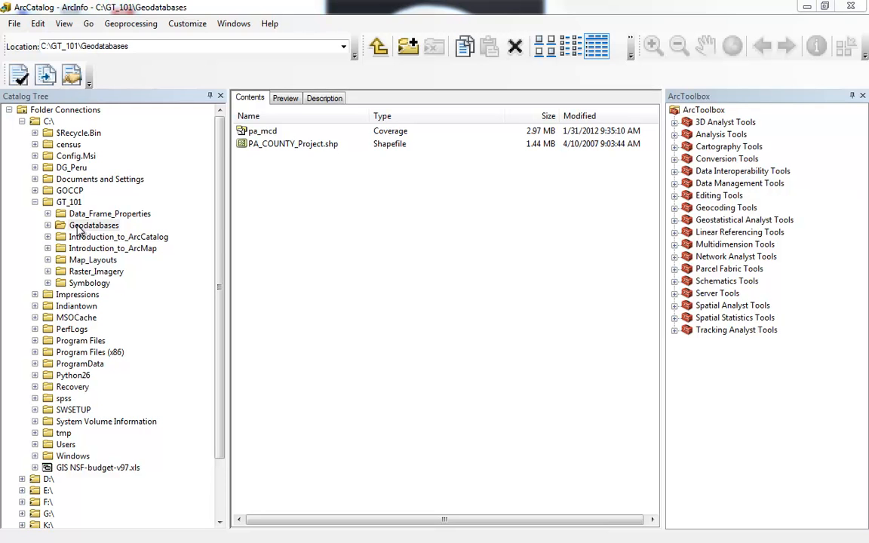
Bring up the context actions for the Geodatabases folder in the Catalog Tree
click(94, 225)
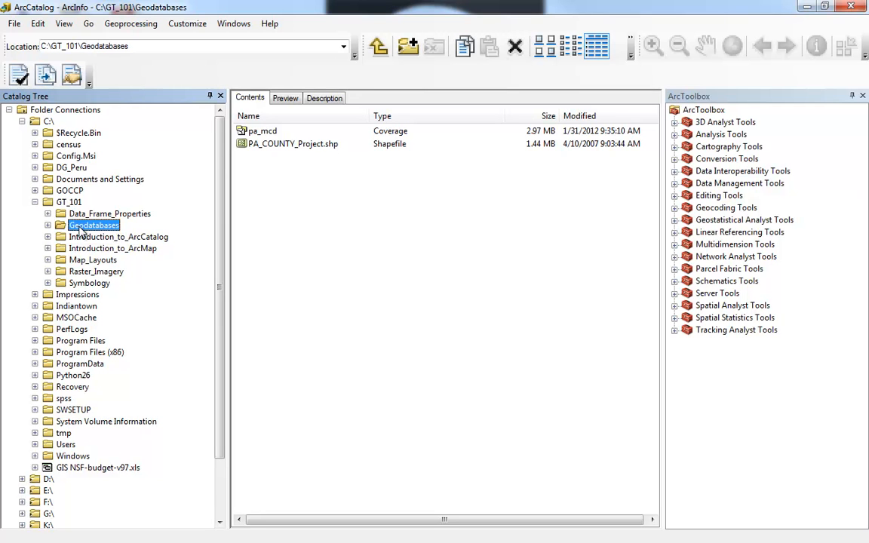
right_click(93, 225)
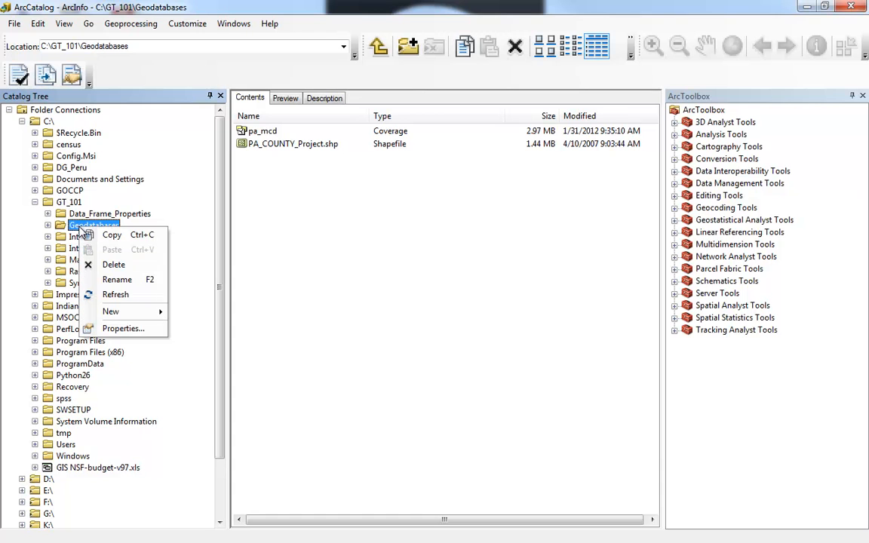
mouse_move(112, 234)
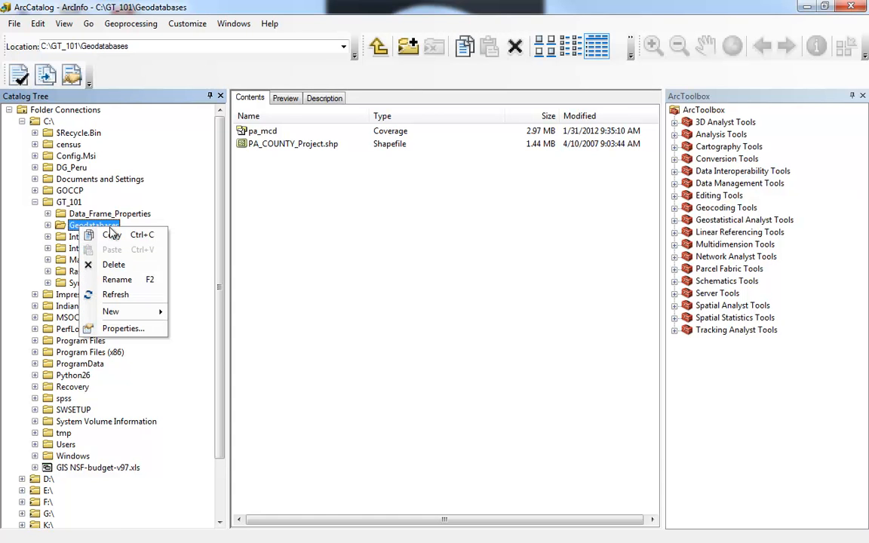
mouse_move(111, 311)
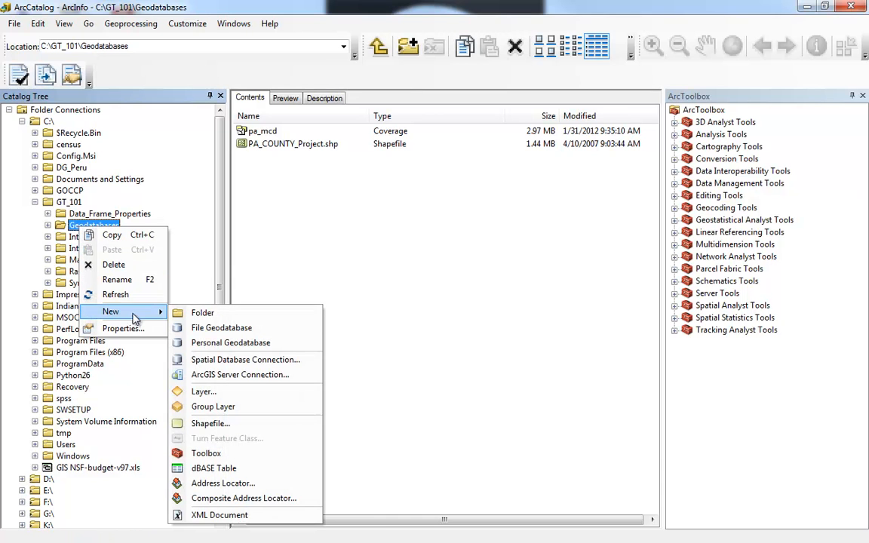
mouse_move(222, 327)
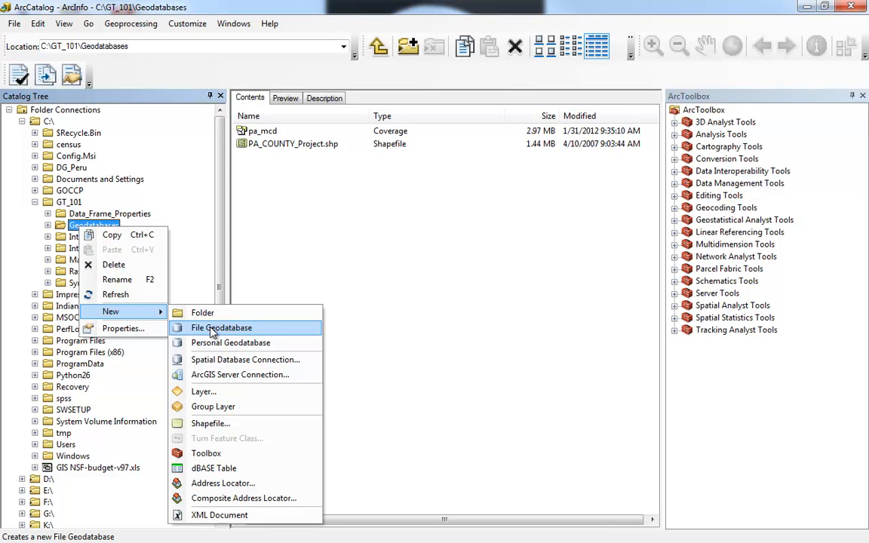
mouse_move(230, 342)
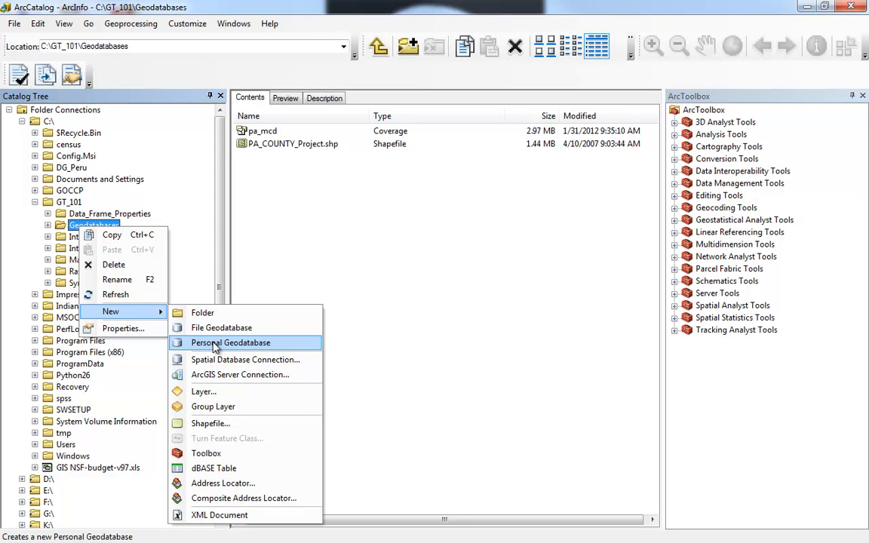
mouse_move(221, 328)
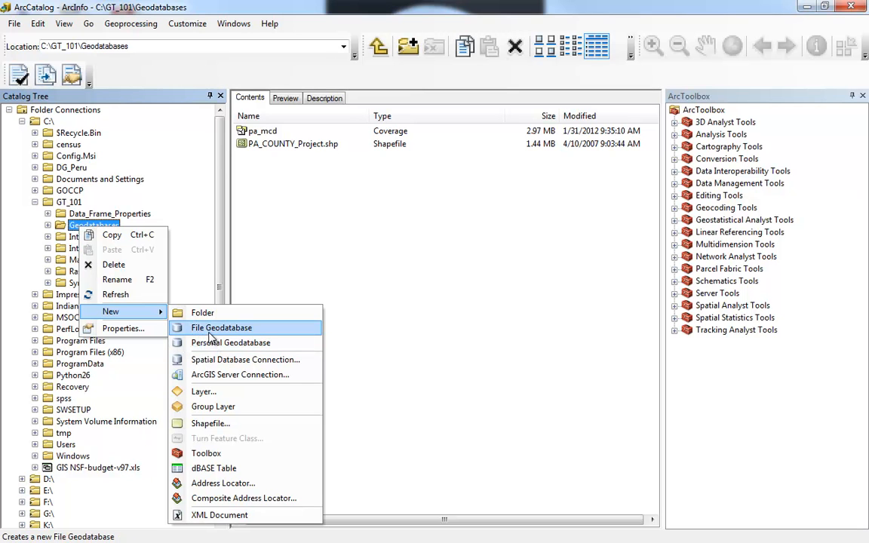
mouse_move(211, 332)
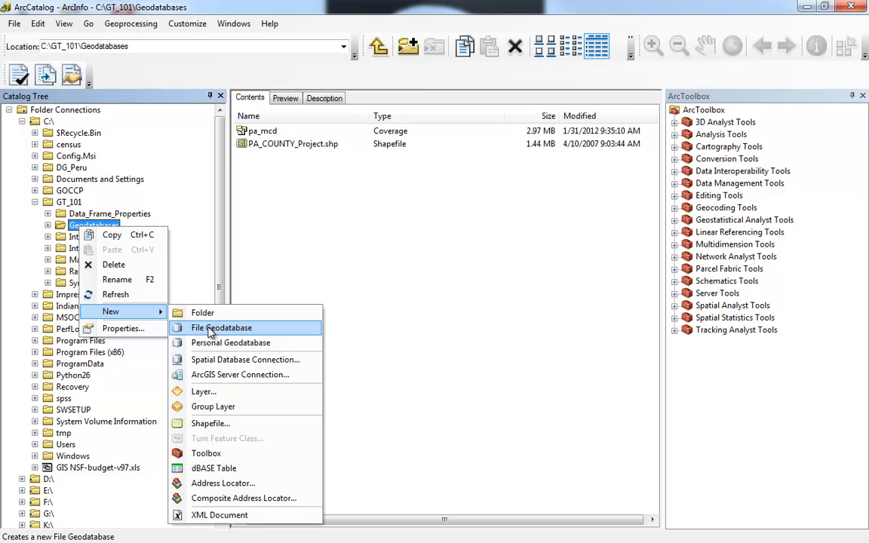
mouse_move(230, 342)
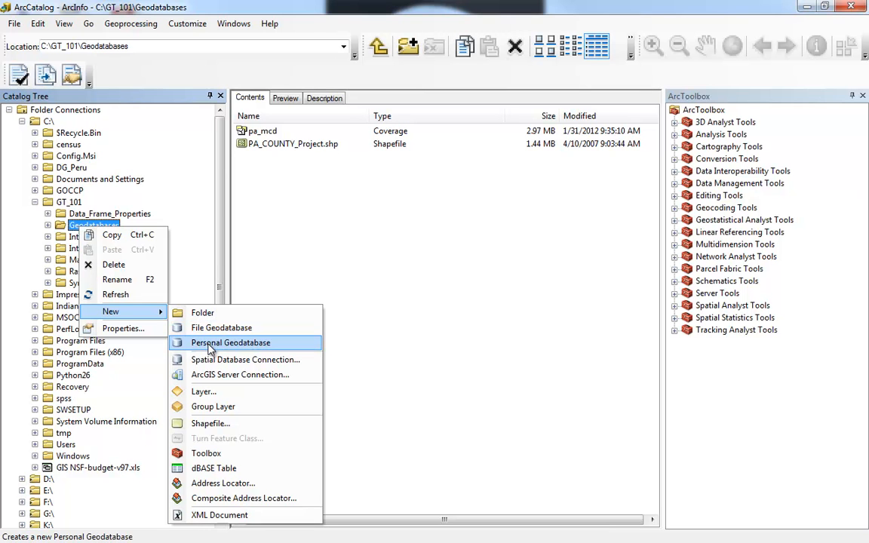
Create a personal geodatabase and rename it Bruce_Geodatabase
click(231, 343)
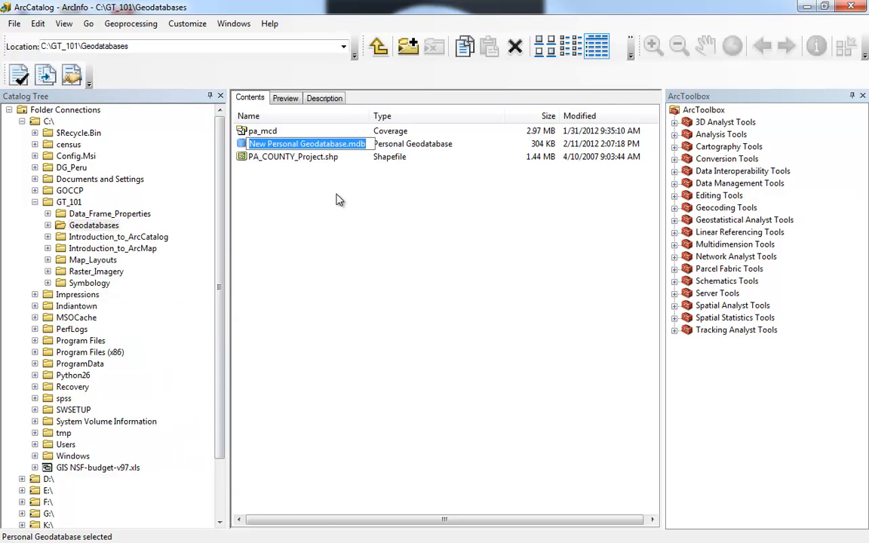
mouse_move(339, 179)
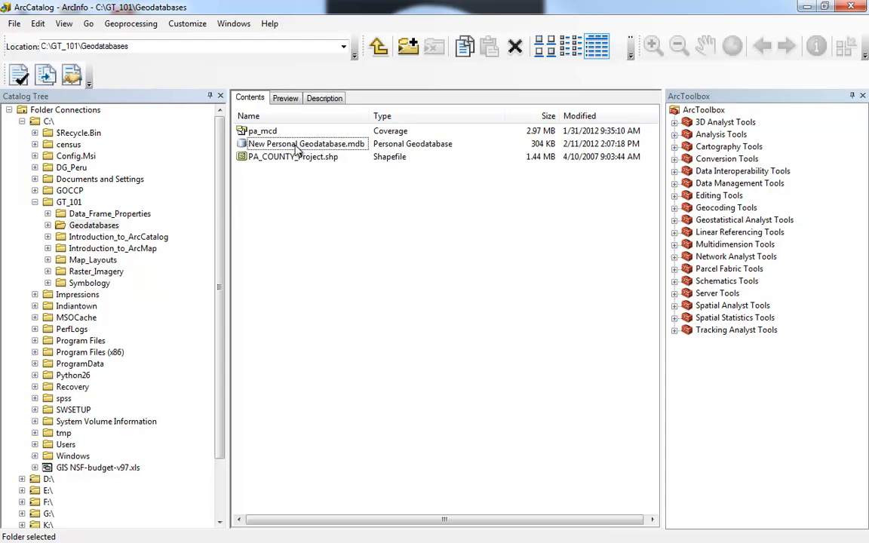
click(305, 144)
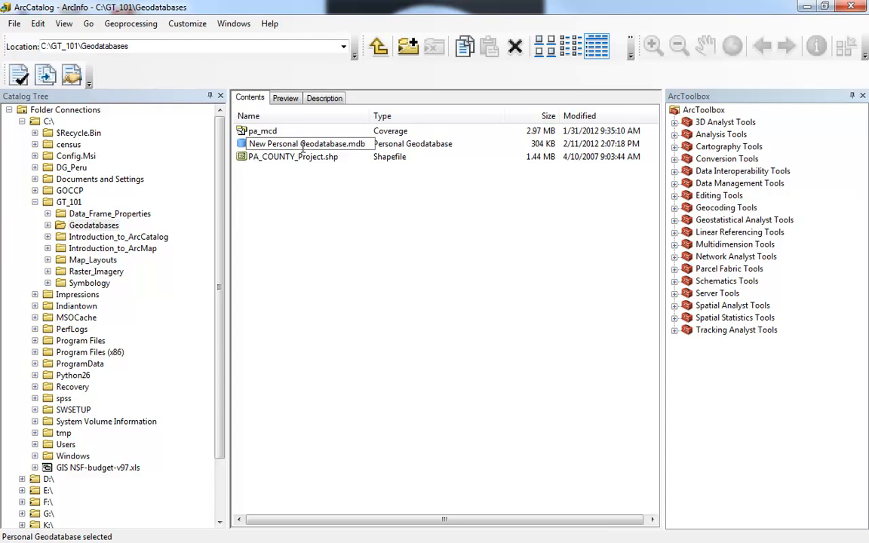
mouse_move(343, 200)
text(Bruce_)
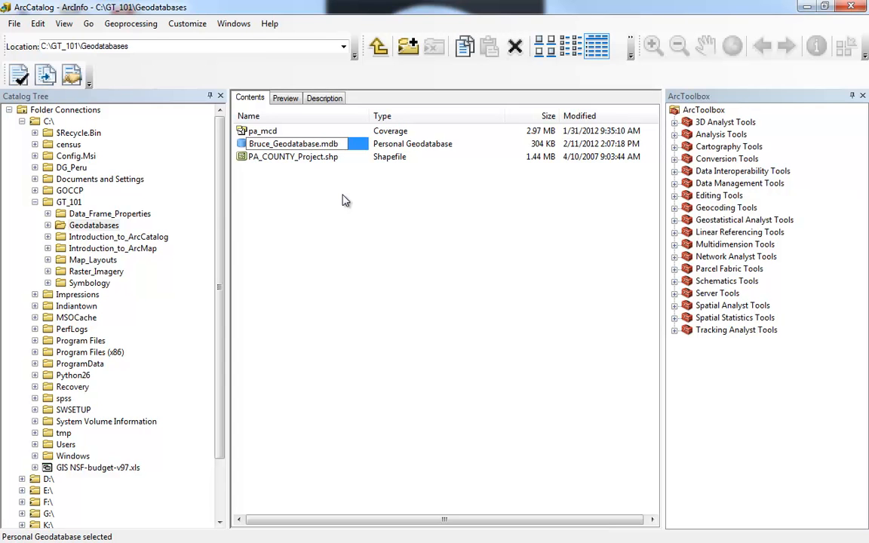
click(332, 195)
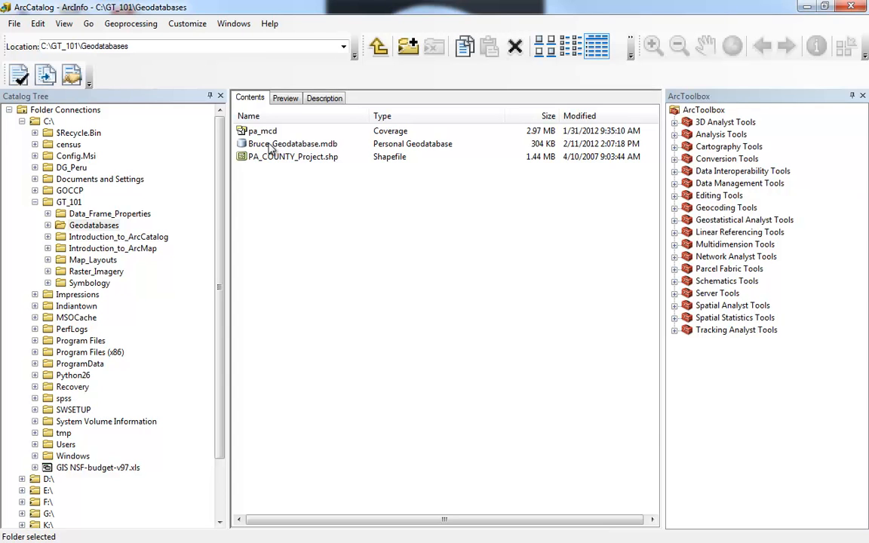
mouse_move(281, 158)
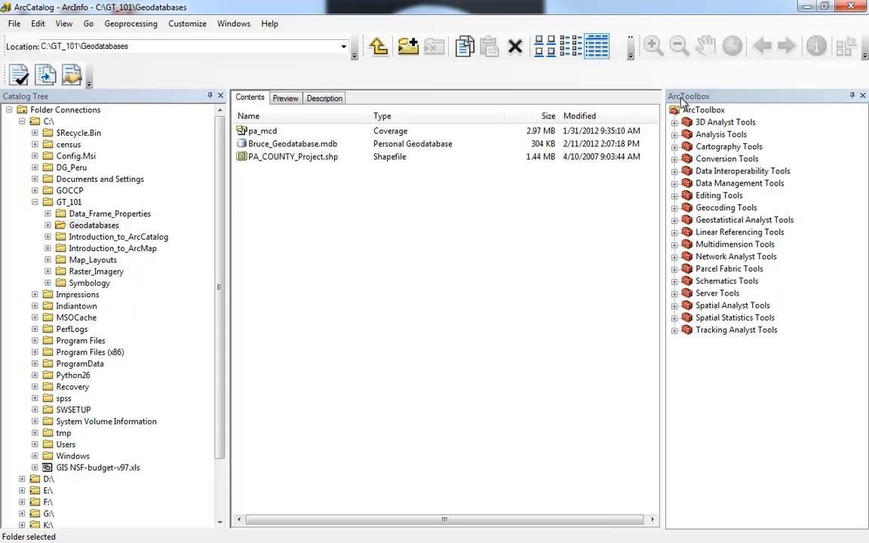
mouse_move(765, 105)
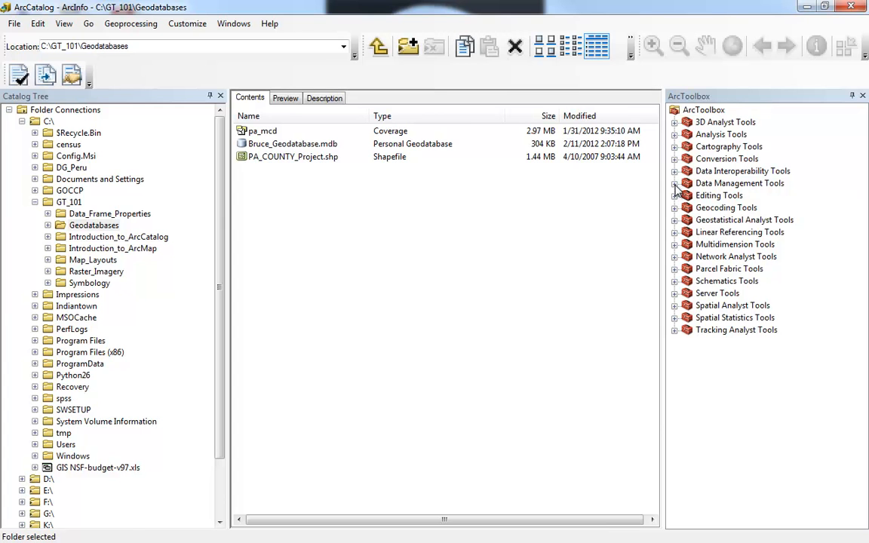
Reveal the Create Personal GDB tool under Data Management Tools > Workspace
click(674, 183)
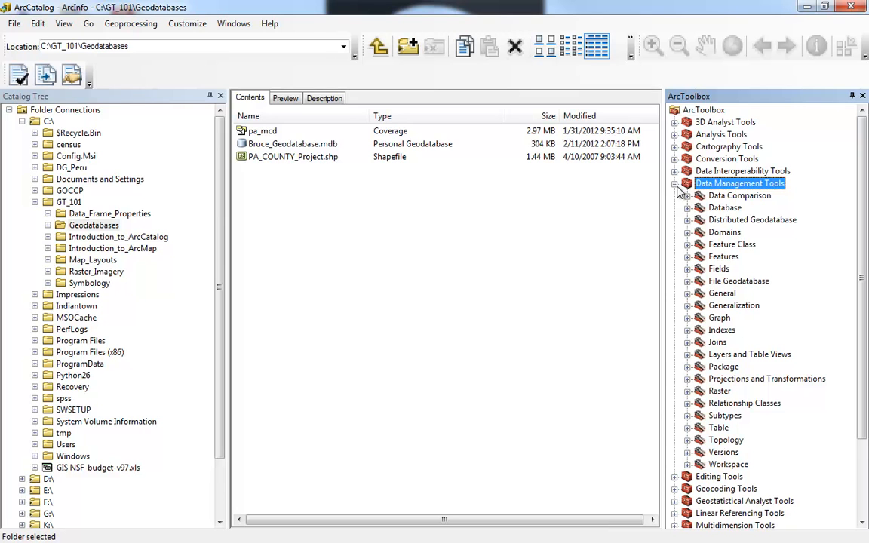
mouse_move(713, 219)
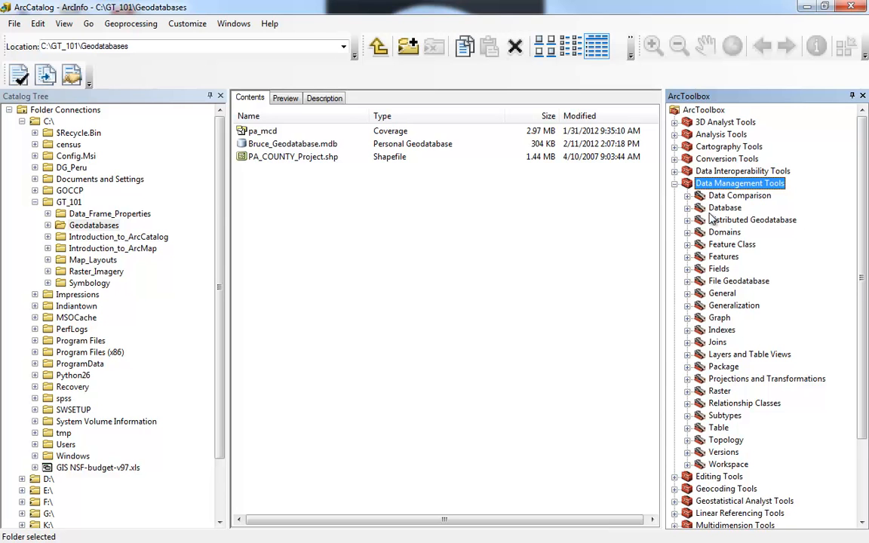
mouse_move(690, 471)
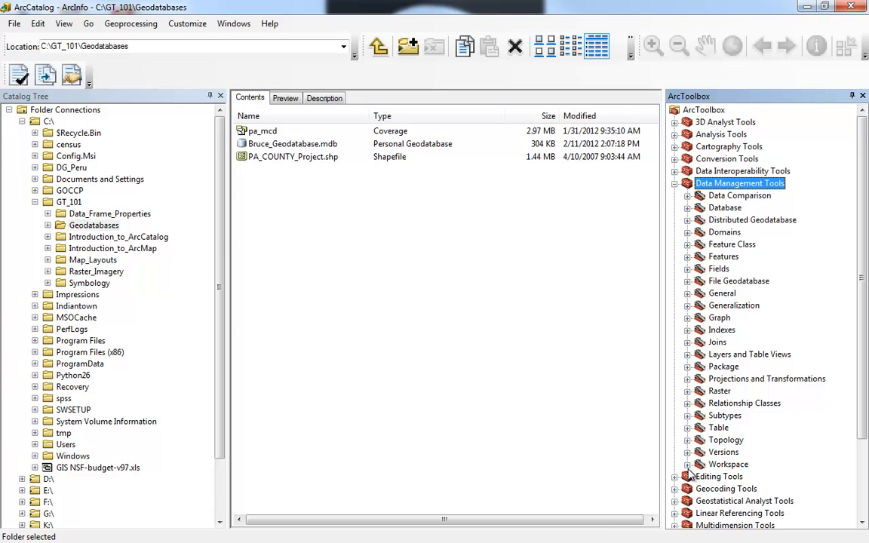
click(687, 464)
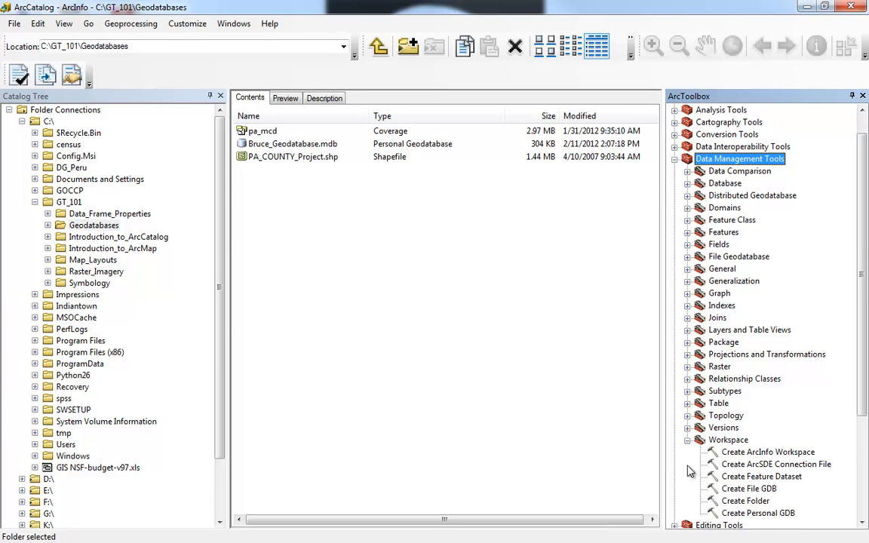
mouse_move(743, 500)
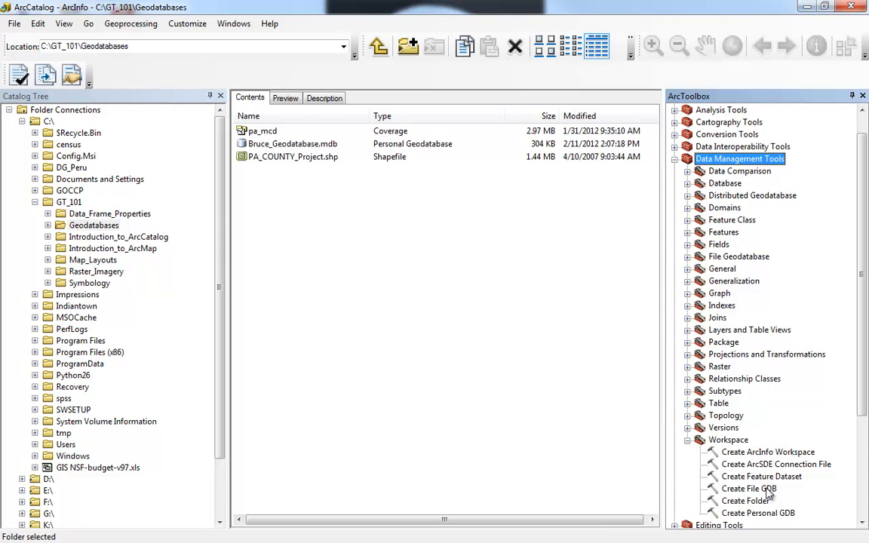
mouse_move(765, 519)
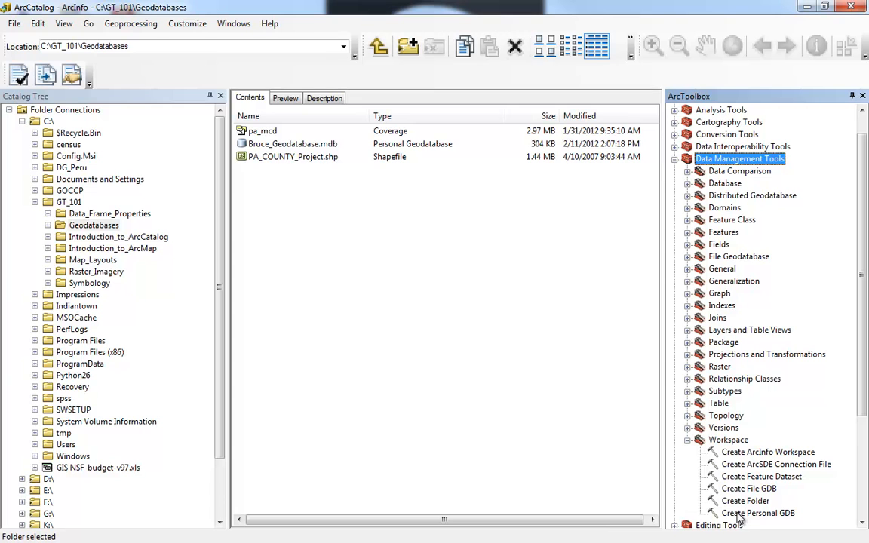
click(758, 513)
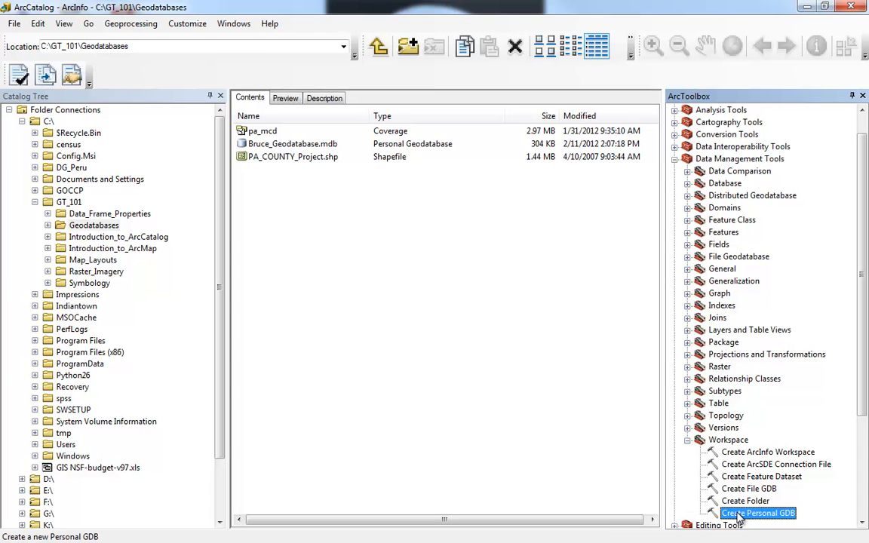
mouse_move(244, 284)
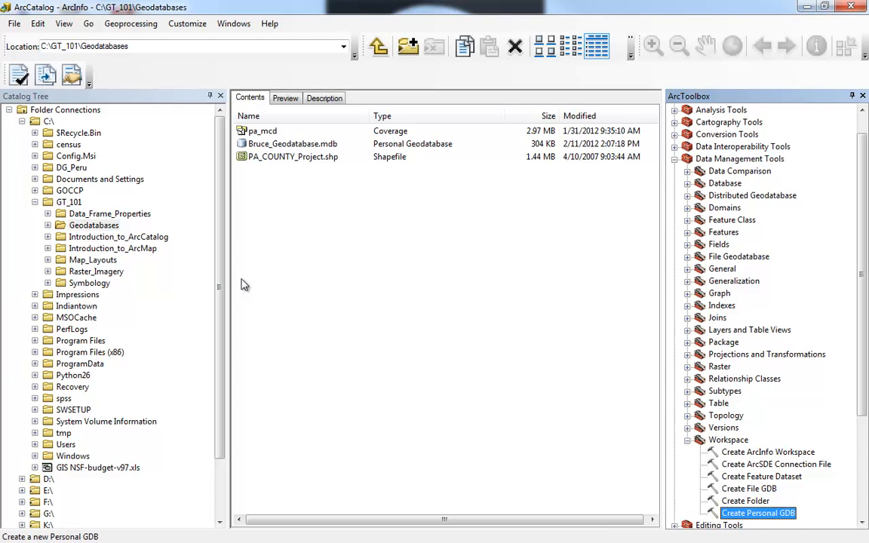
mouse_move(715, 492)
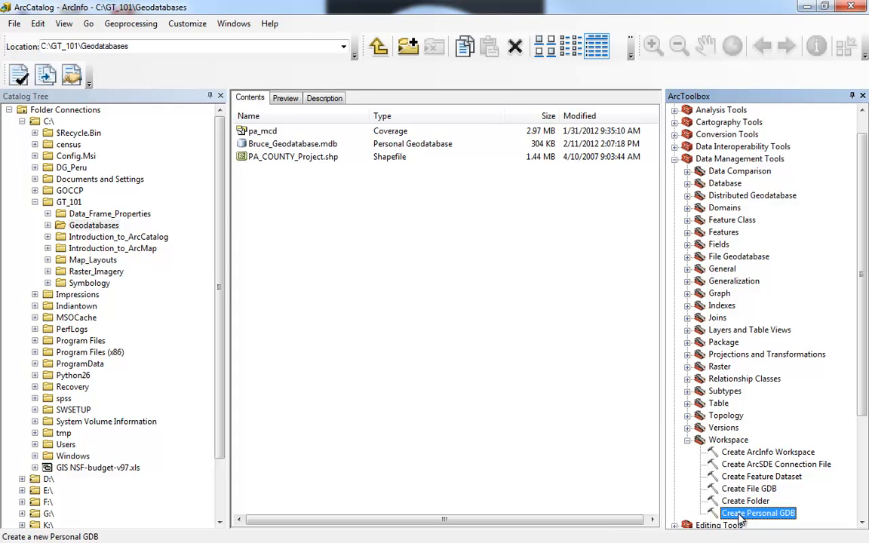
Launch the Create Personal GDB tool and begin browsing for its location folder
double_click(758, 513)
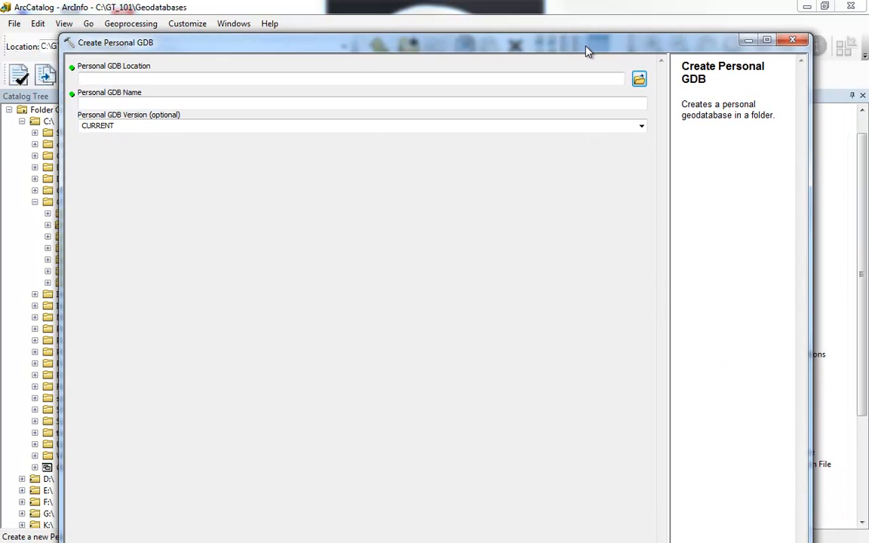
drag(589, 42, 735, 31)
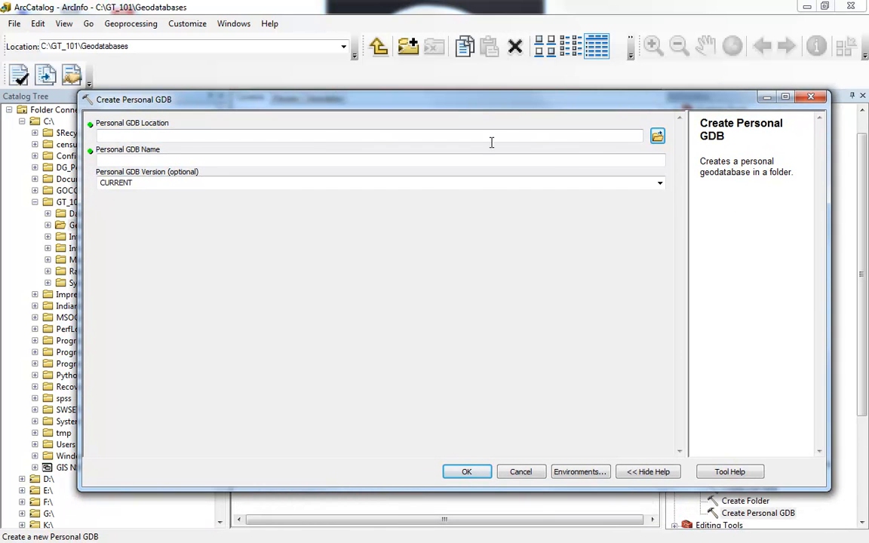
mouse_move(585, 133)
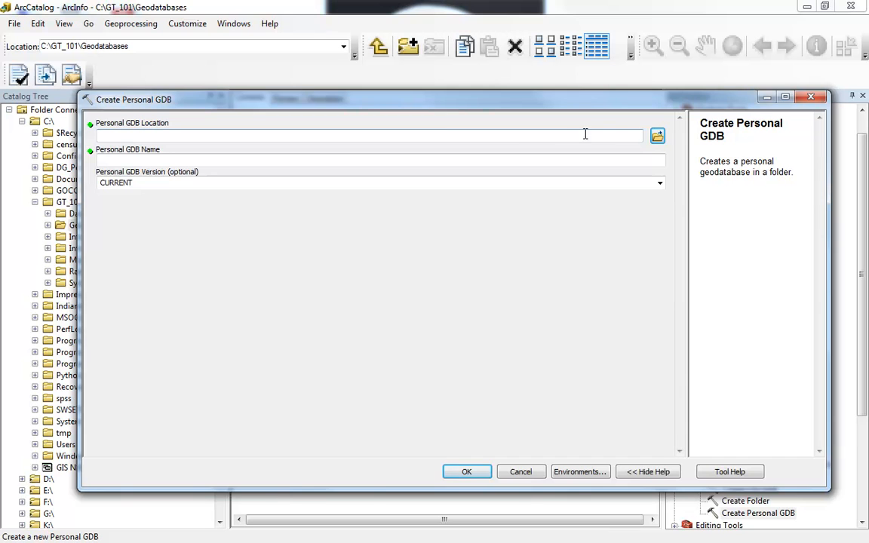
click(657, 135)
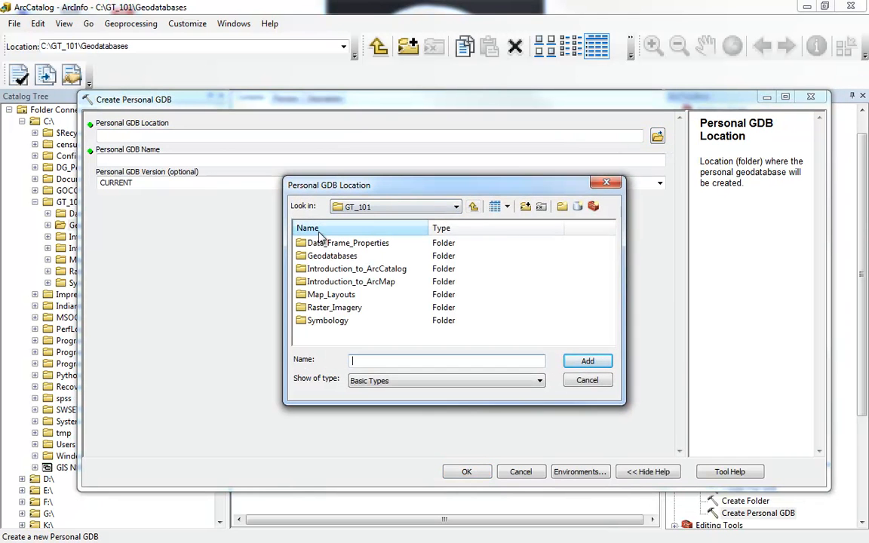
Enter a Bruce geodatabase 9_2 name in the location browser and dismiss the Object Not Found error
double_click(332, 256)
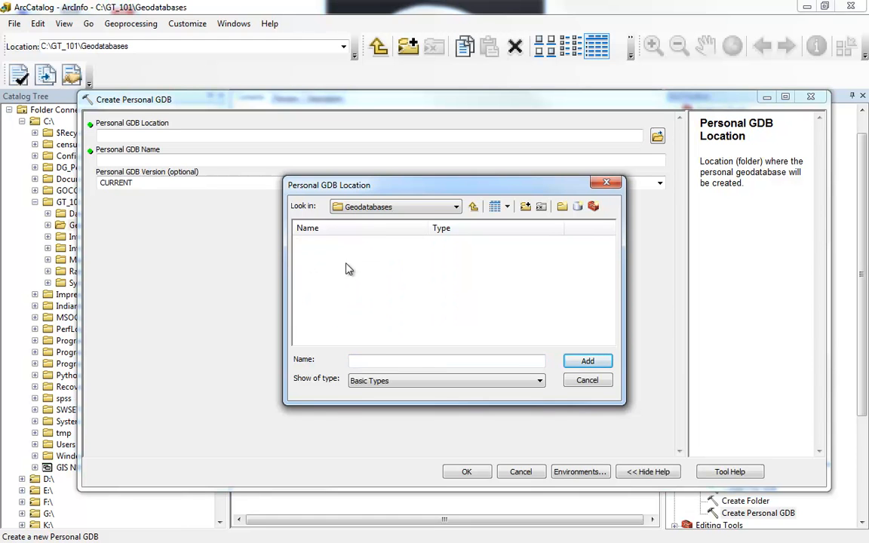
click(447, 360)
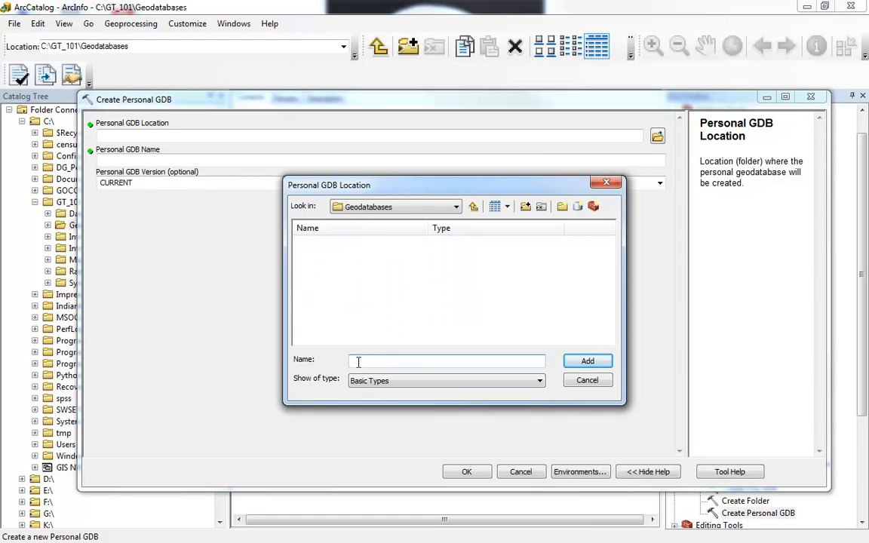
text(Bruce_)
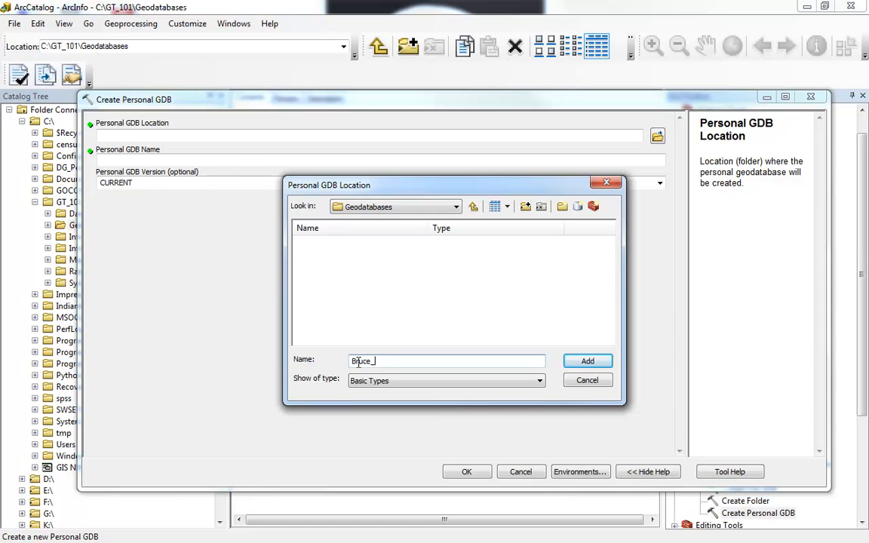
text(geodatabase_V)
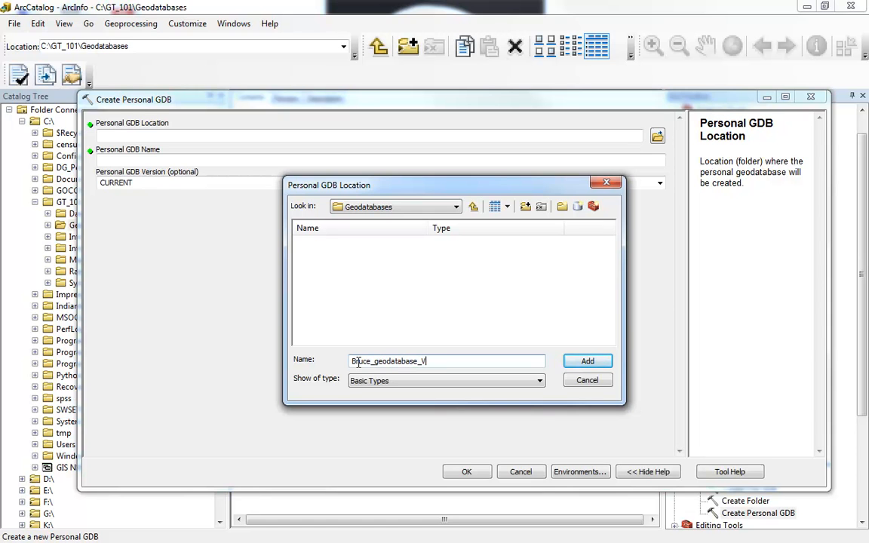
text(ersion)
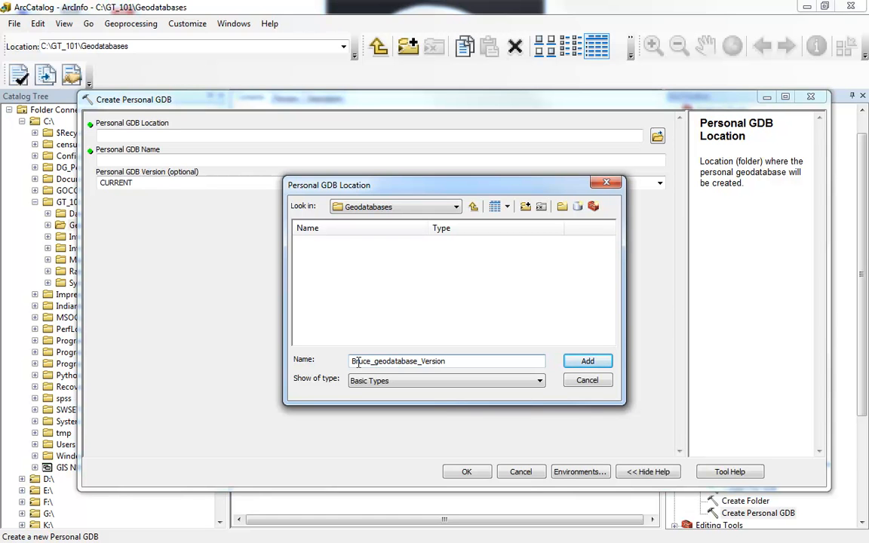
text(9_2)
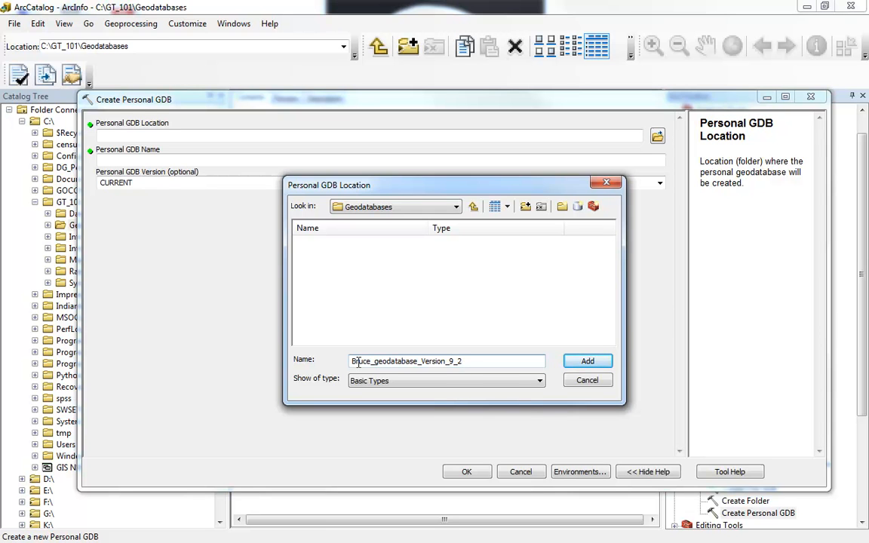
click(587, 361)
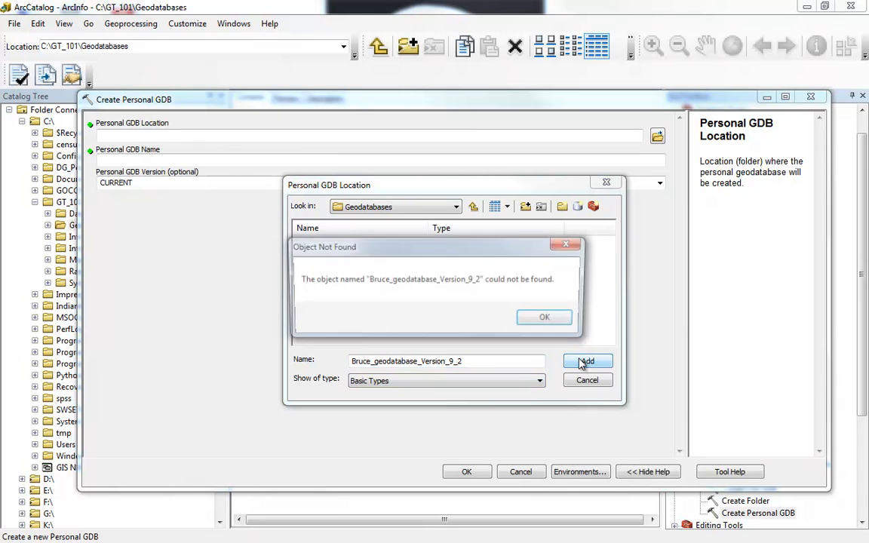
click(545, 317)
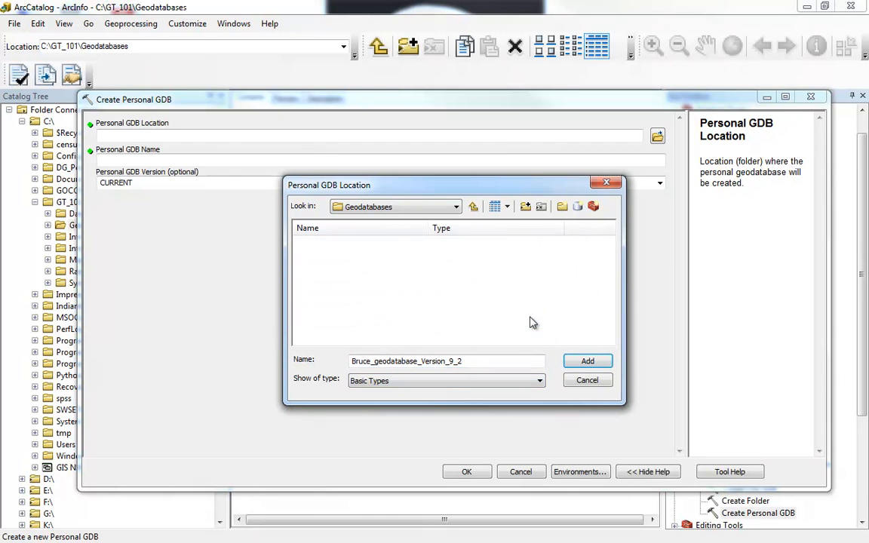
Choose the GT_101 Geodatabases folder as the personal GDB location
click(473, 206)
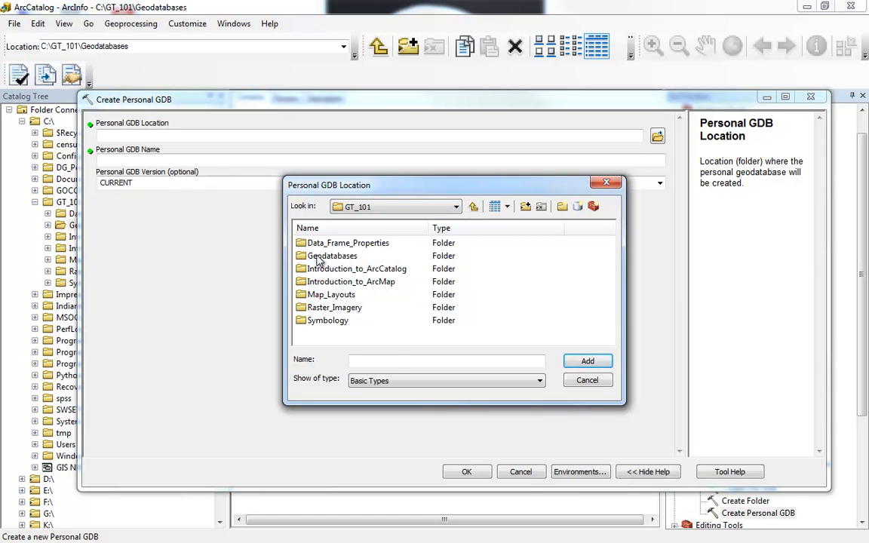
click(332, 256)
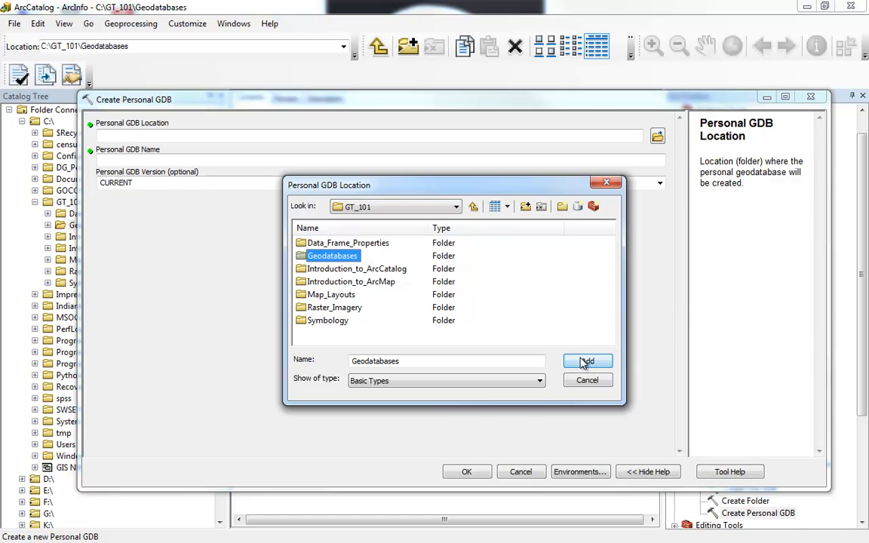
click(587, 360)
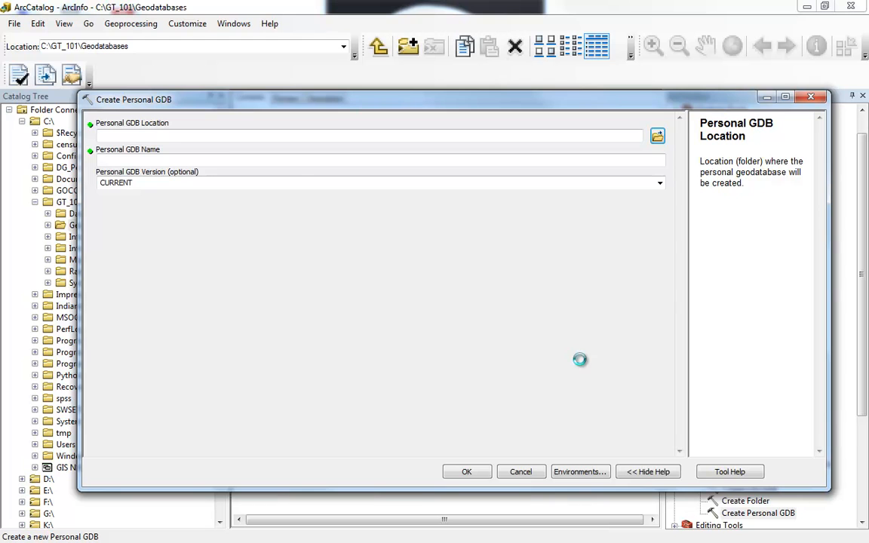
Set location C:\GT_101\Geodatabases and name Bruce_geodatabase_version_9_2
text(C:\GT_101\Geodatabases)
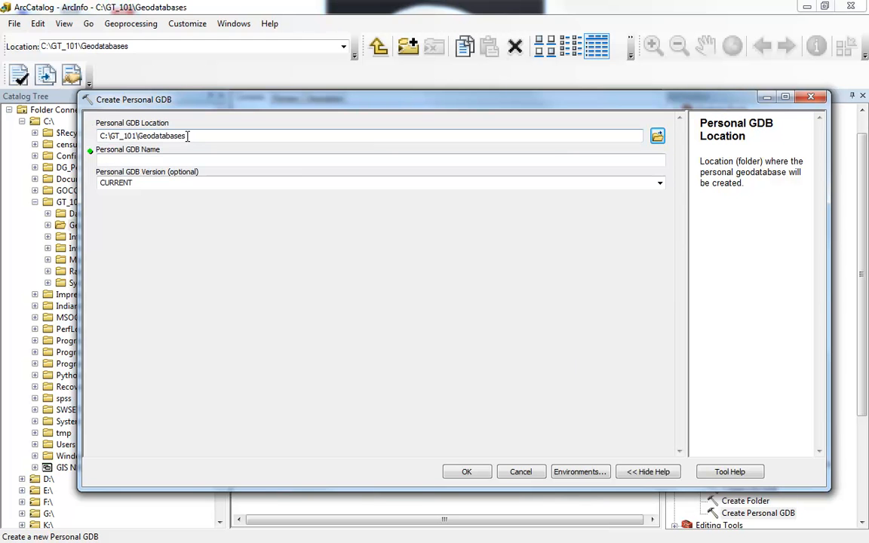
click(377, 160)
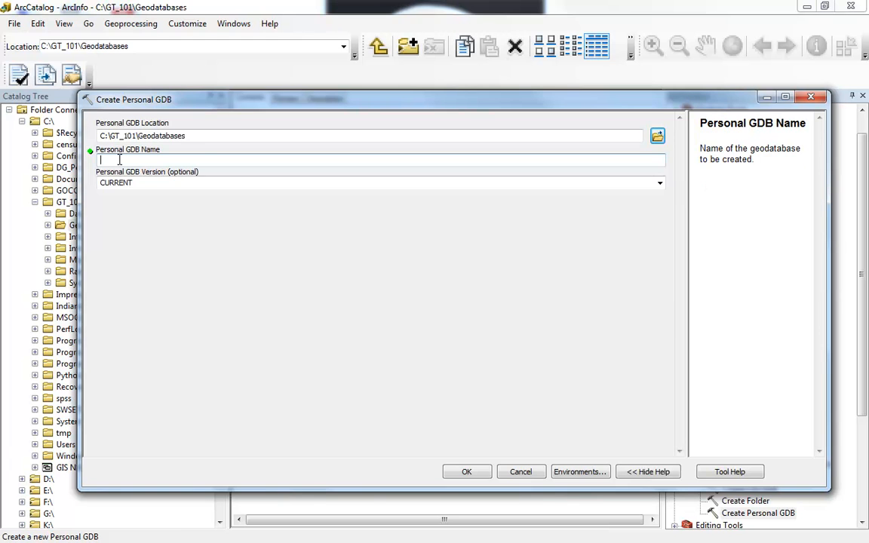
text(Bruce_geoda)
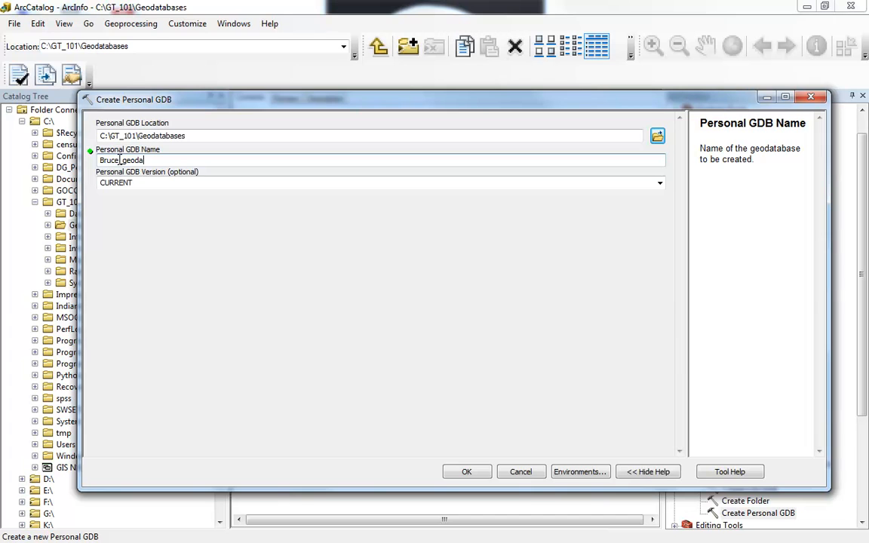
text(ta)
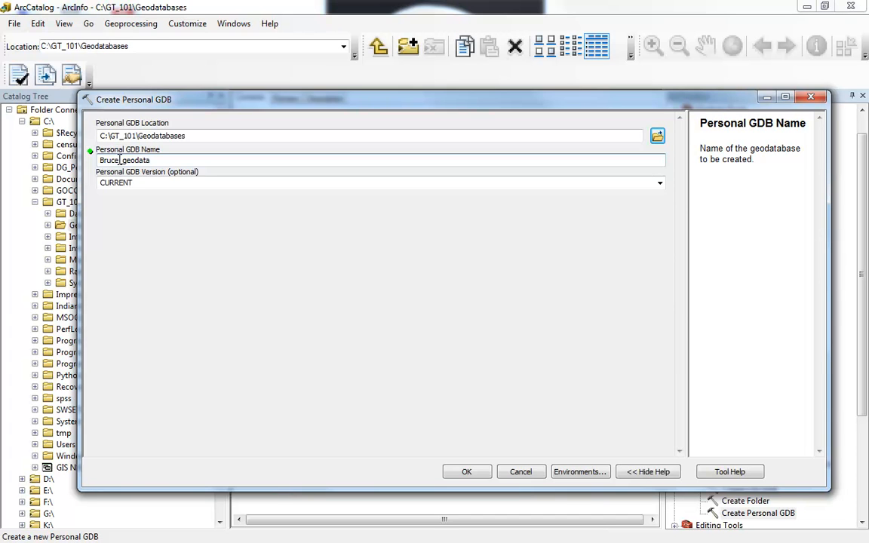
text(bases)
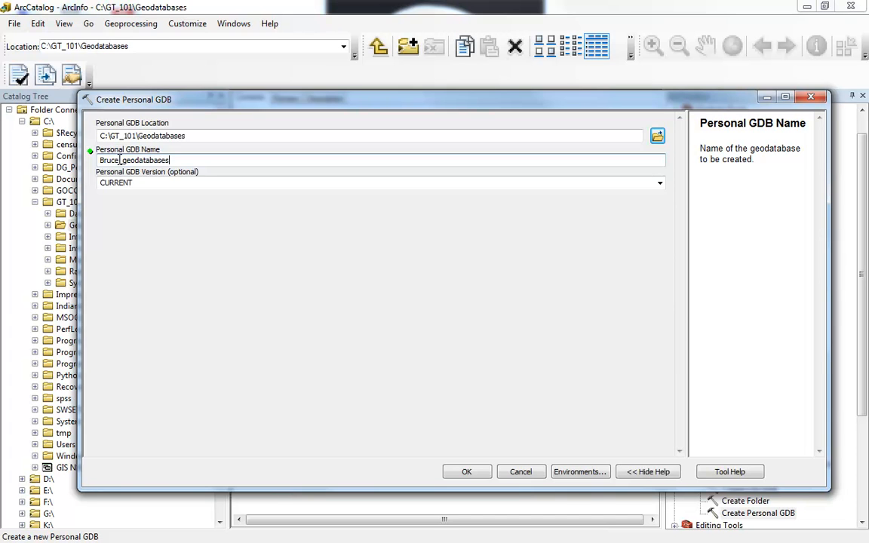
key(BackSpace)
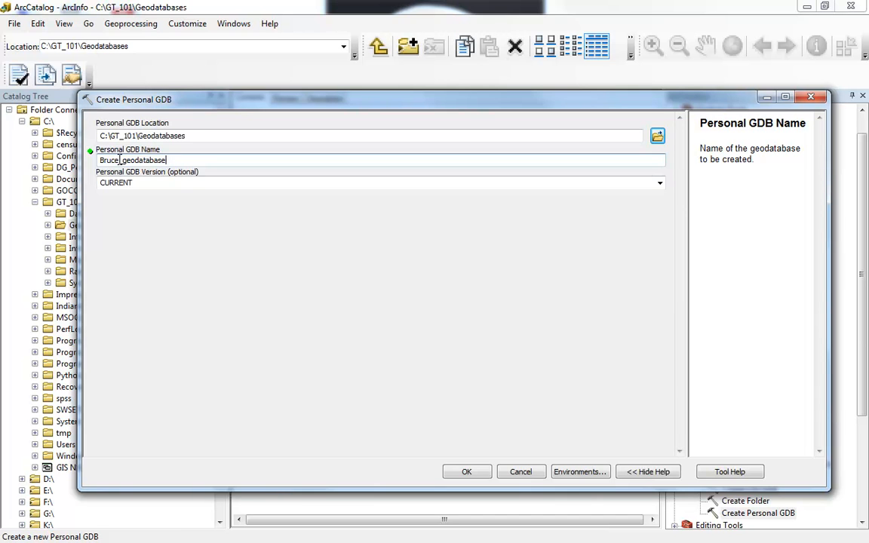
text(_version_)
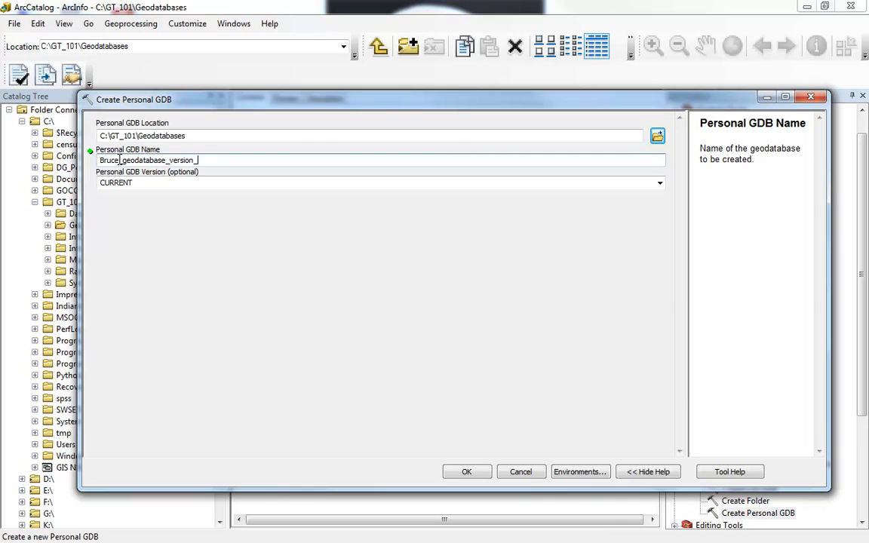
text(9_2)
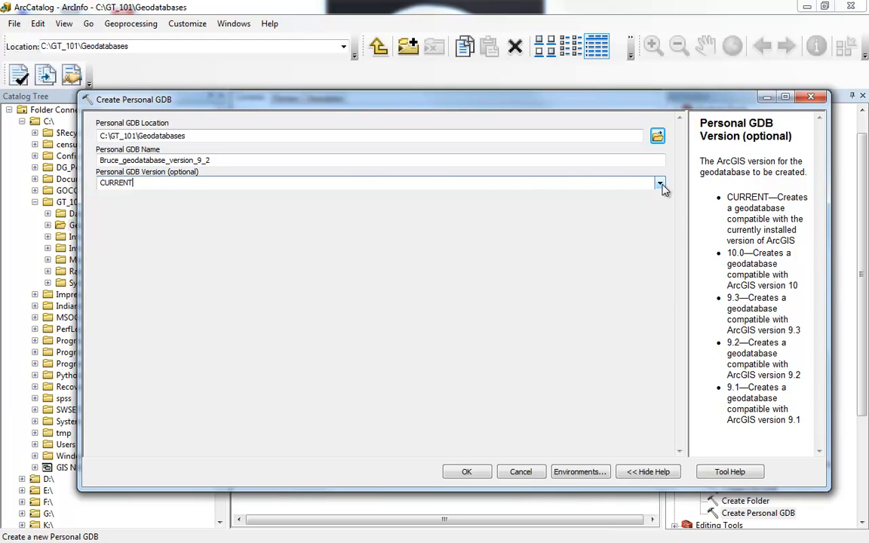
Choose geodatabase version 9.2 and run the Create Personal GDB tool
click(659, 182)
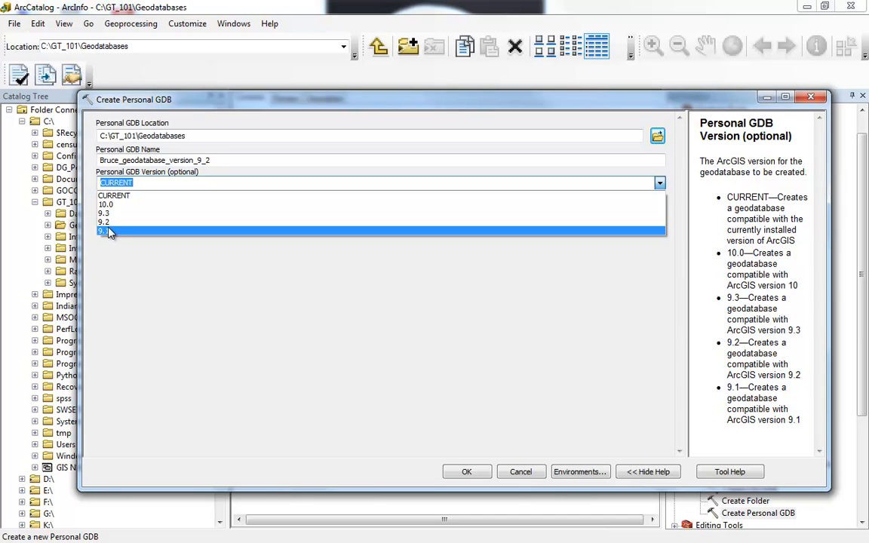
click(104, 231)
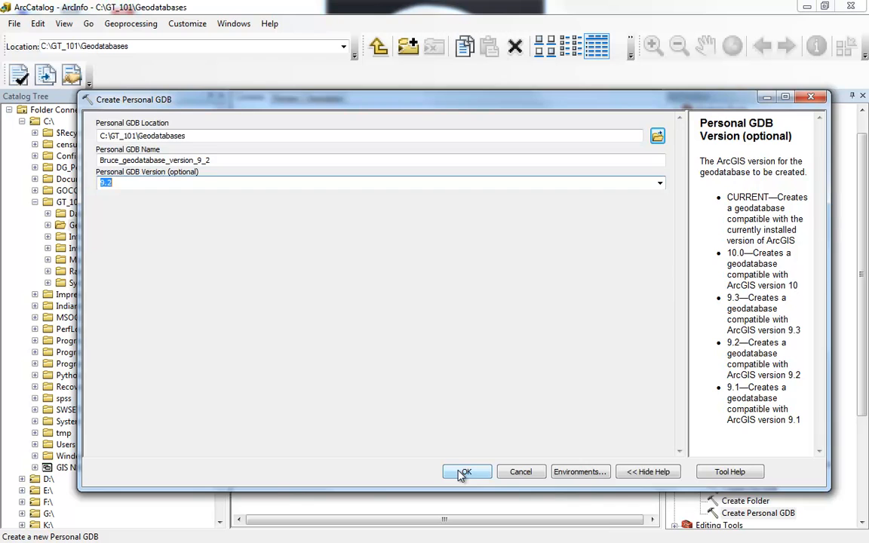
click(465, 471)
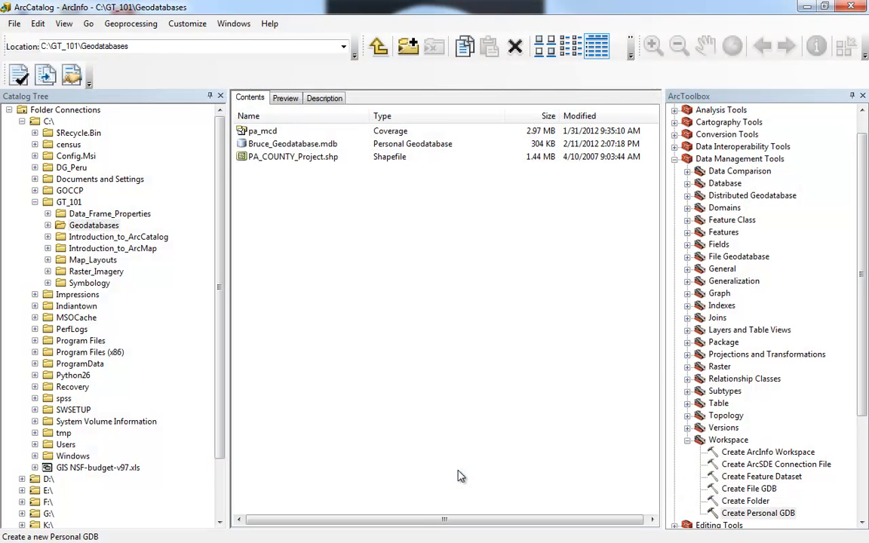
mouse_move(439, 445)
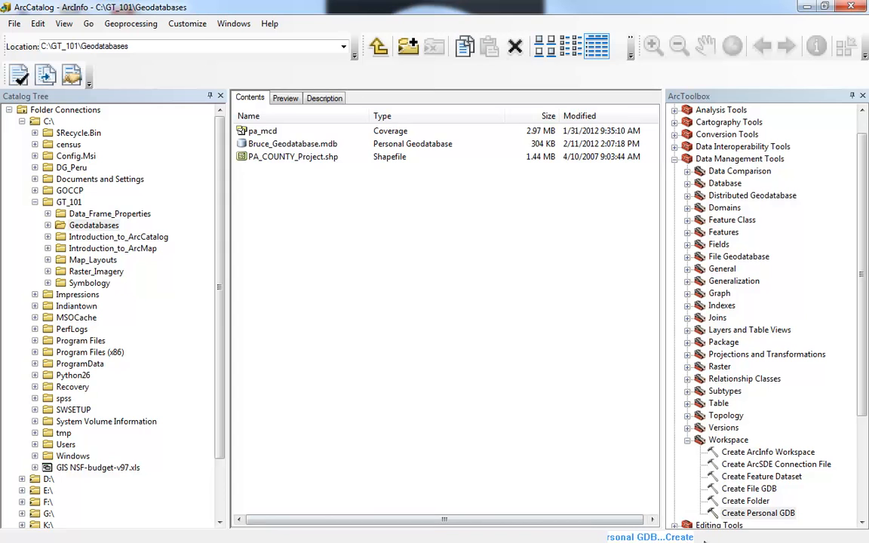
mouse_move(693, 504)
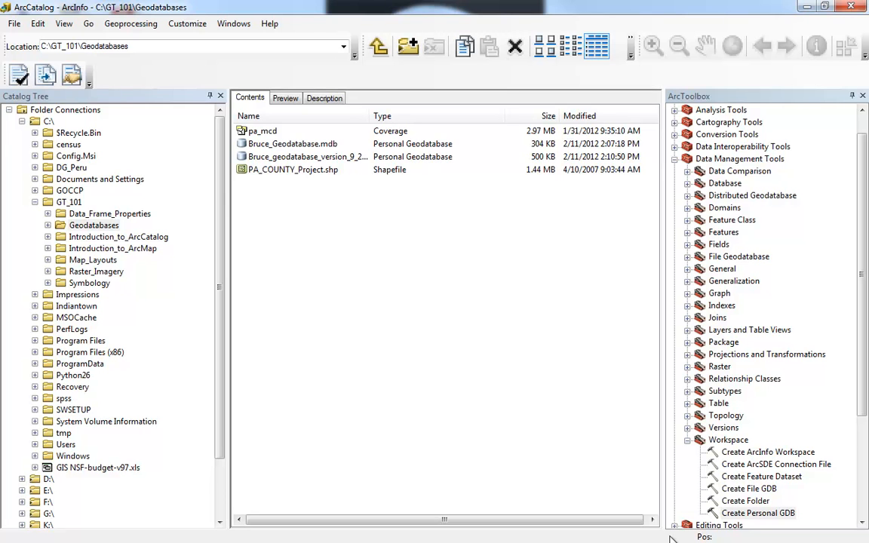
mouse_move(366, 125)
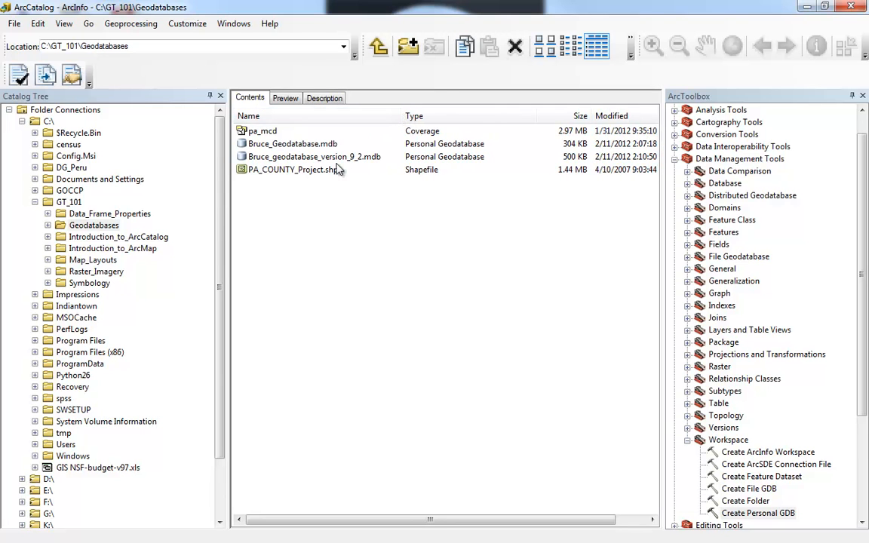
mouse_move(340, 167)
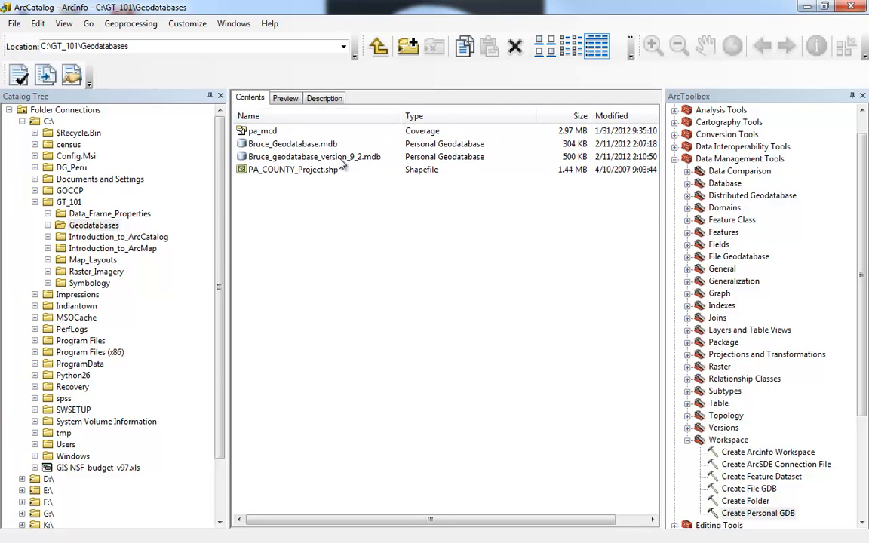
mouse_move(287, 163)
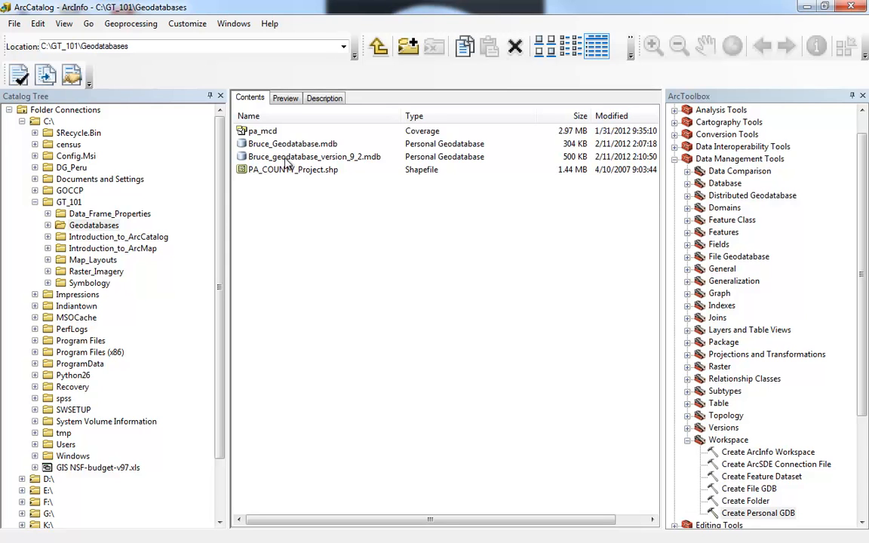
mouse_move(317, 166)
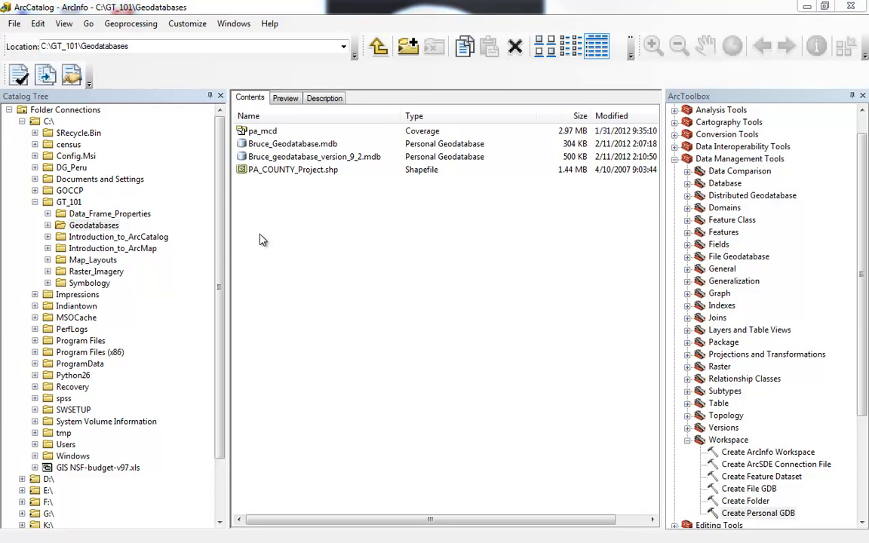
mouse_move(277, 236)
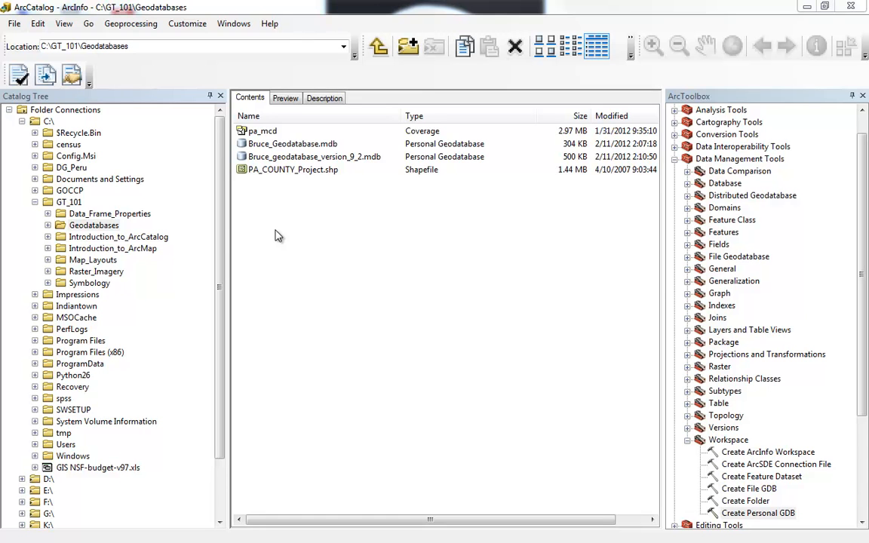
mouse_move(281, 233)
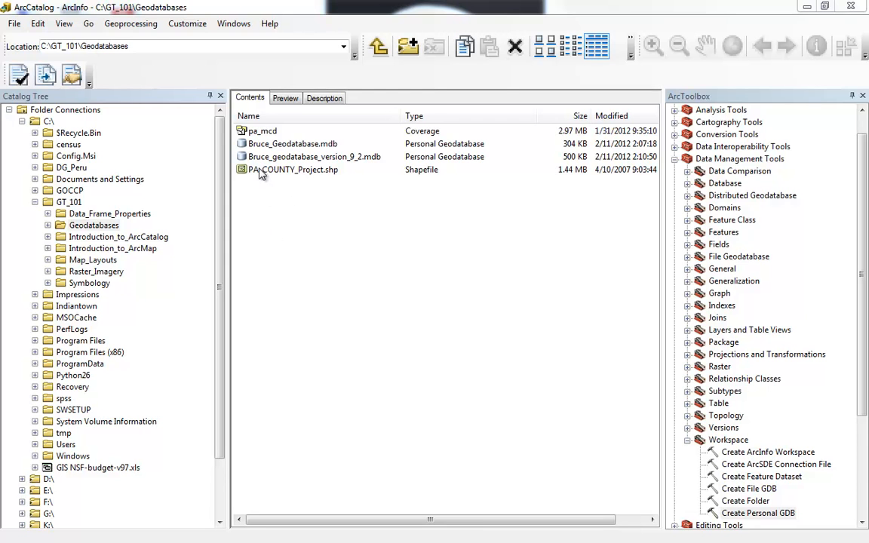
Export PA_COUNTY_Project.shp to a single geodatabase feature class
click(293, 169)
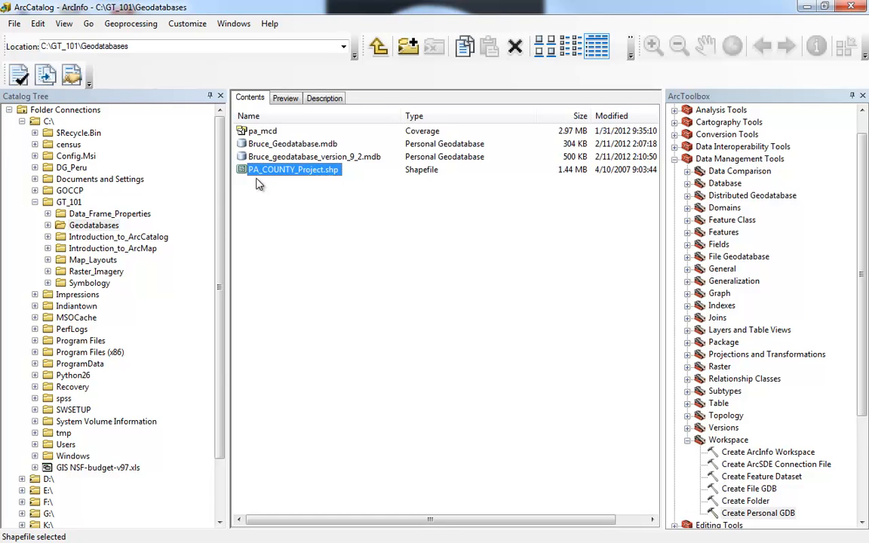
mouse_move(280, 178)
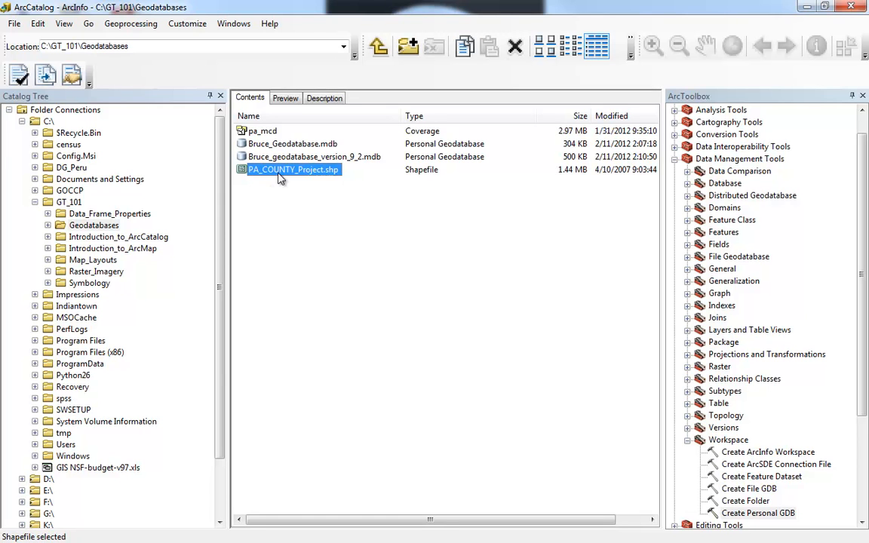
mouse_move(265, 173)
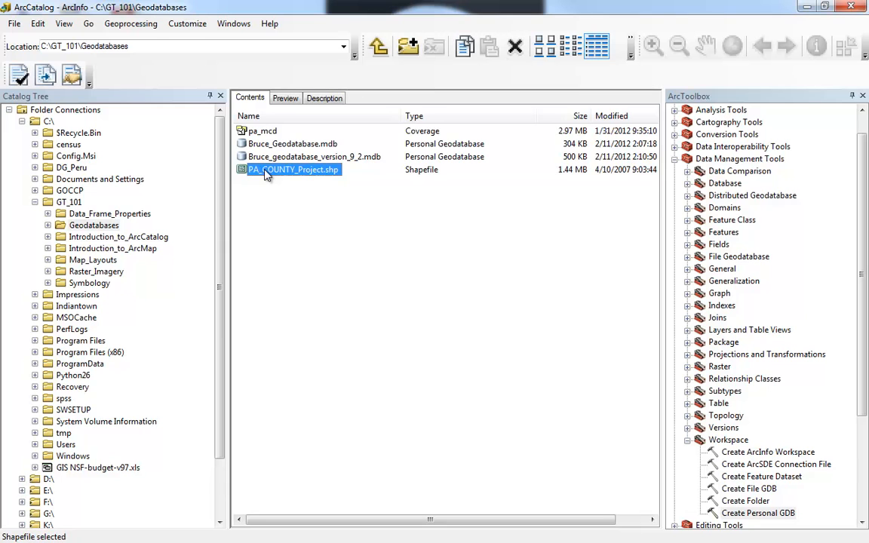
right_click(293, 169)
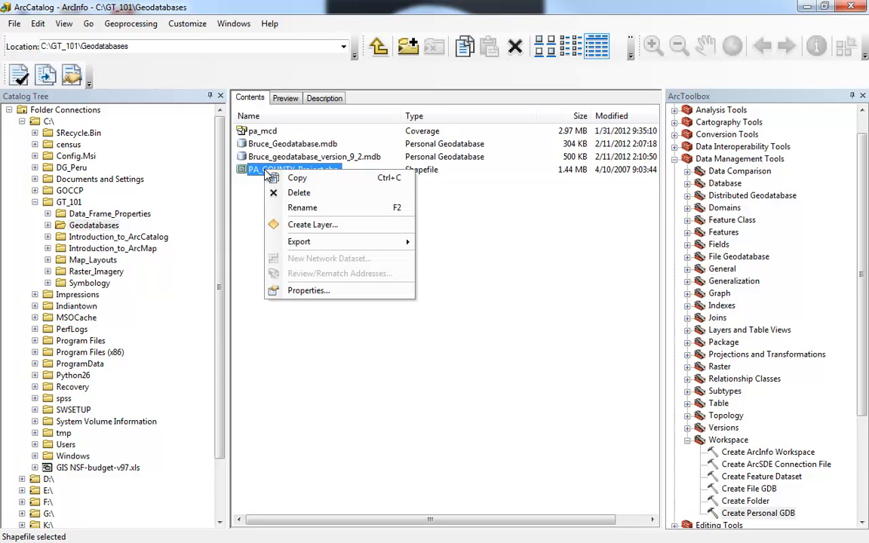
mouse_move(297, 177)
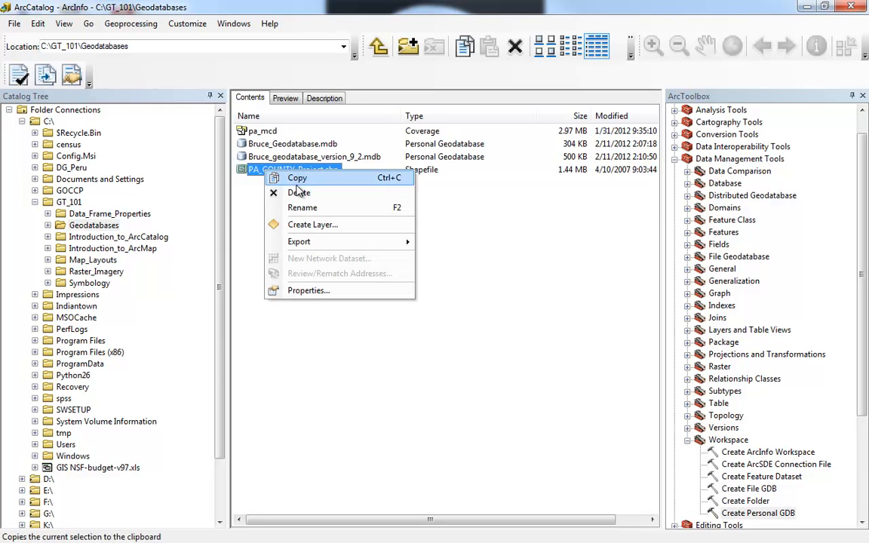
mouse_move(298, 241)
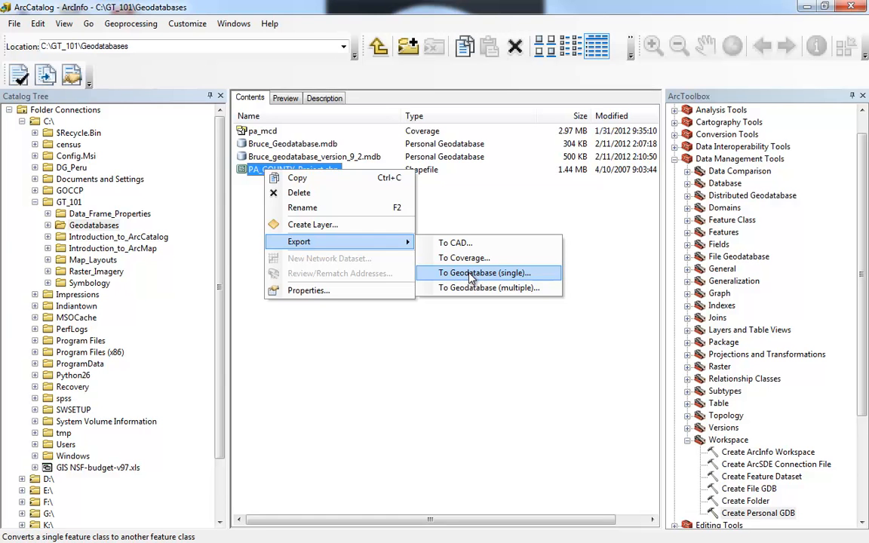
click(484, 272)
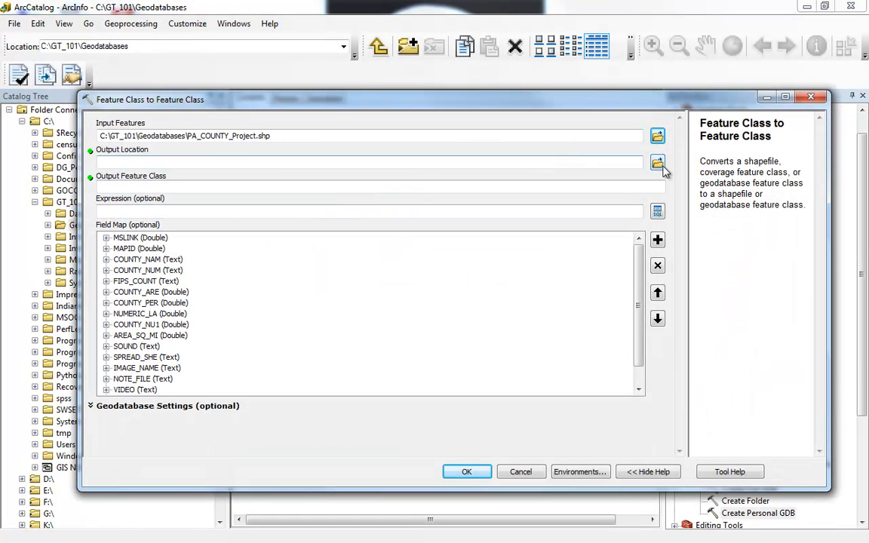
Set Bruce_Geodatabase.mdb in Geodatabases as the output location
click(657, 162)
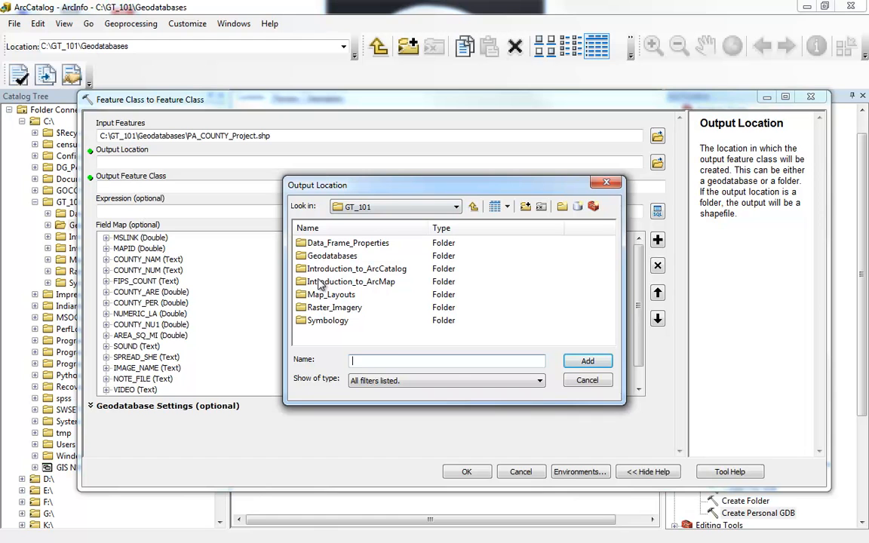
double_click(332, 256)
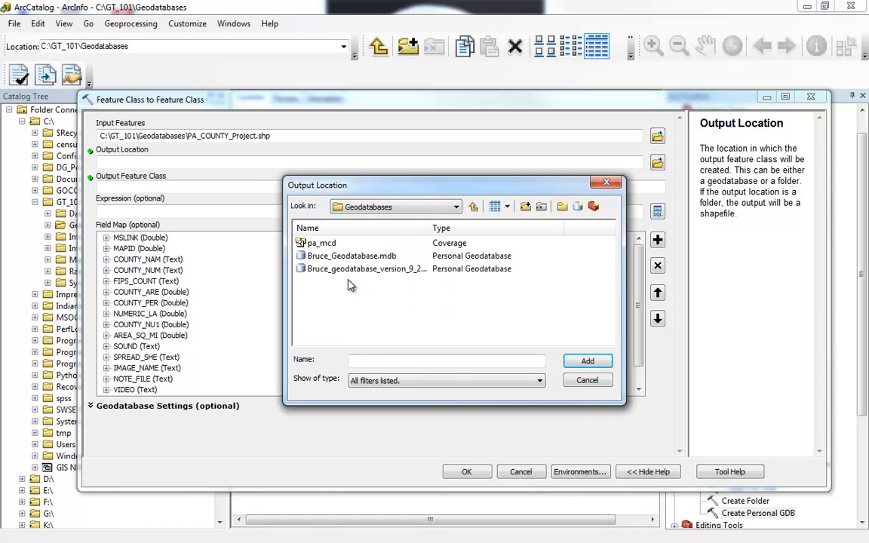
click(351, 256)
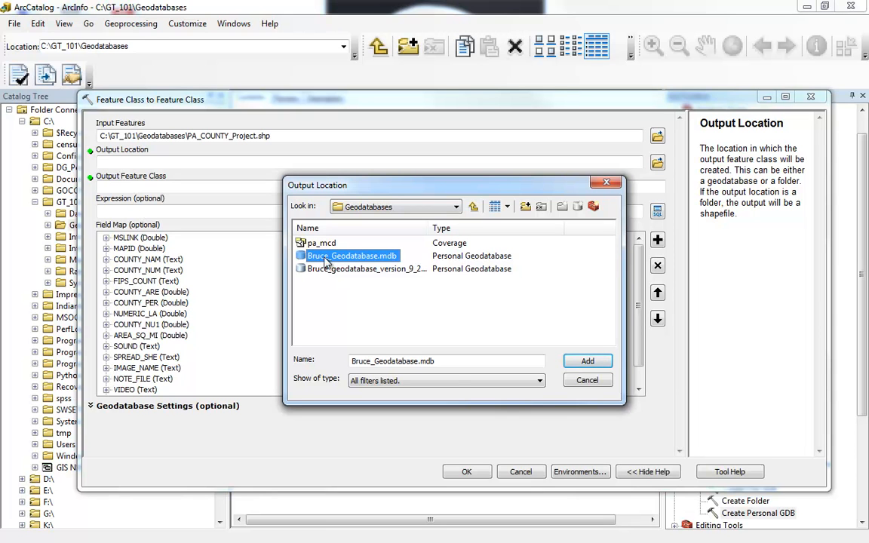
mouse_move(337, 279)
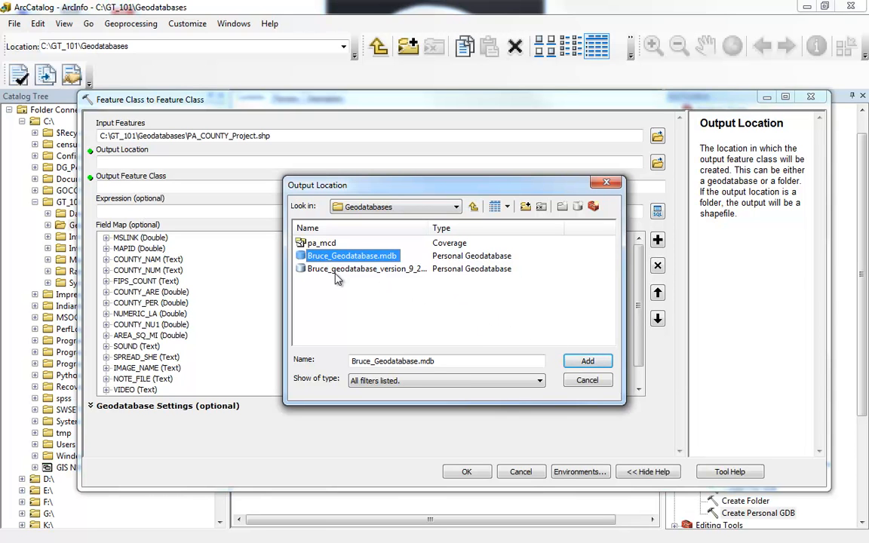
mouse_move(576, 380)
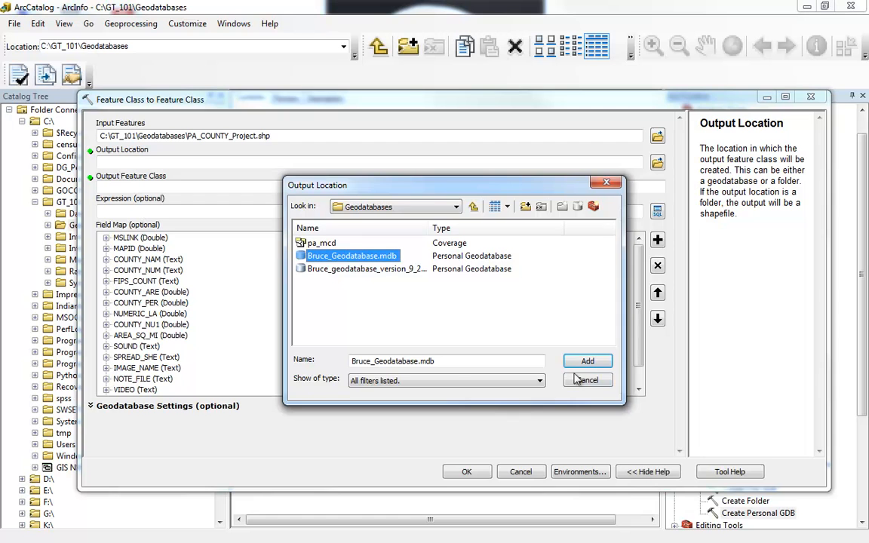
click(588, 360)
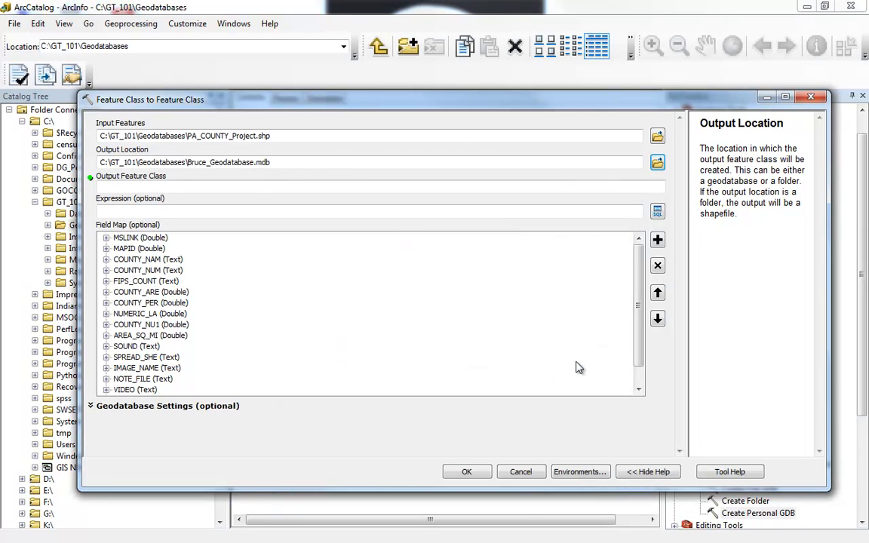
Name the output feature class Pennsylvania_Counties
click(369, 187)
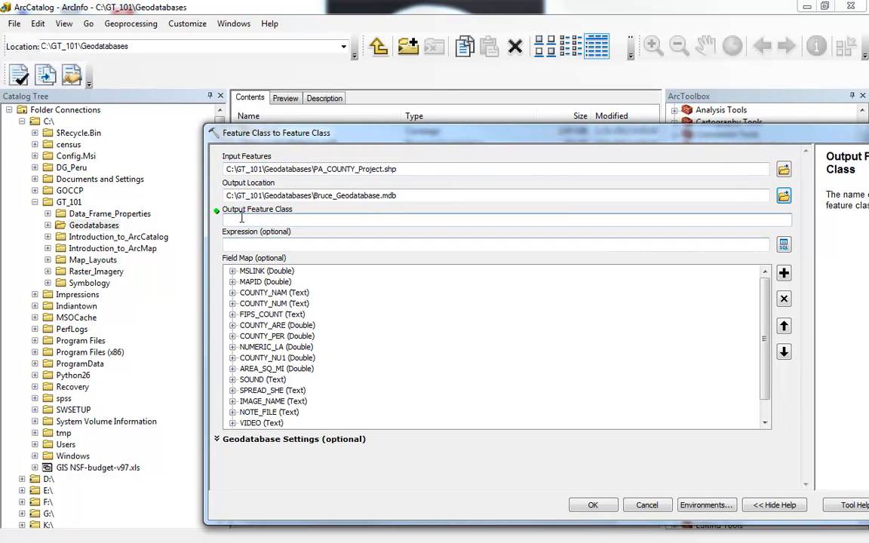
mouse_move(262, 231)
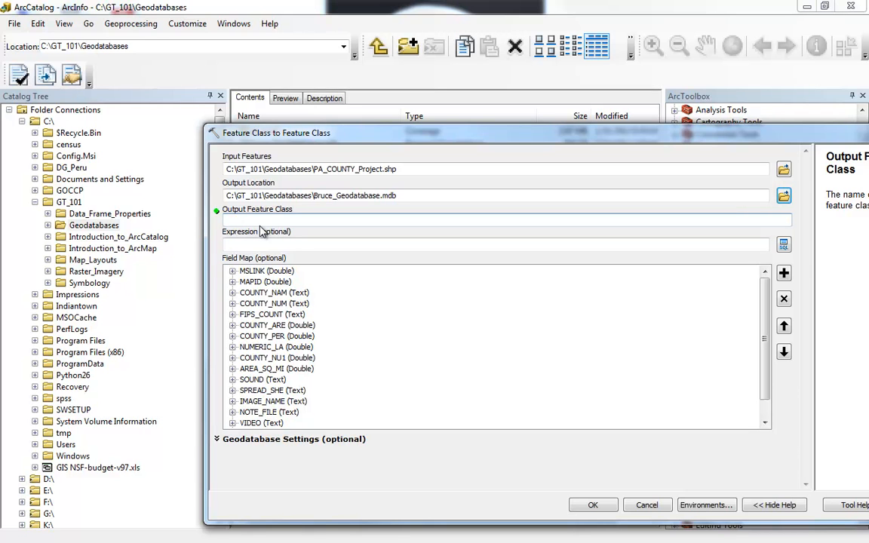
text(Pennsy)
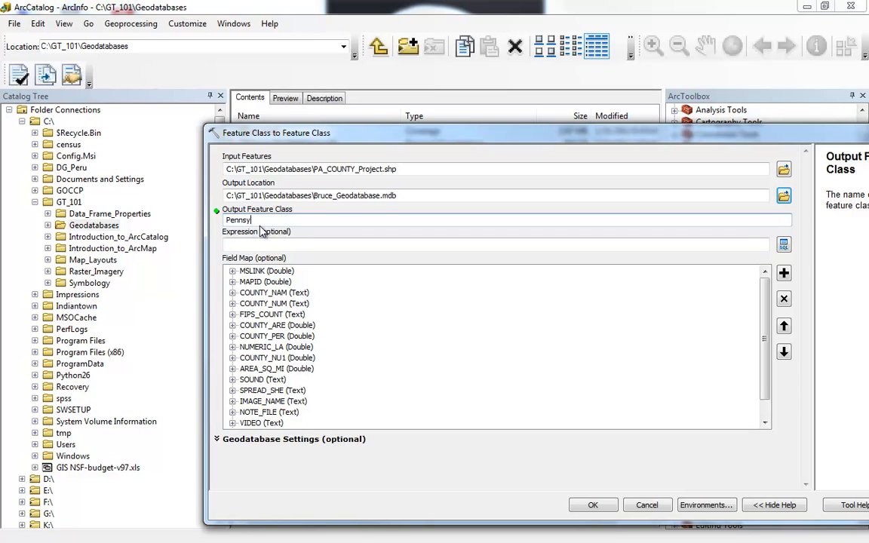
text(vania_Counties)
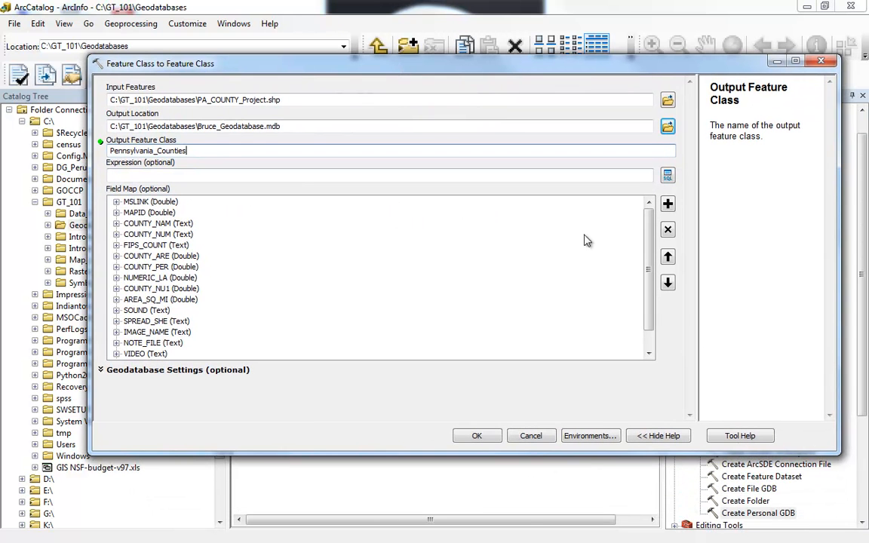
click(150, 201)
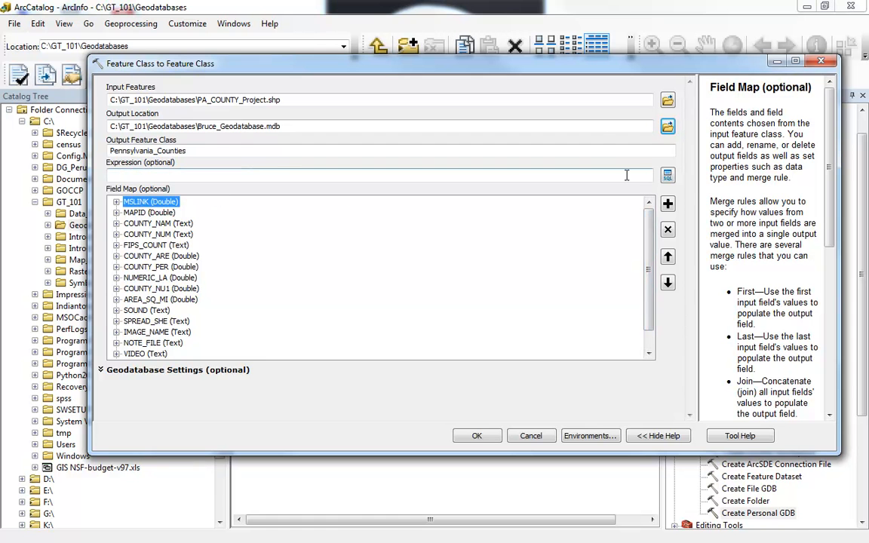
click(666, 175)
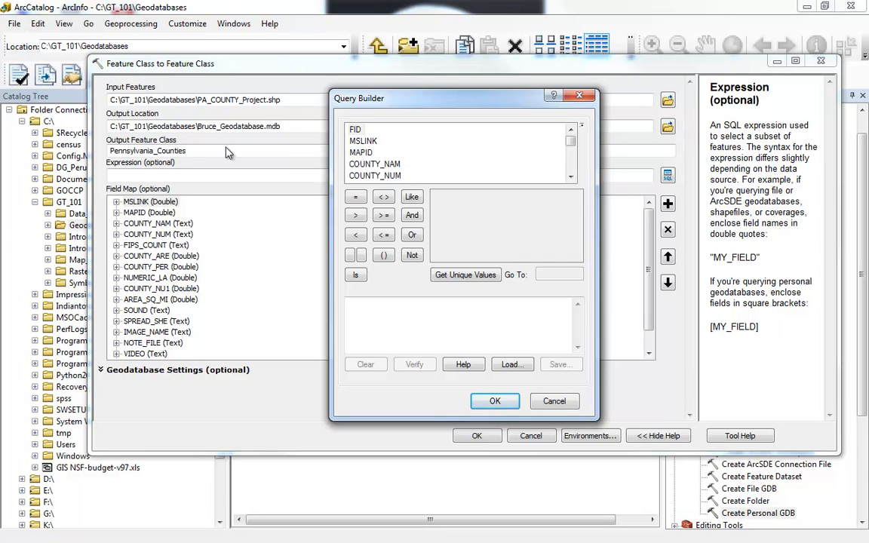
mouse_move(170, 179)
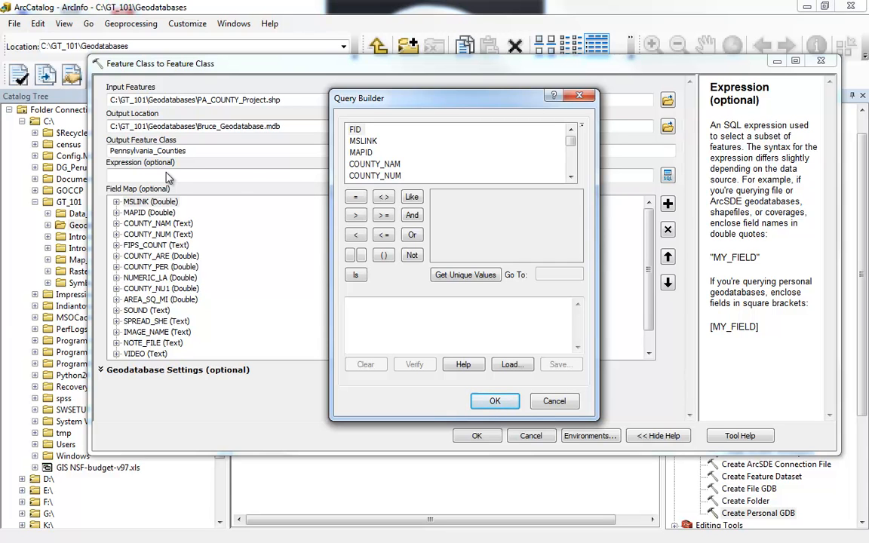
mouse_move(418, 128)
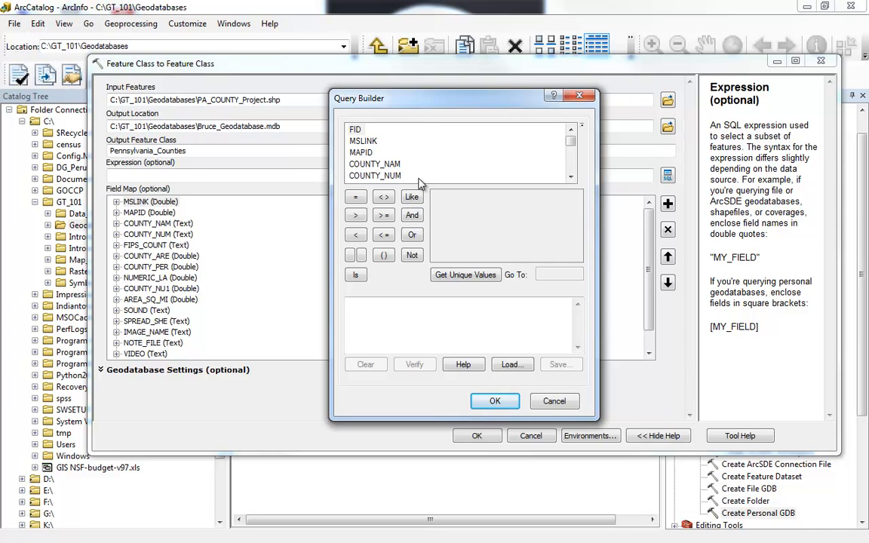
mouse_move(404, 155)
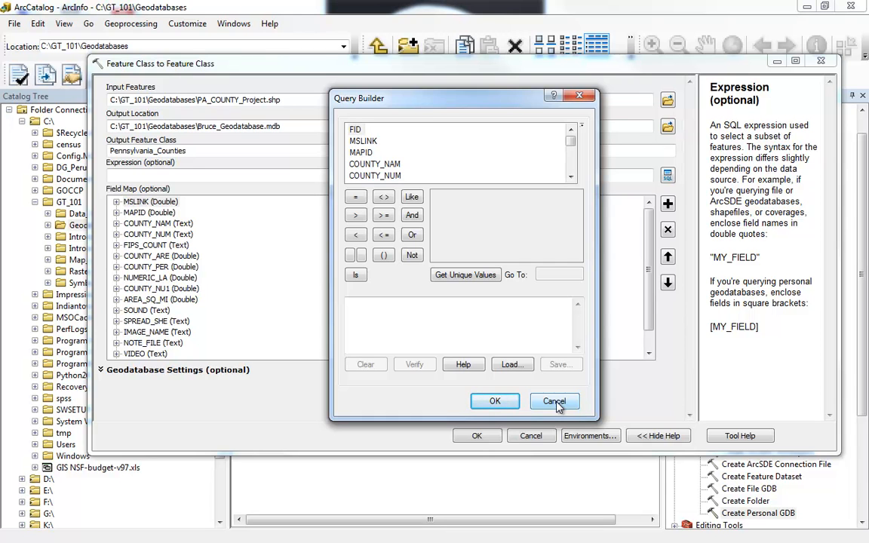
click(554, 401)
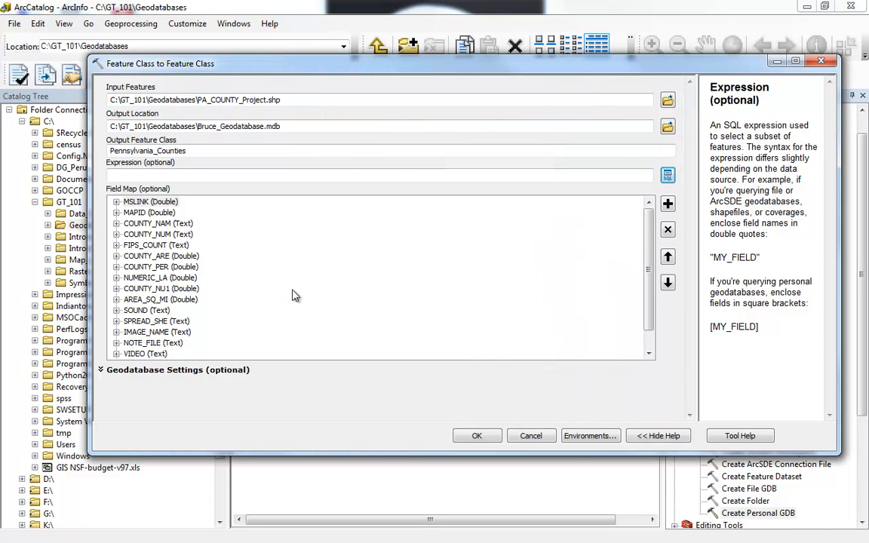
mouse_move(139, 204)
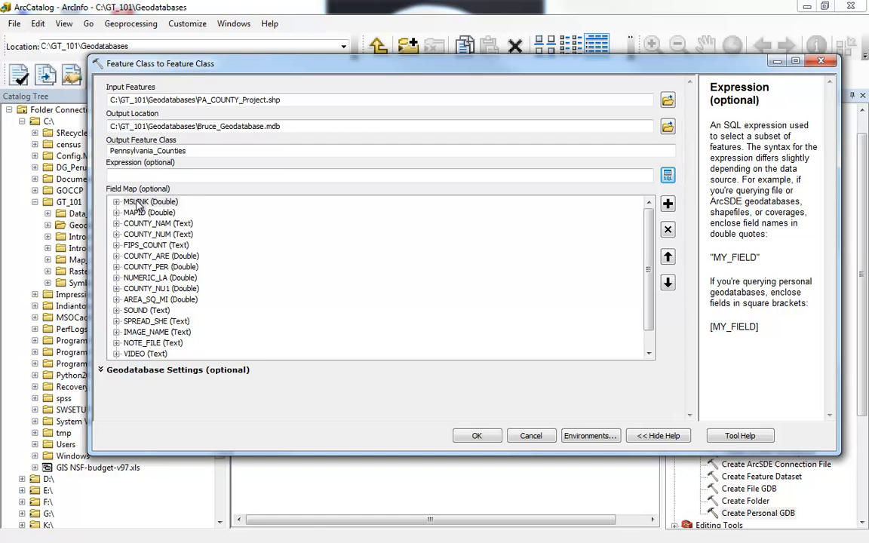
Remove the SOUND text field from the field map, leaving VIDEO and the rest in place
scroll(down, 3)
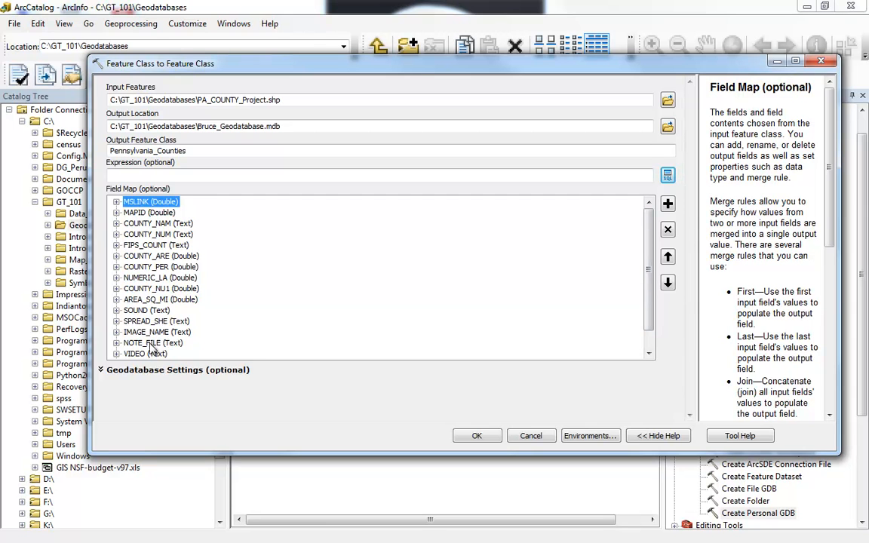
click(146, 310)
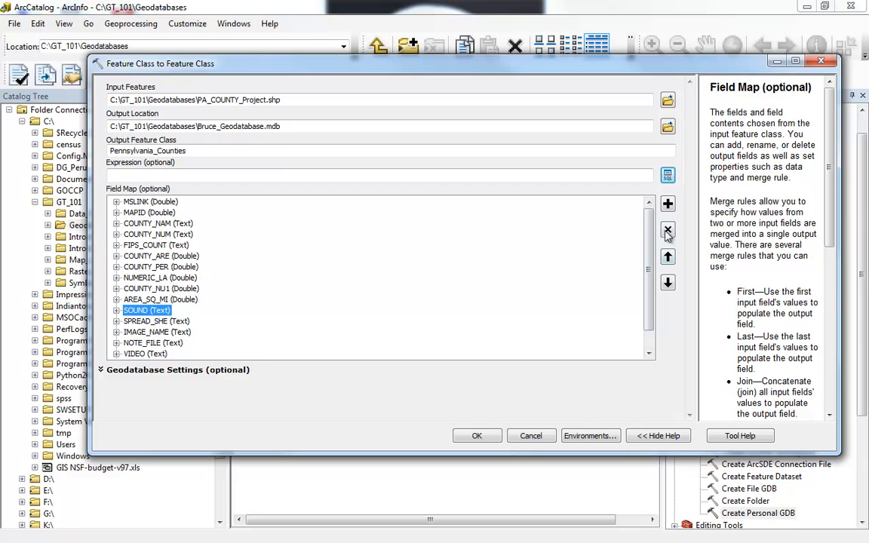
click(668, 230)
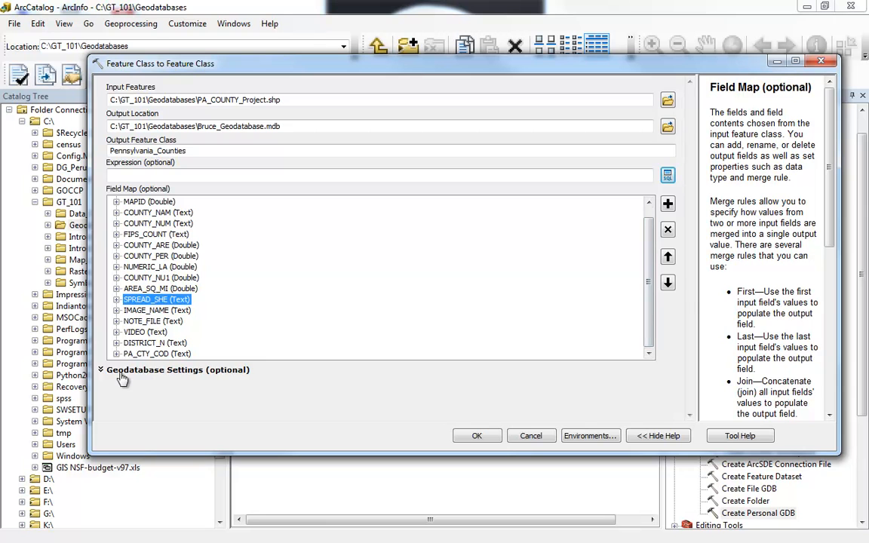
click(145, 332)
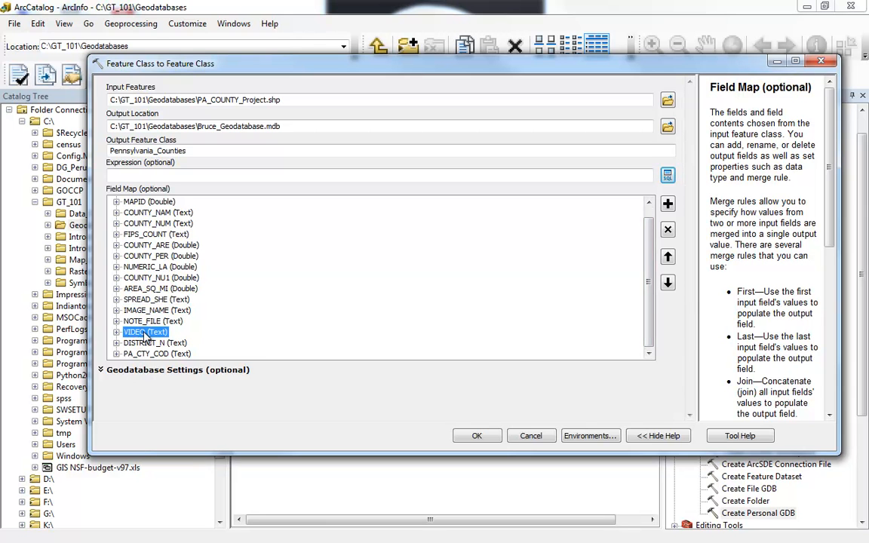
mouse_move(652, 293)
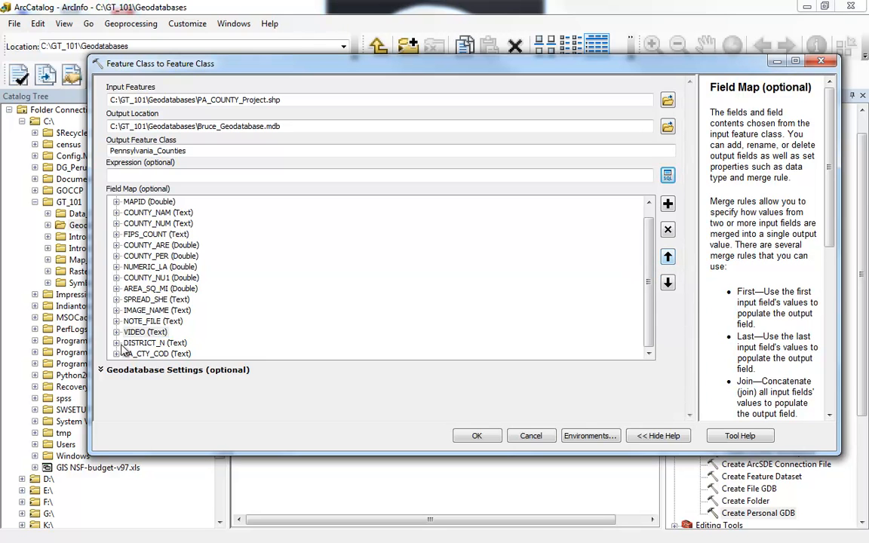
click(145, 332)
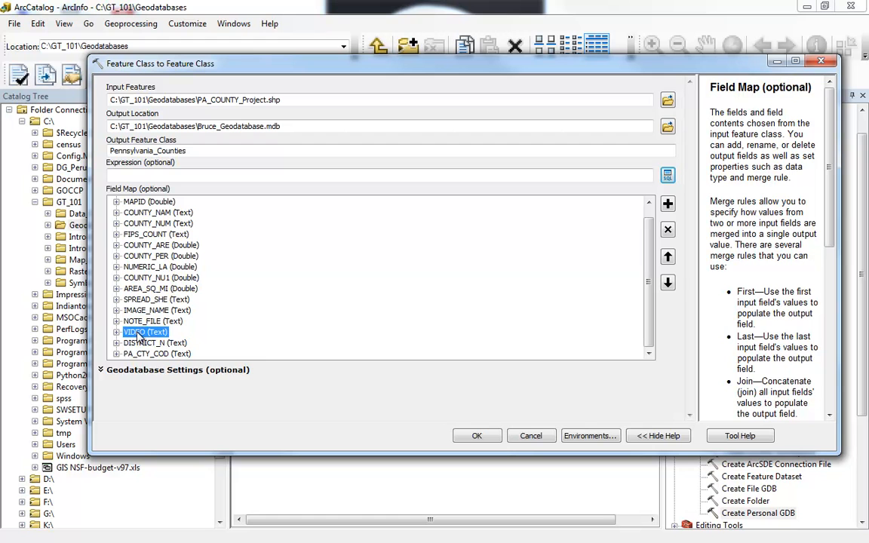
mouse_move(466, 7)
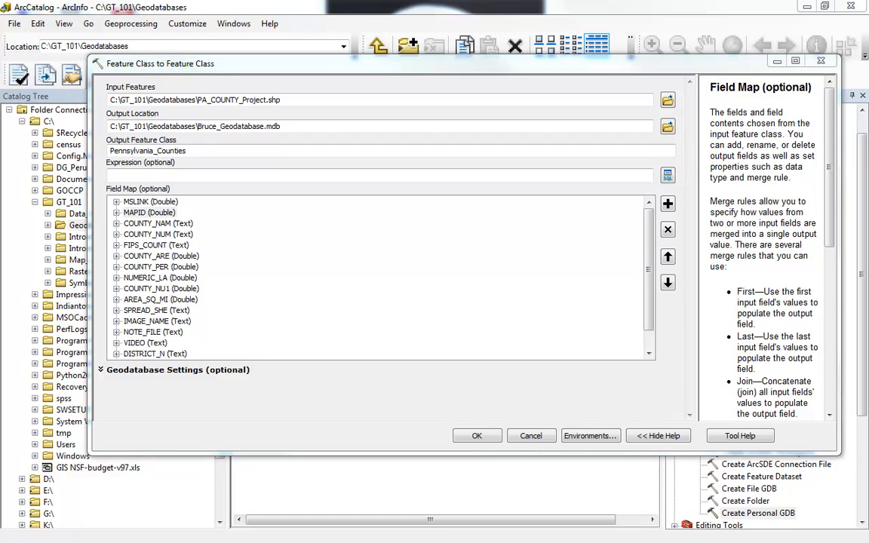
mouse_move(381, 285)
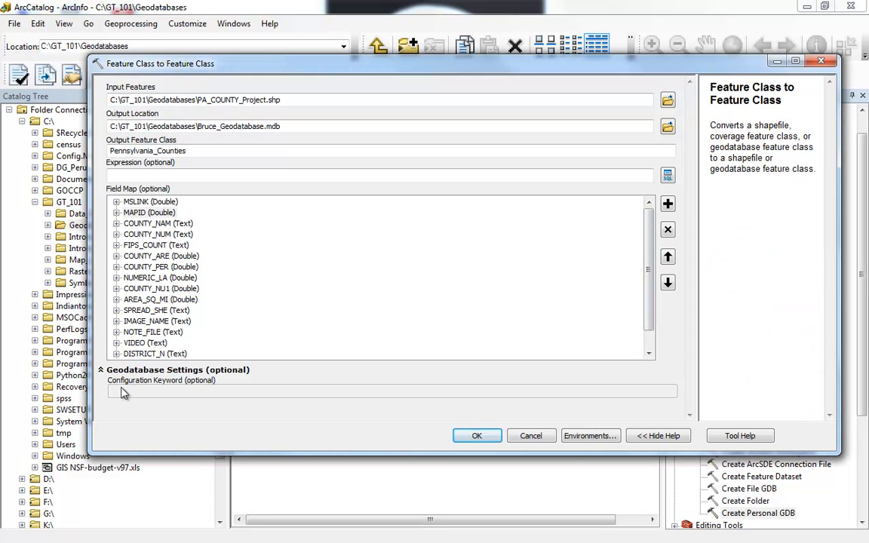
mouse_move(131, 398)
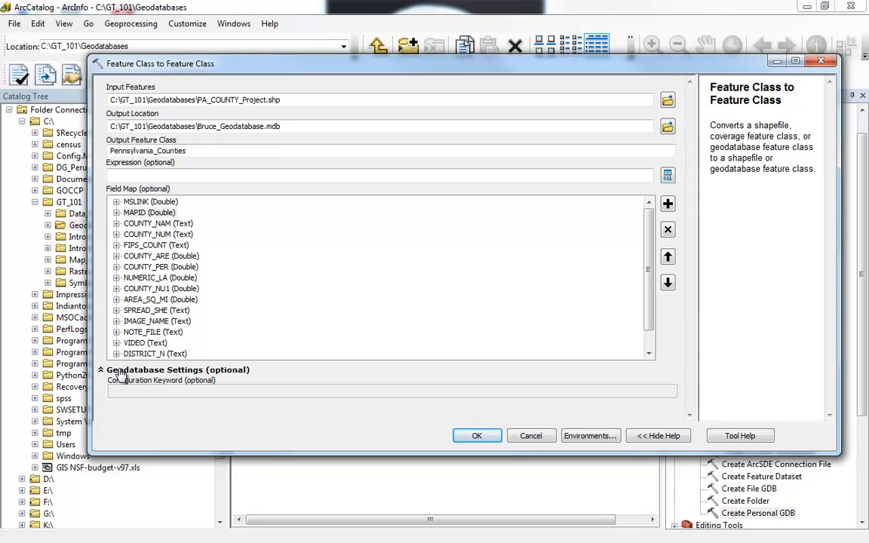
Run the Feature Class to Feature Class export of PA_COUNTY_Project as Pennsylvania_Counties
click(101, 370)
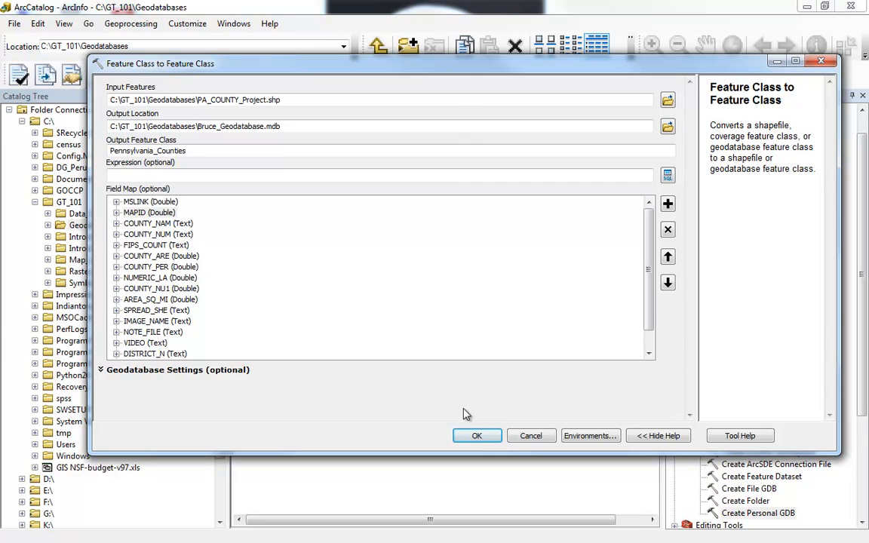
click(477, 435)
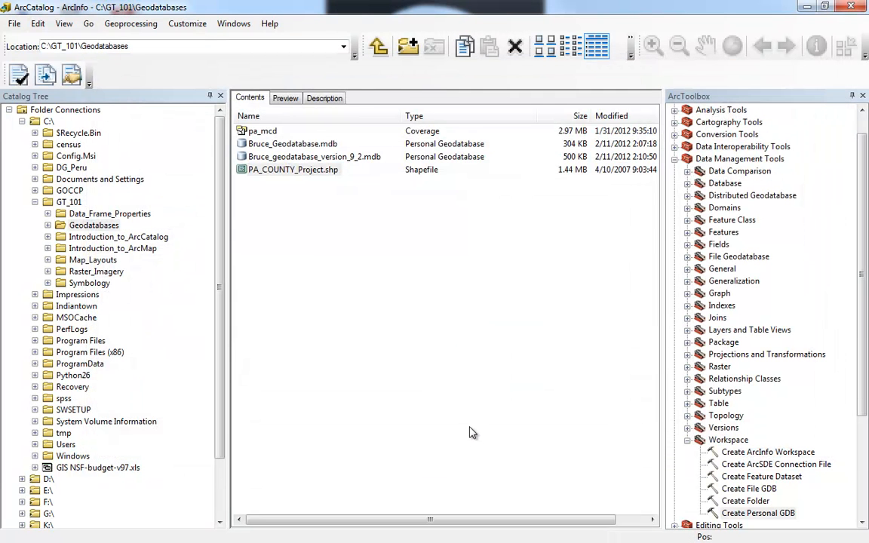
mouse_move(260, 147)
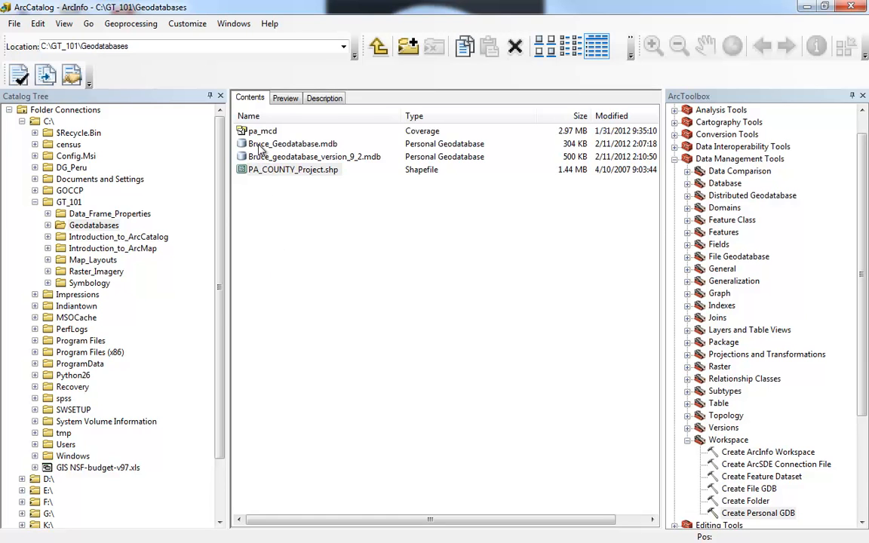
Expand Bruce_Geodatabase.mdb to confirm the new Pennsylvania_Counties feature class is listed
double_click(292, 143)
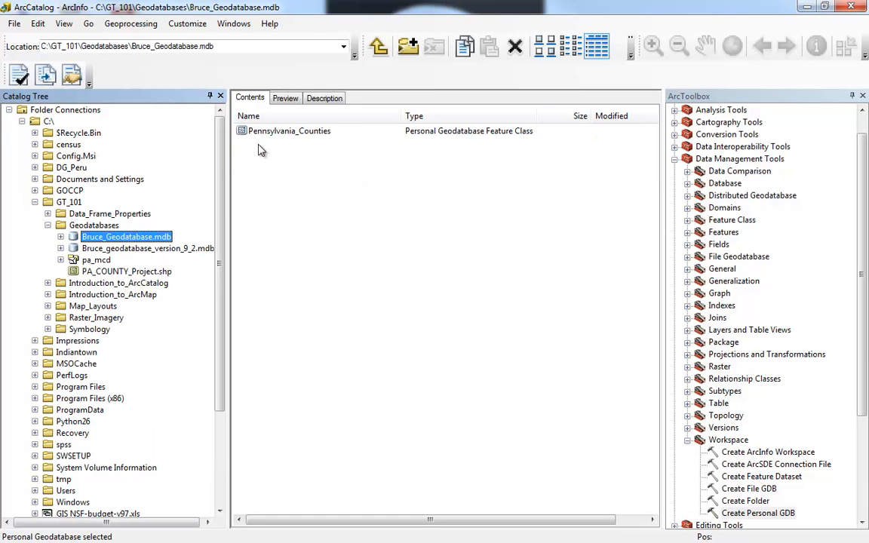
click(61, 236)
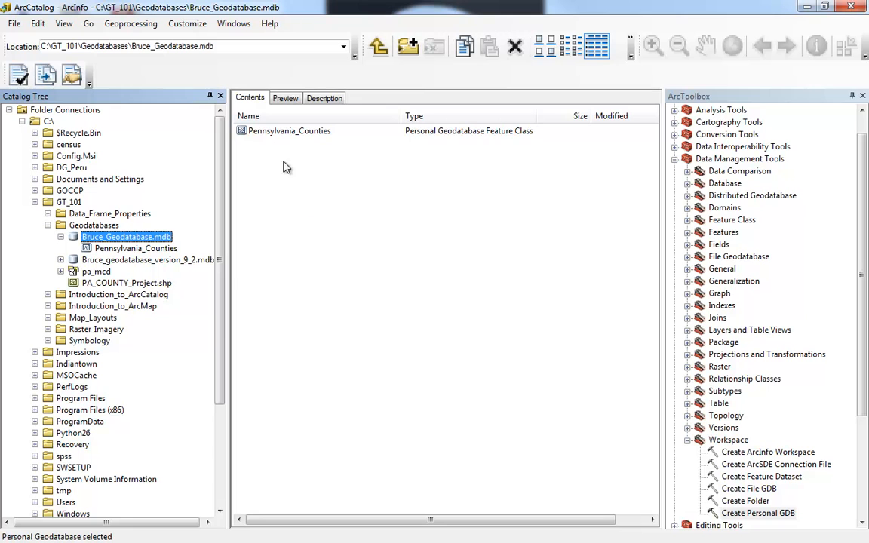
mouse_move(312, 132)
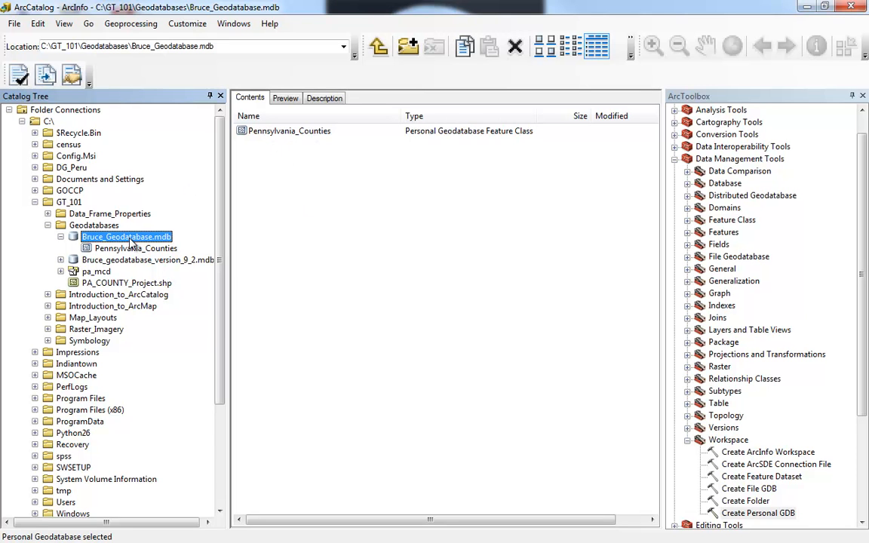
mouse_move(171, 247)
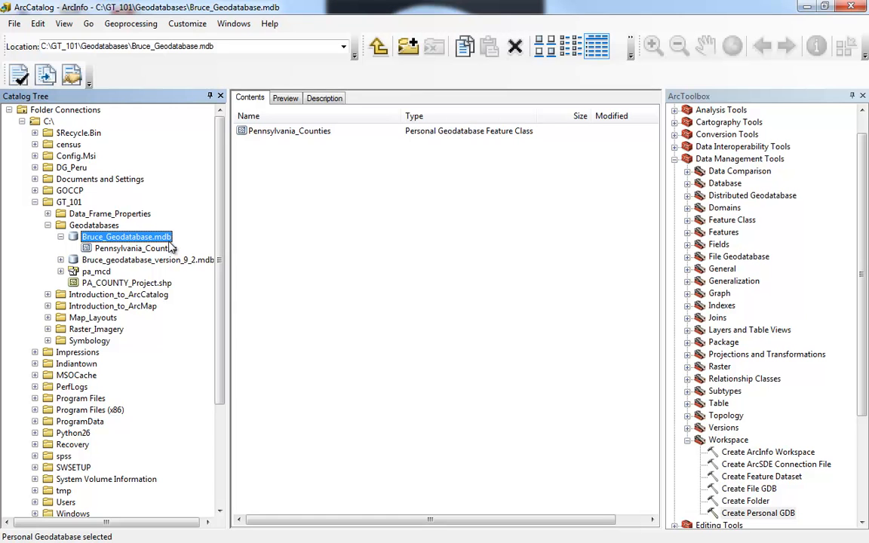
click(126, 283)
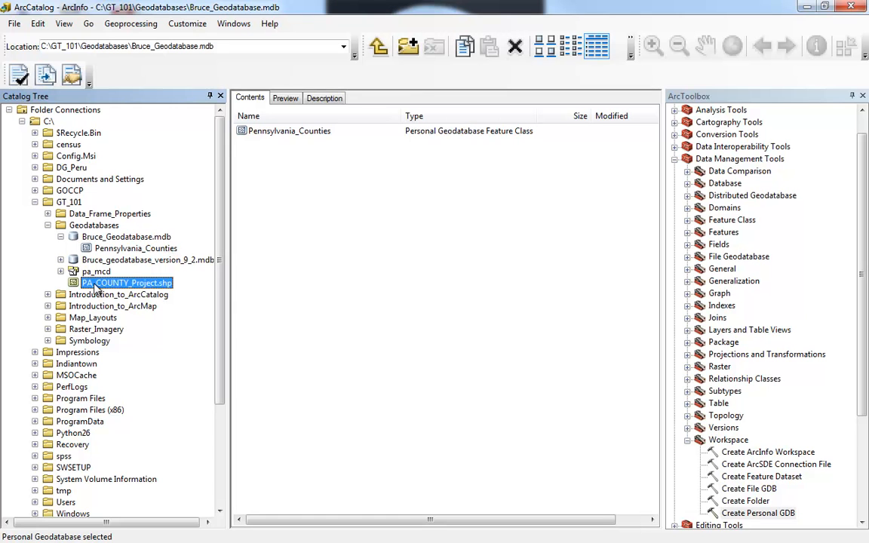
click(126, 283)
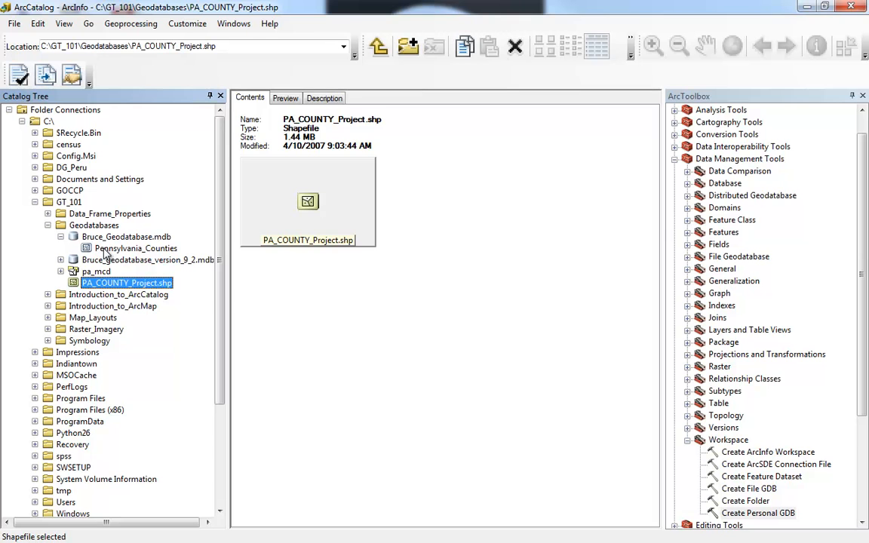
click(126, 237)
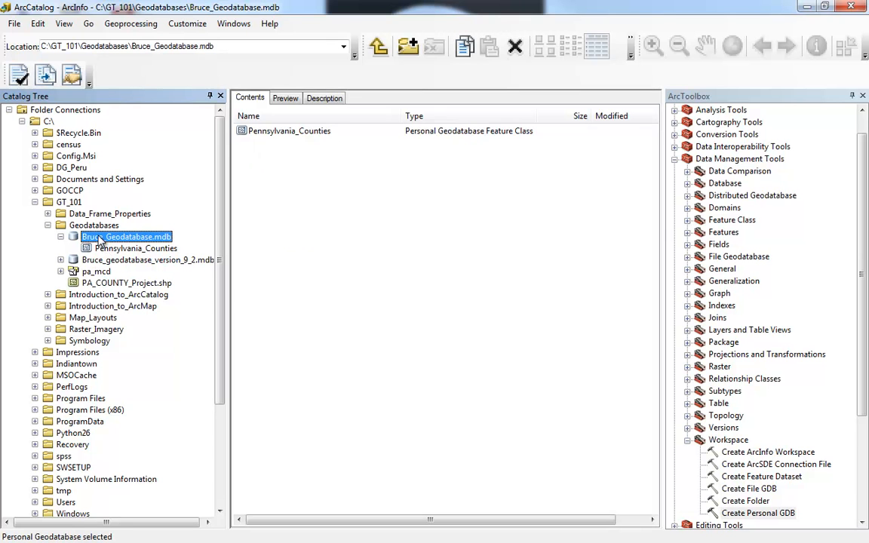
Import PA_COUNTY_Project.shp into Bruce_Geodatabase.mdb as a single feature class named PA2
right_click(125, 237)
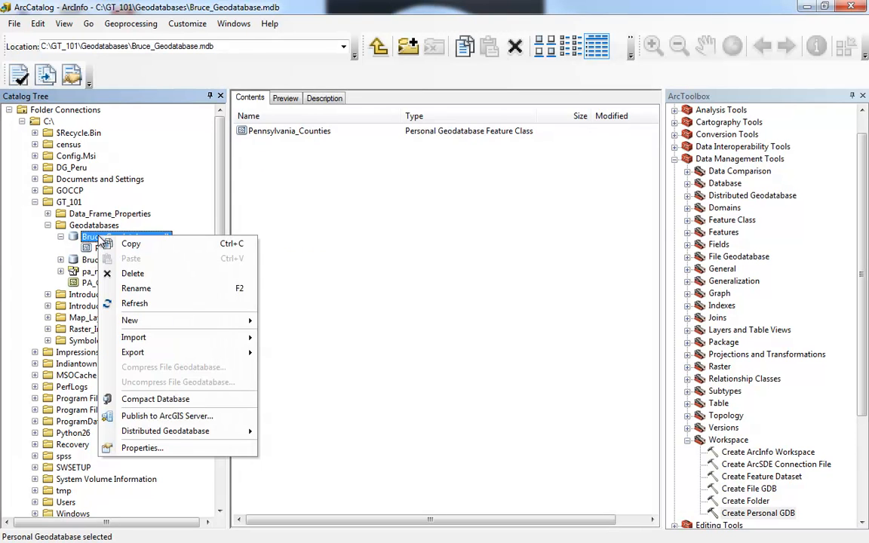
mouse_move(133, 338)
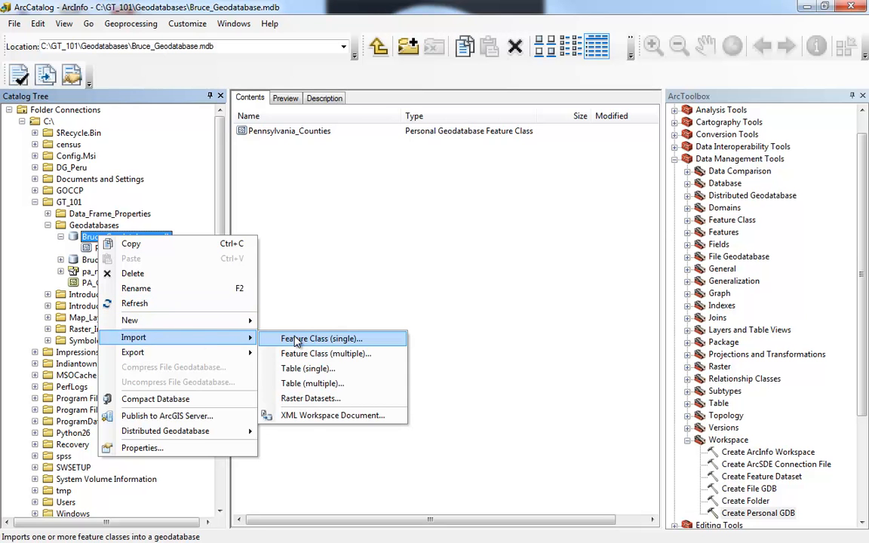
click(321, 338)
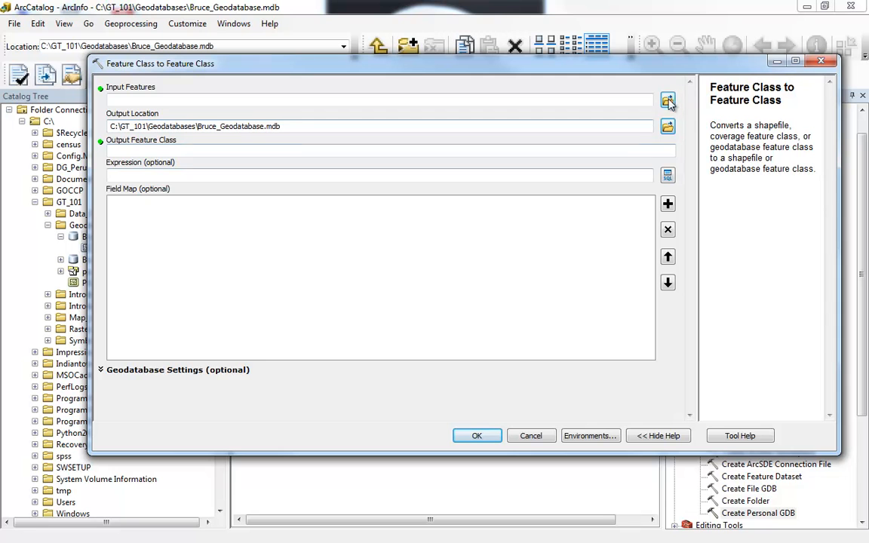
click(667, 99)
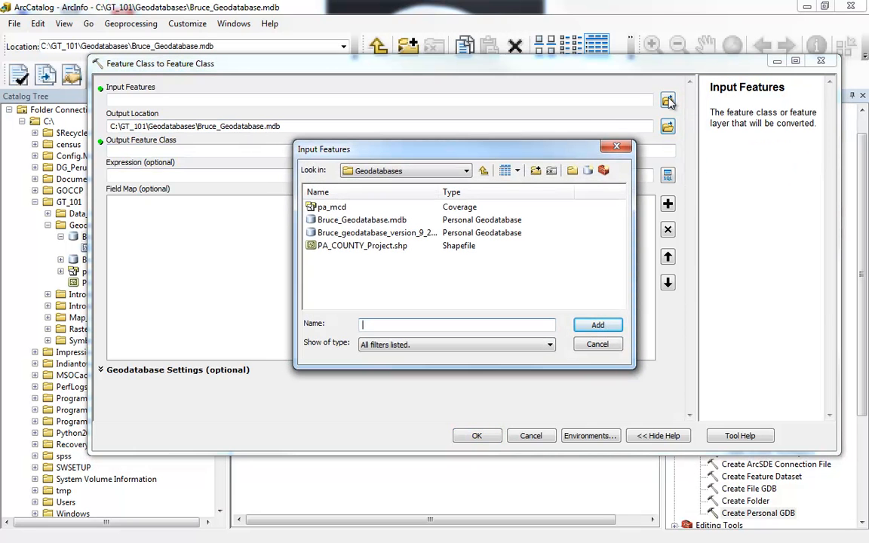
click(362, 245)
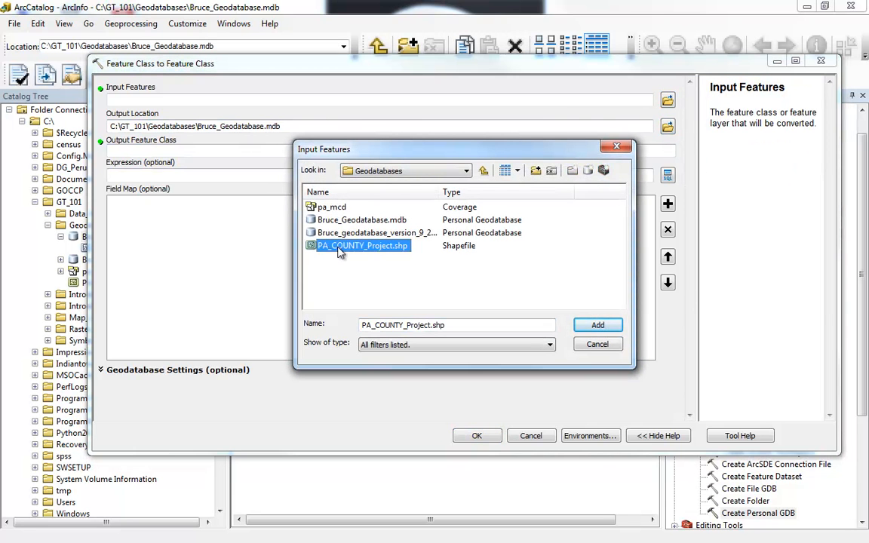
click(597, 326)
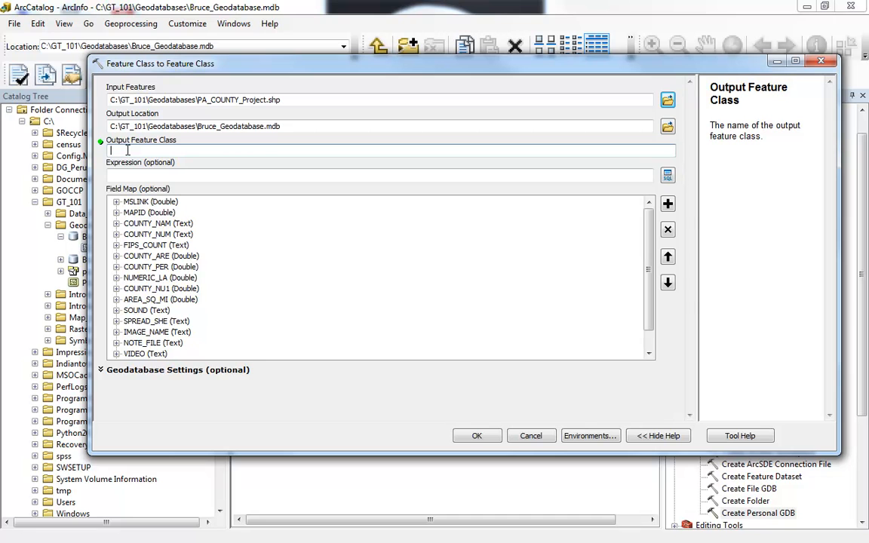
text(PA2)
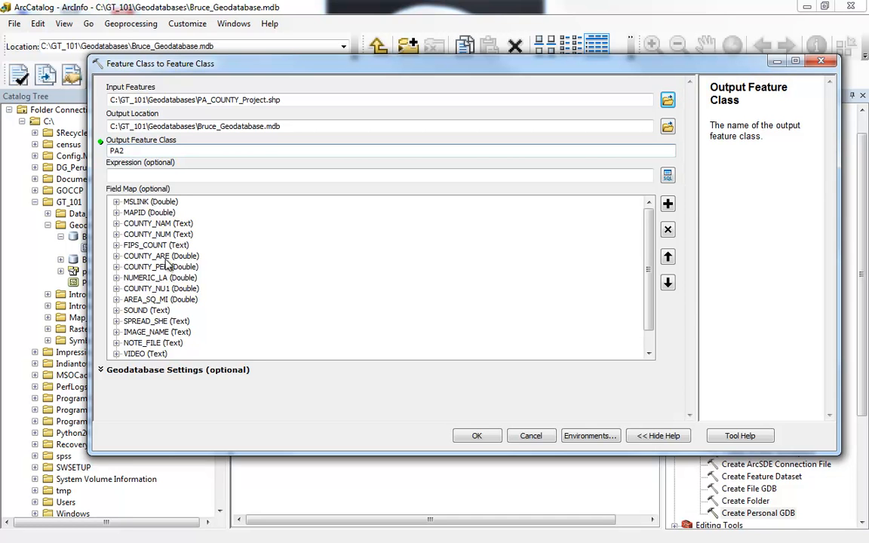
mouse_move(433, 419)
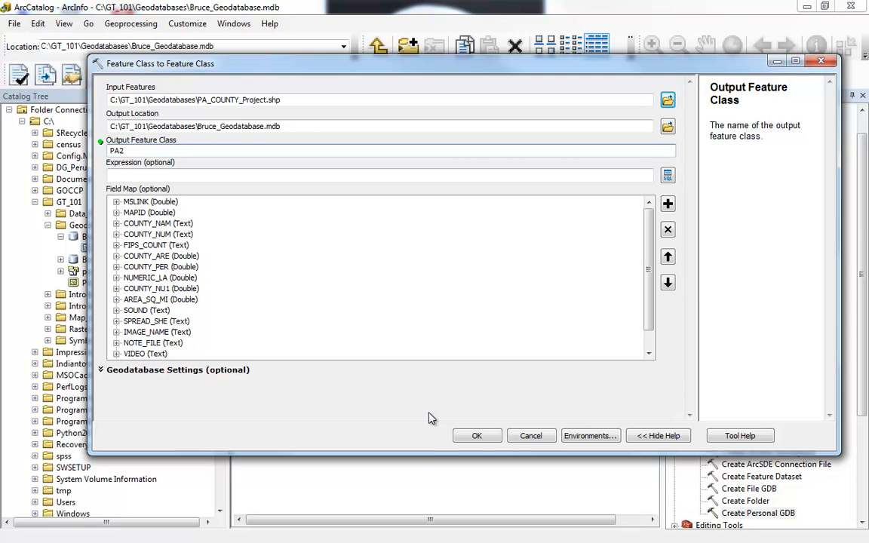
click(477, 436)
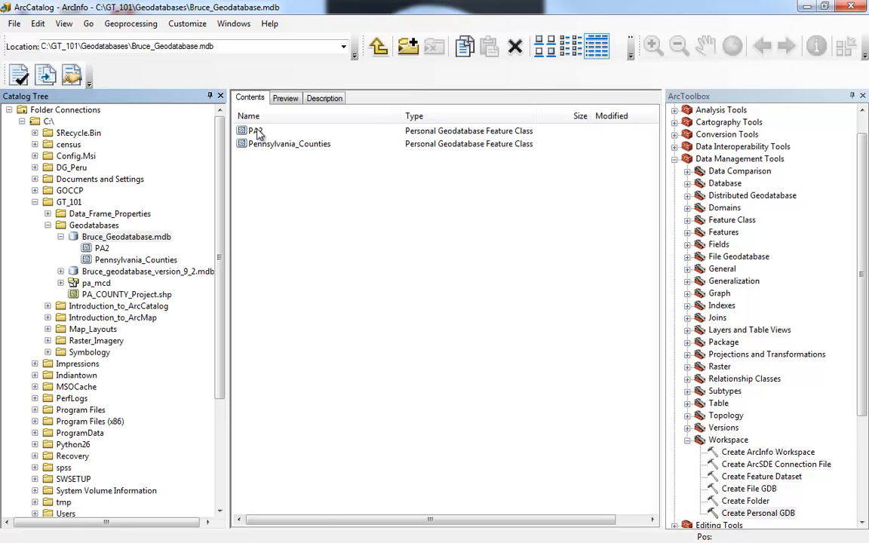
mouse_move(92, 300)
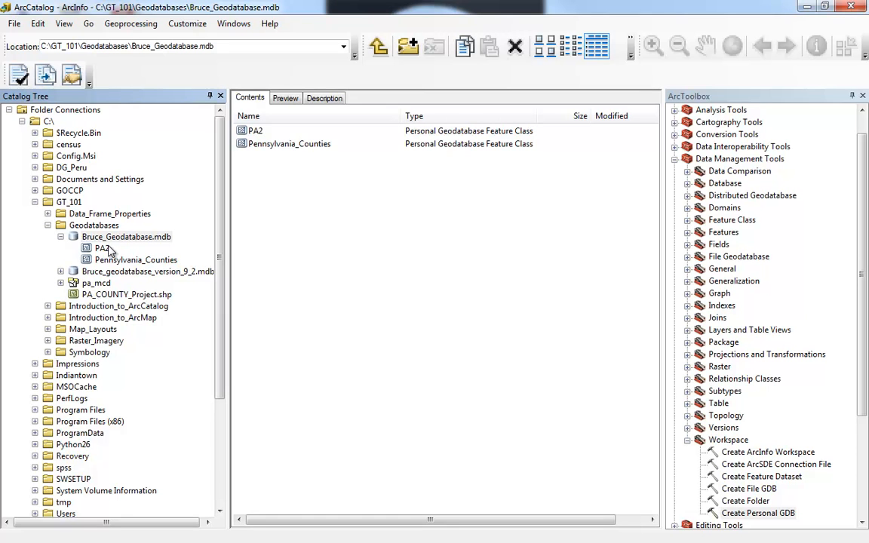
mouse_move(122, 243)
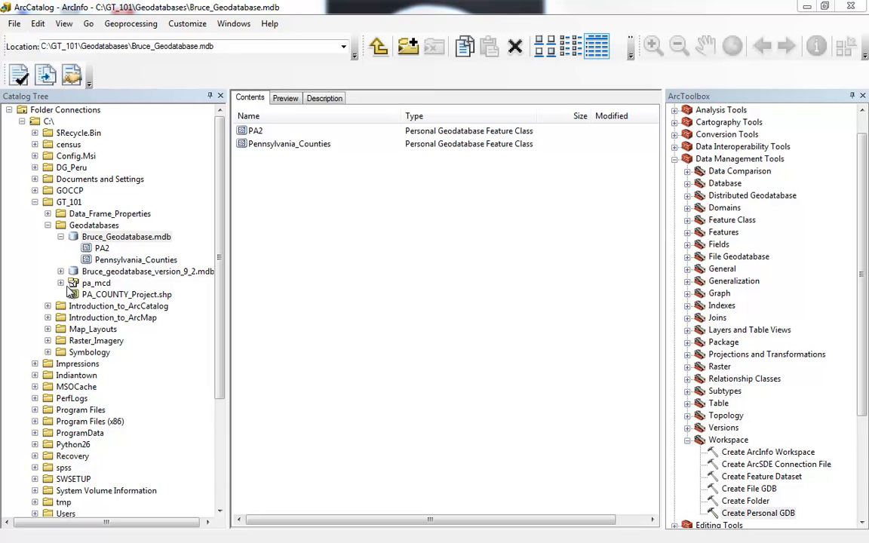
Expand the pa_mcd coverage to list its arc, label, polygon and tic feature classes
click(96, 282)
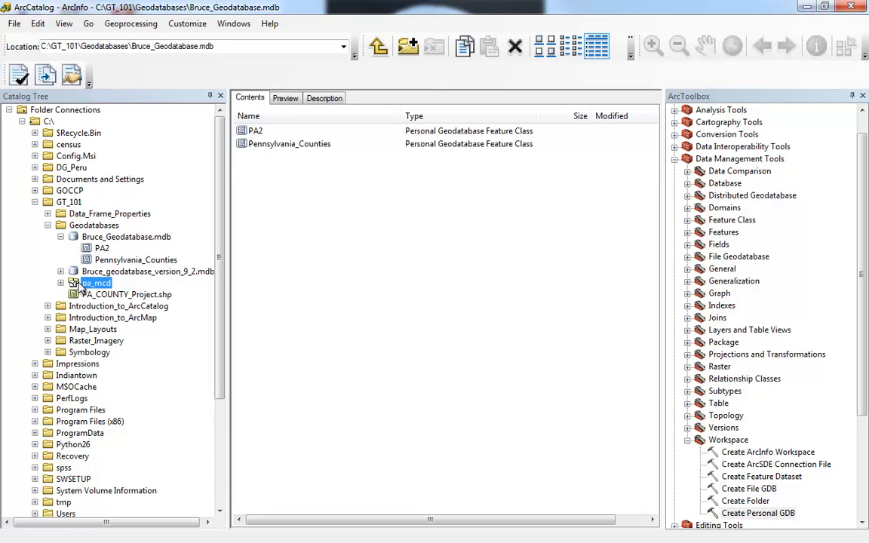
click(95, 282)
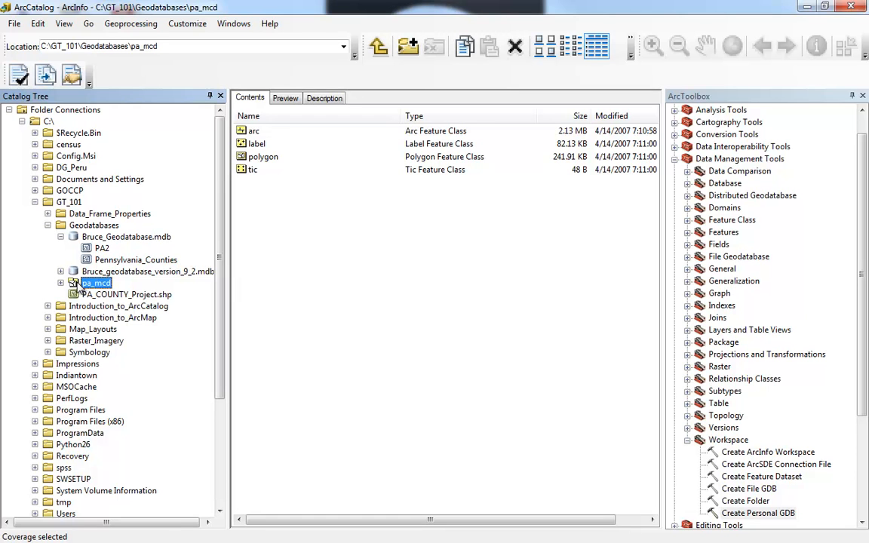
click(62, 283)
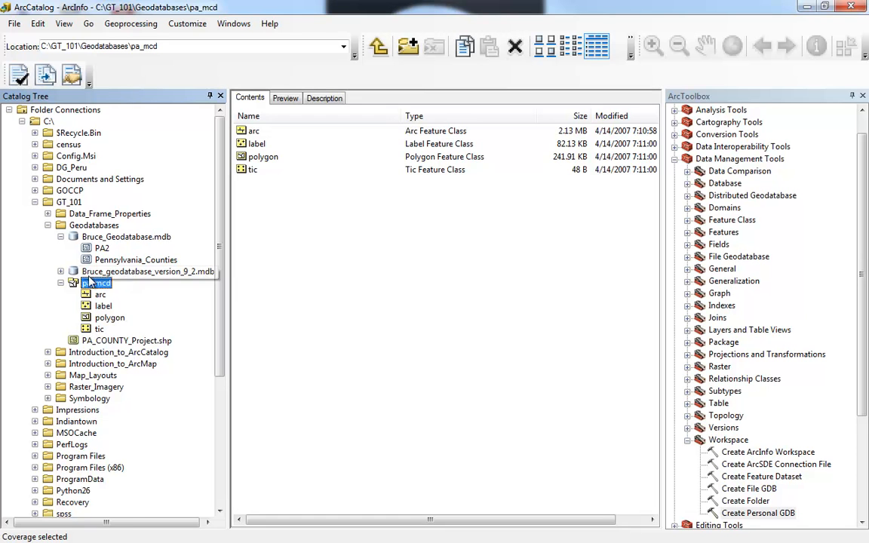
click(97, 282)
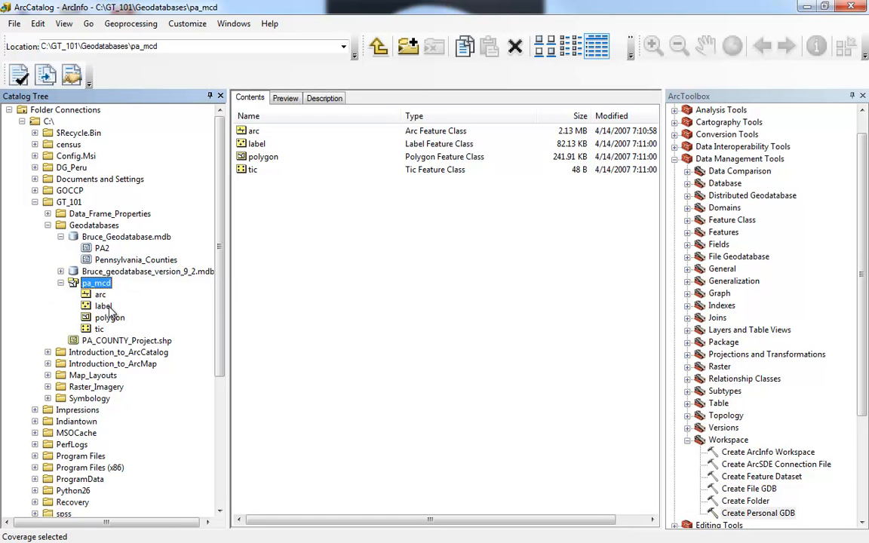
mouse_move(104, 305)
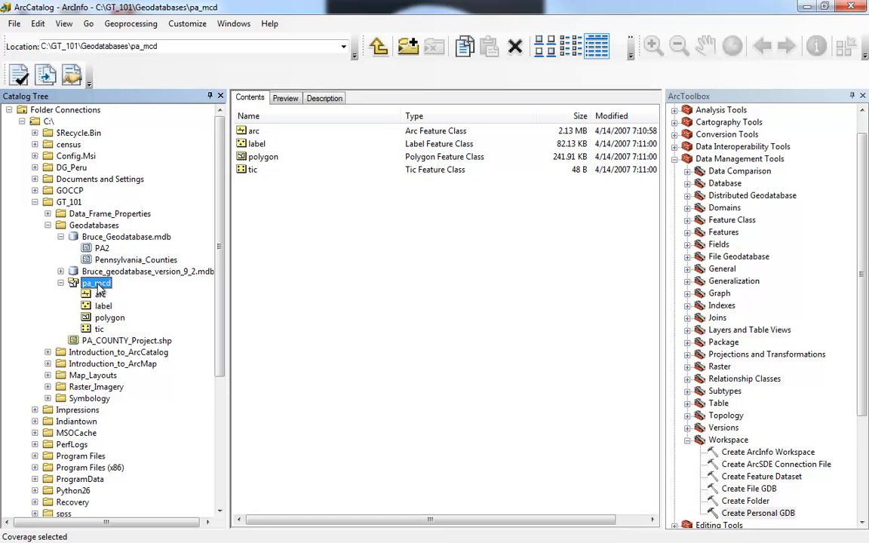
Start a multiple-feature-class geodatabase export of pa_mcd and drop tic from the inputs
right_click(96, 283)
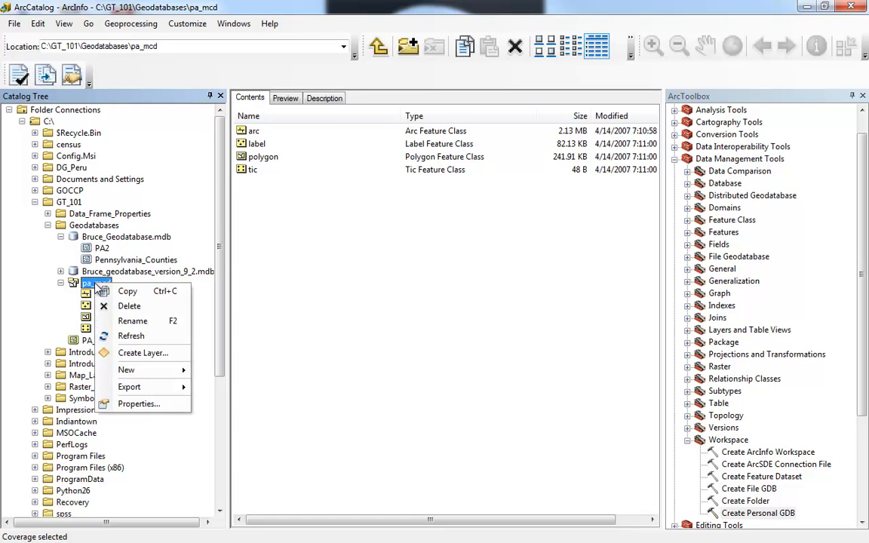
click(129, 386)
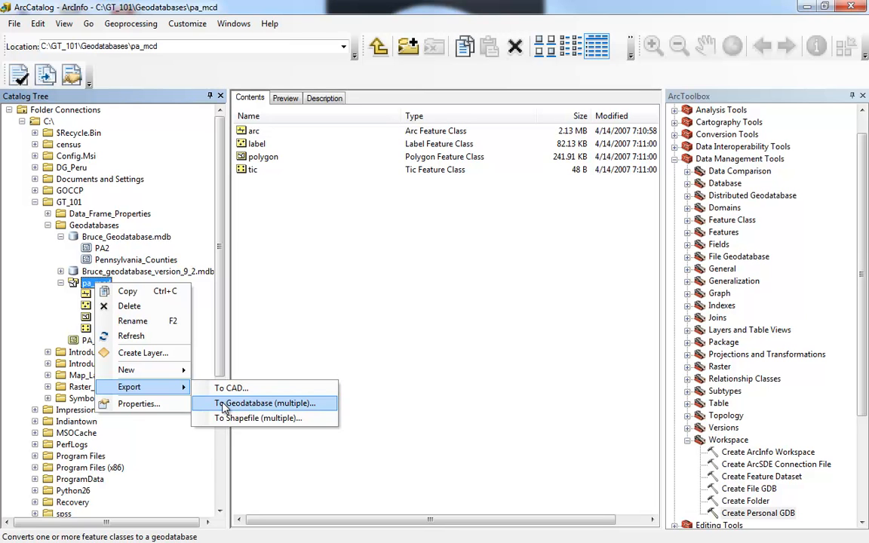
mouse_move(266, 405)
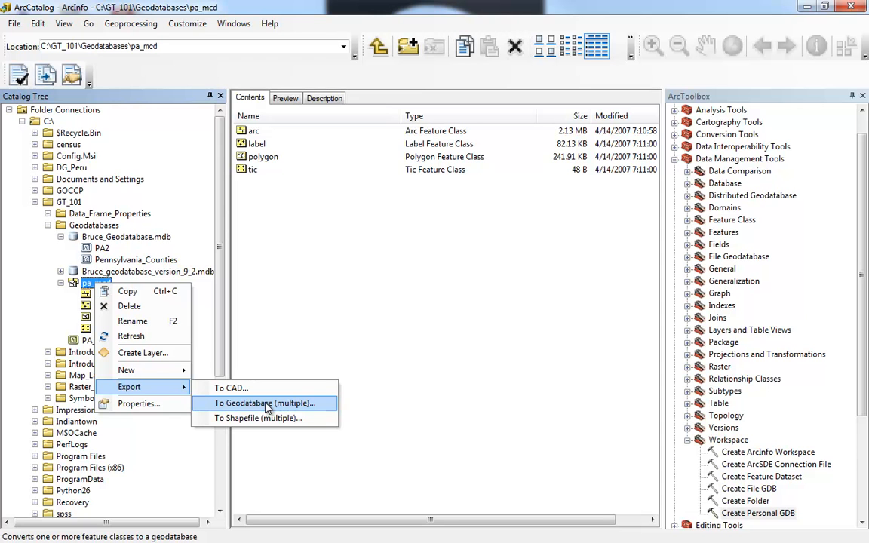
click(264, 402)
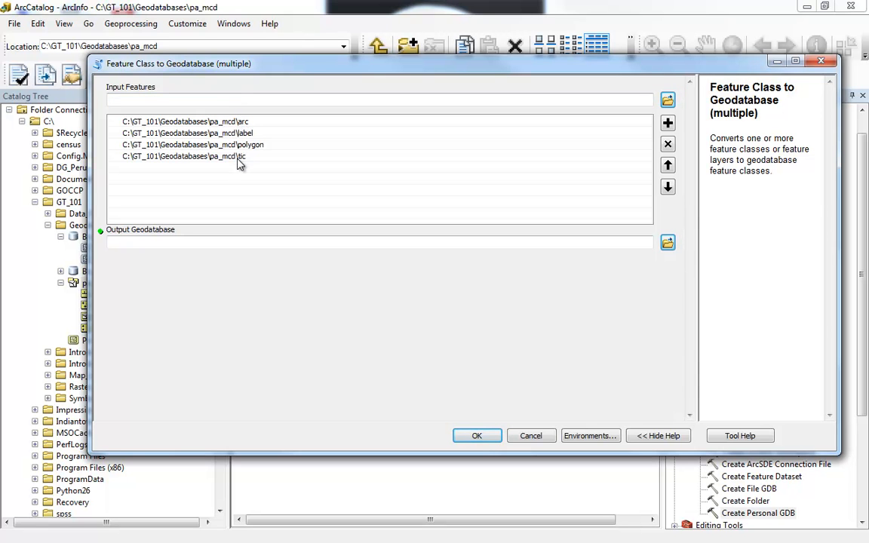
mouse_move(188, 164)
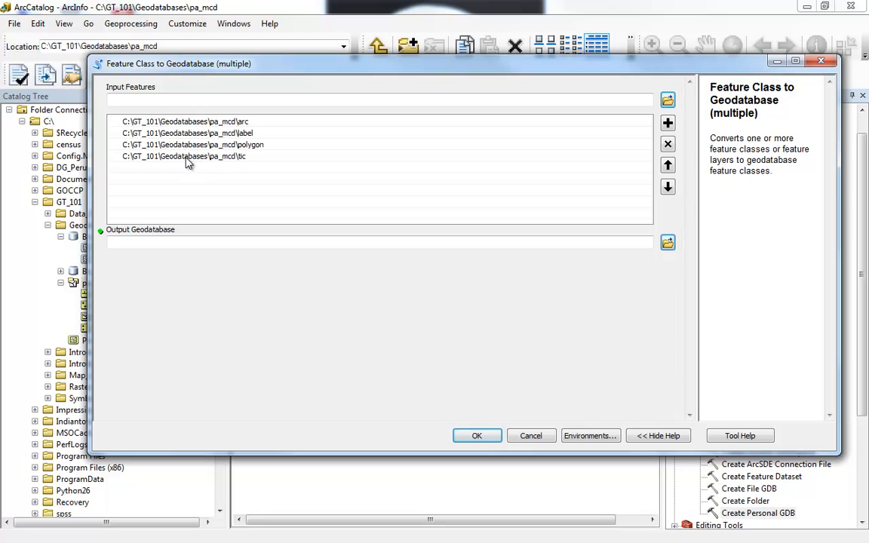
click(184, 156)
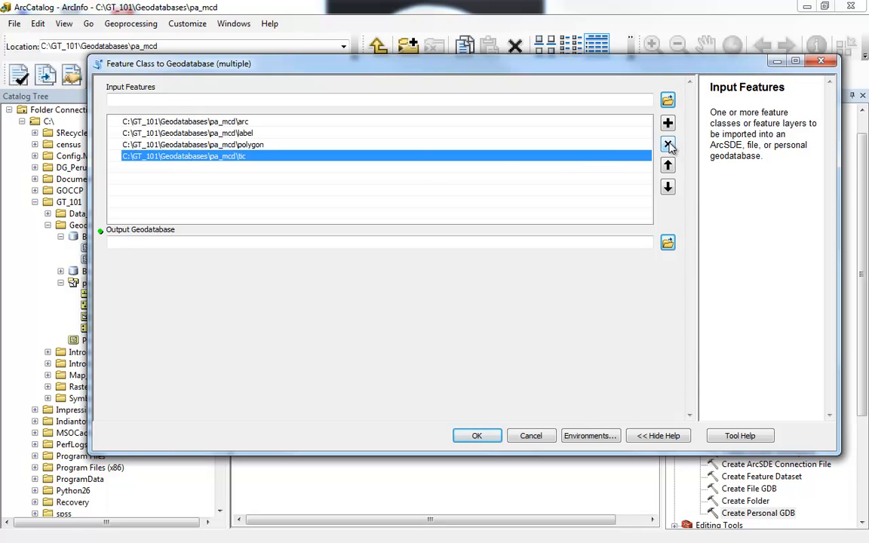
click(667, 144)
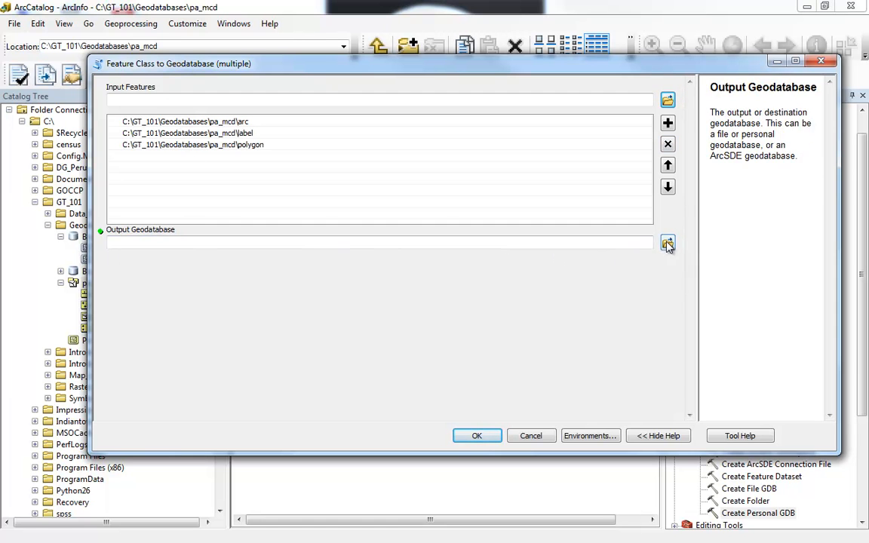
Set Bruce_Geodatabase.mdb as the output geodatabase and run the arc, label and polygon export
click(667, 242)
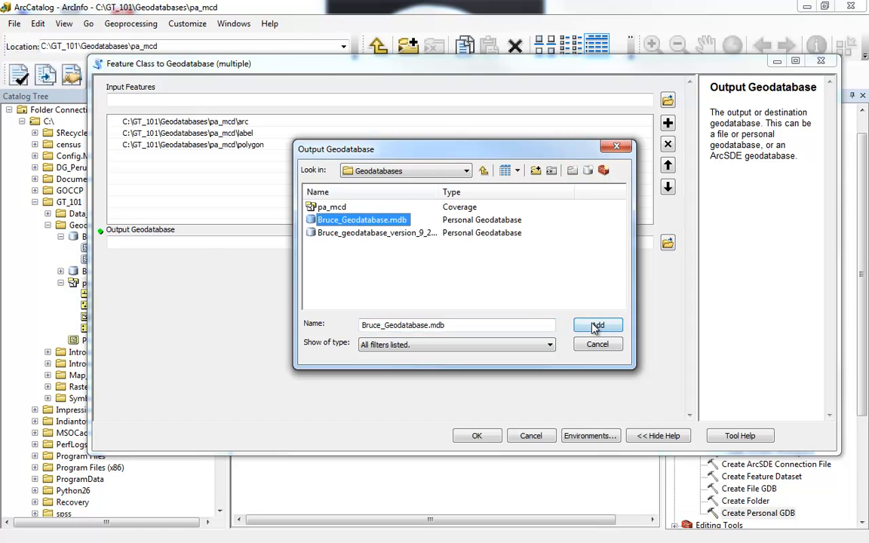
click(597, 326)
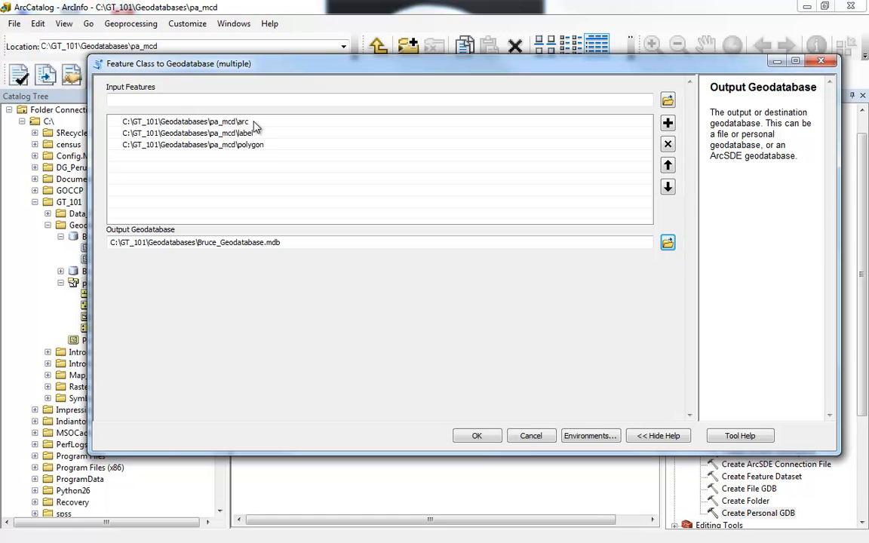
mouse_move(273, 148)
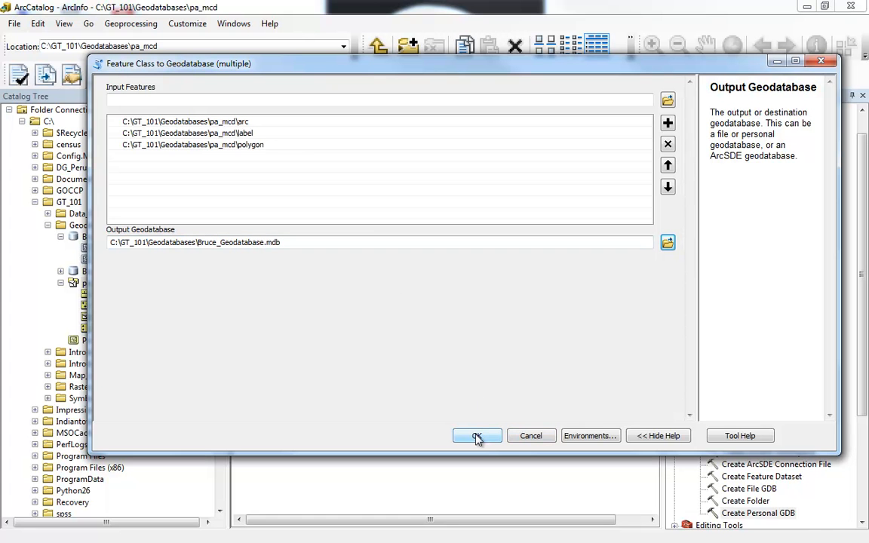
click(476, 436)
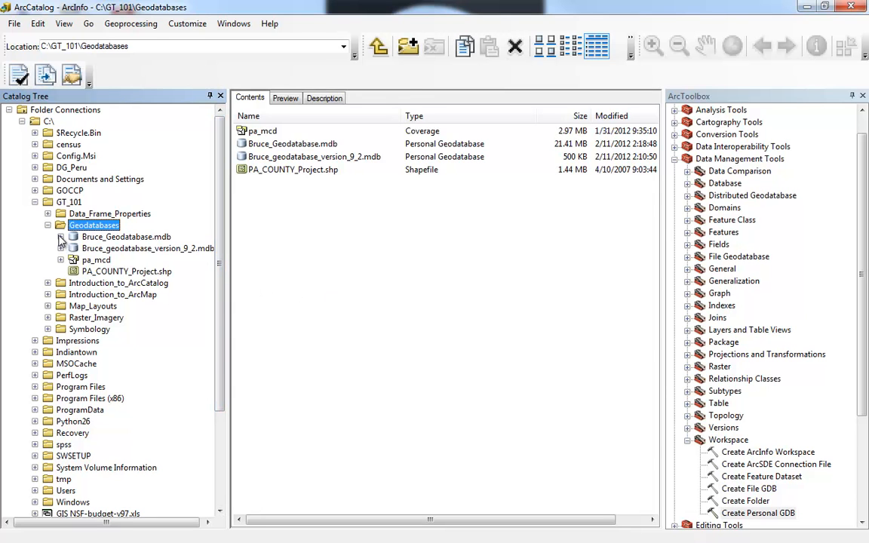
List Bruce_Geodatabase.mdb's contents, now including pa_mcd_arc, pa_mcd_label and pa_mcd_polygon
click(72, 236)
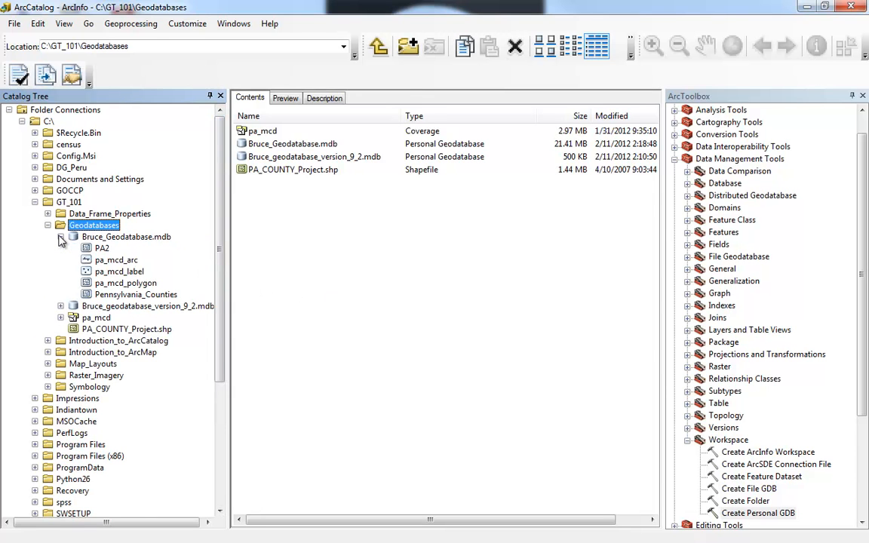
mouse_move(189, 257)
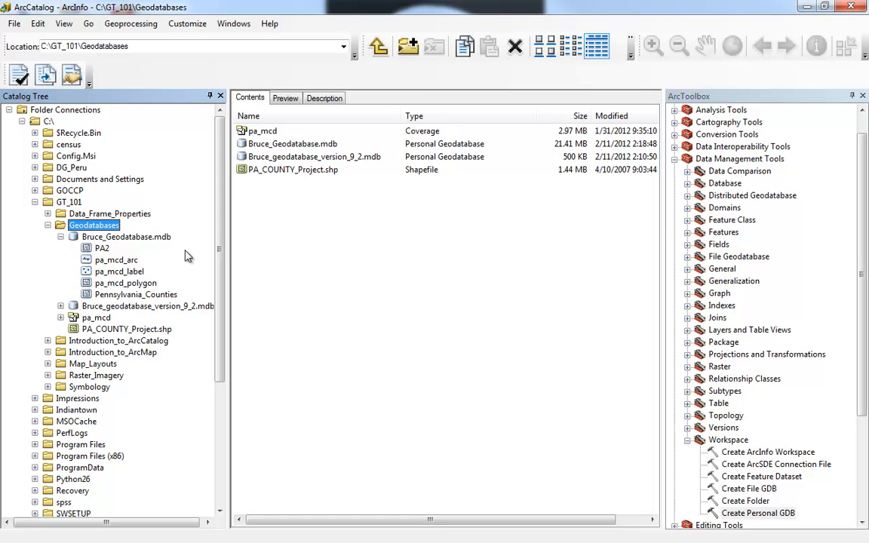
click(126, 236)
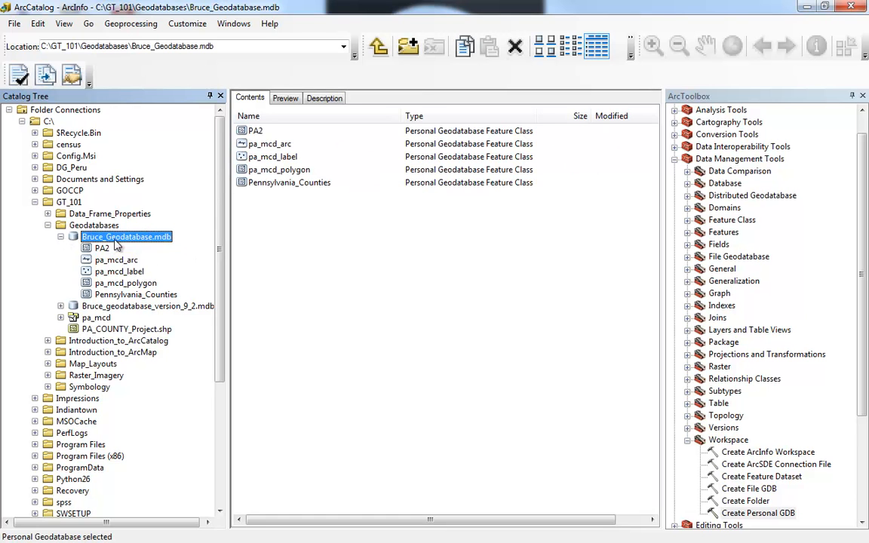
click(269, 143)
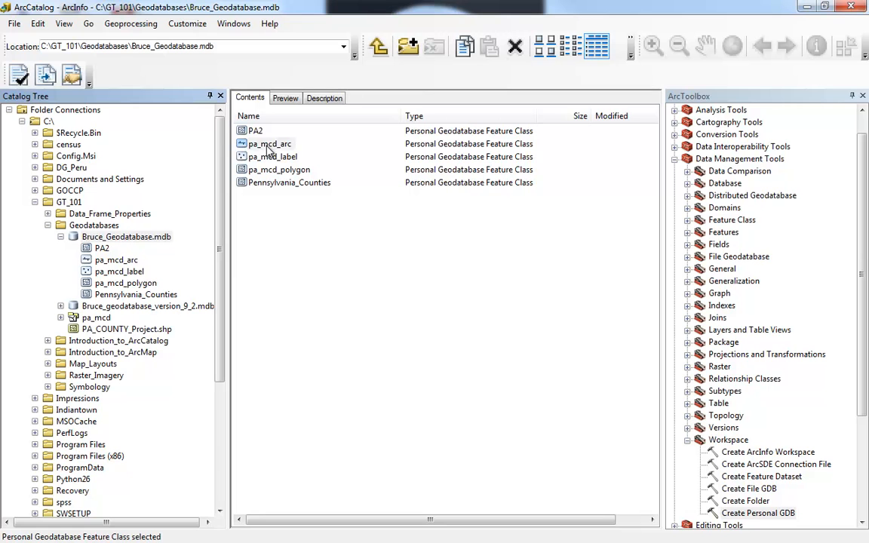
click(269, 143)
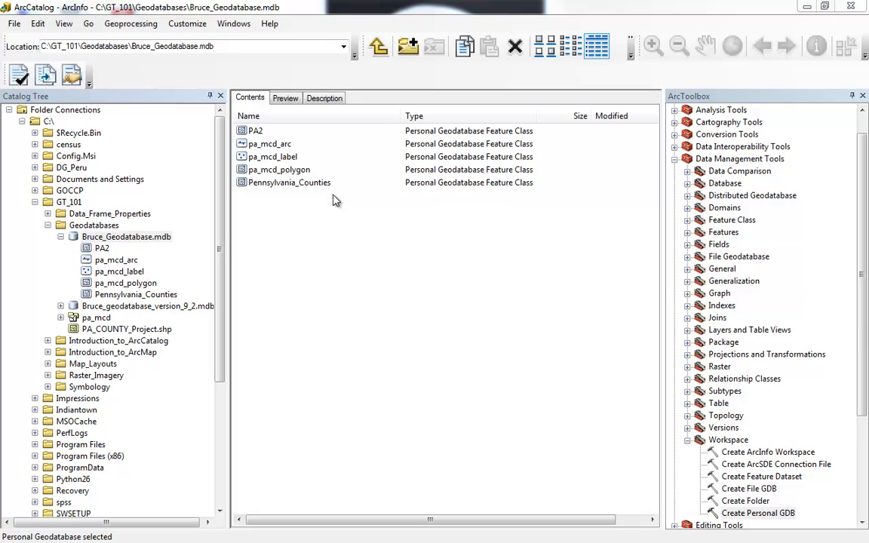
mouse_move(288, 195)
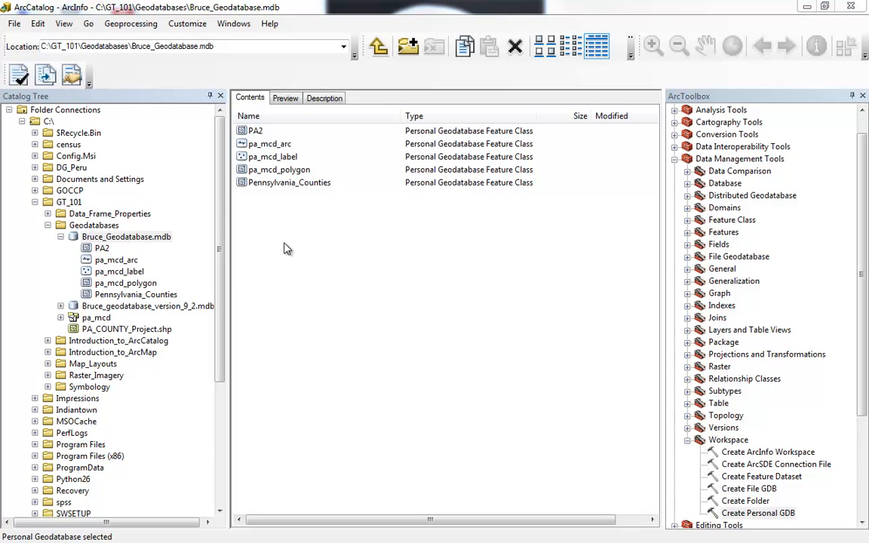
mouse_move(334, 262)
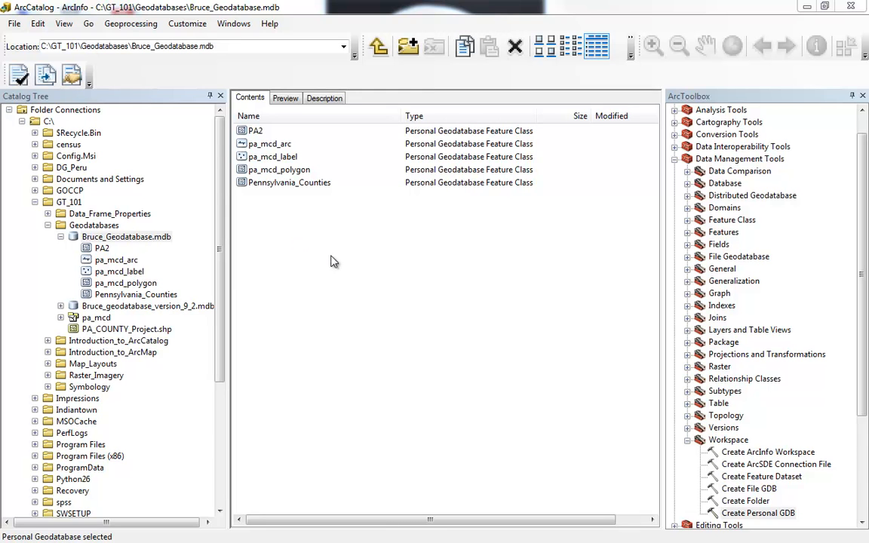
mouse_move(312, 225)
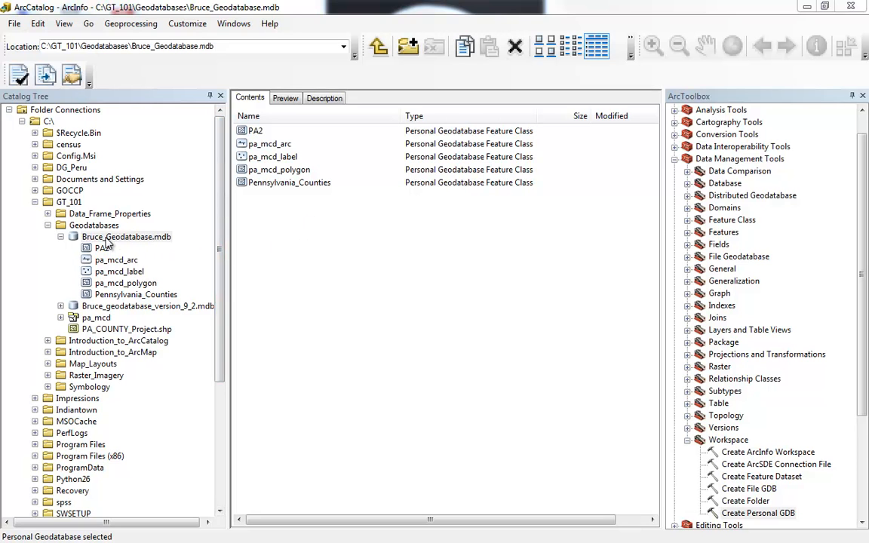
click(126, 236)
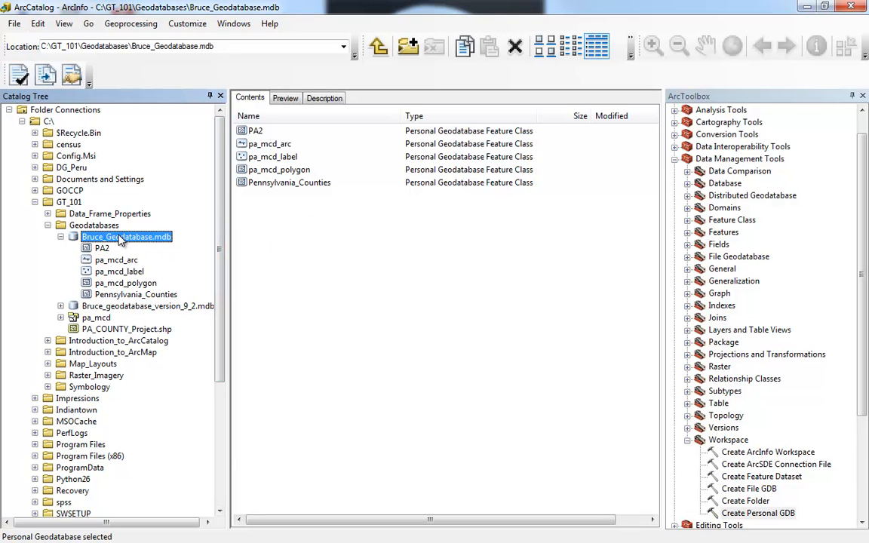
Start a new feature dataset in Bruce_Geodatabase.mdb named PA_Boundary and continue to the coordinate system step
right_click(126, 236)
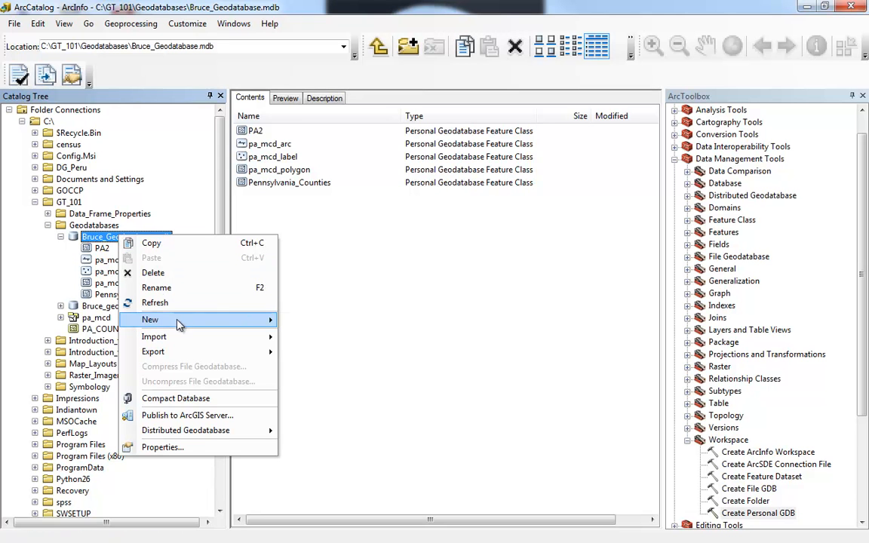
mouse_move(150, 319)
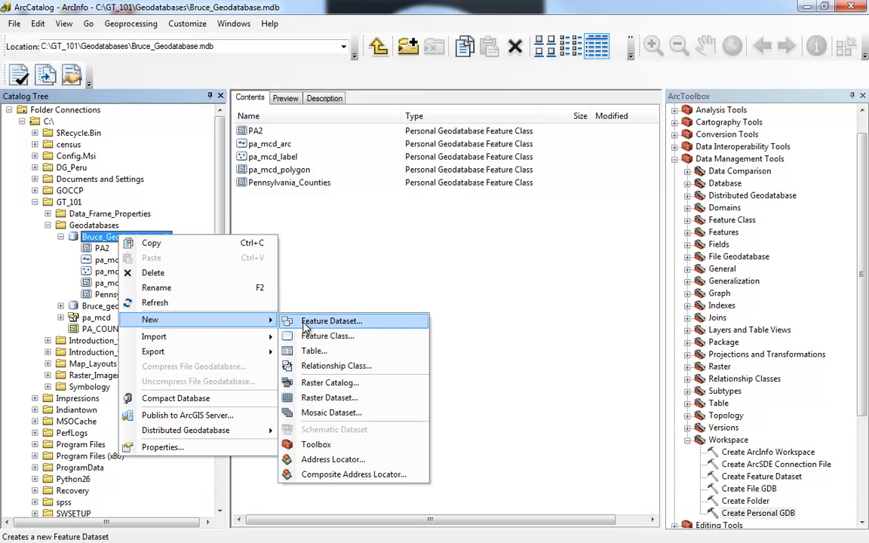
click(331, 320)
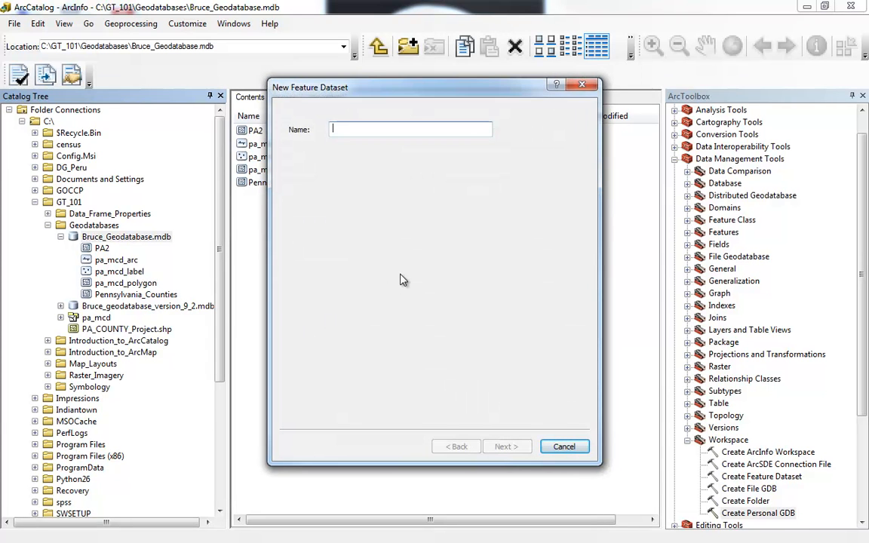
text(PA_Bounda)
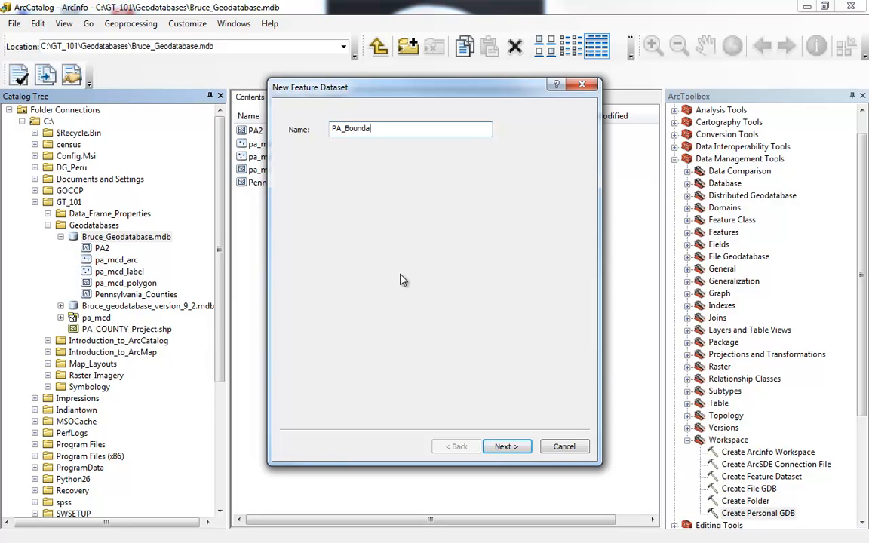
text(ry)
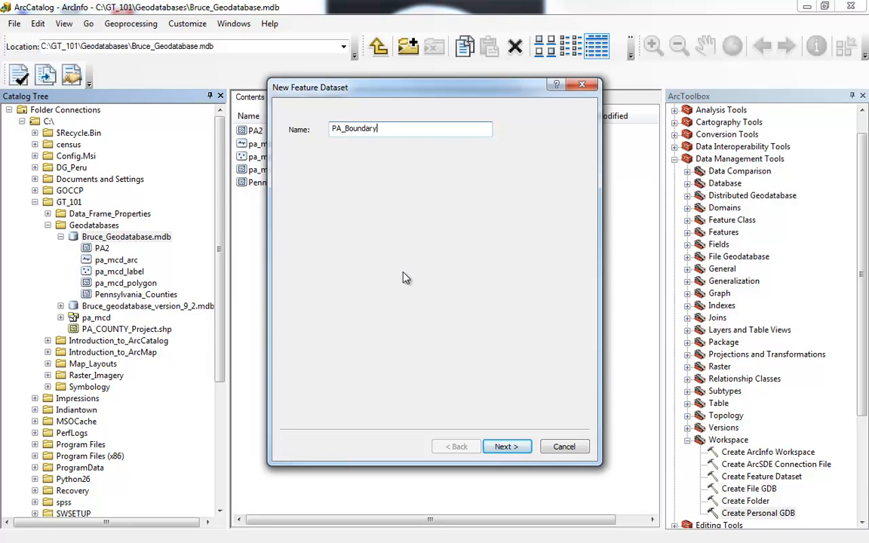
click(506, 446)
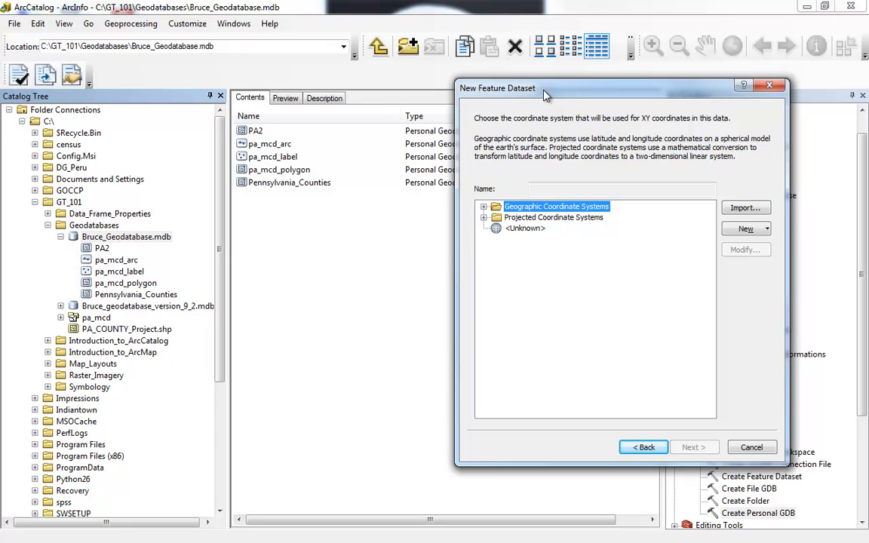
mouse_move(266, 174)
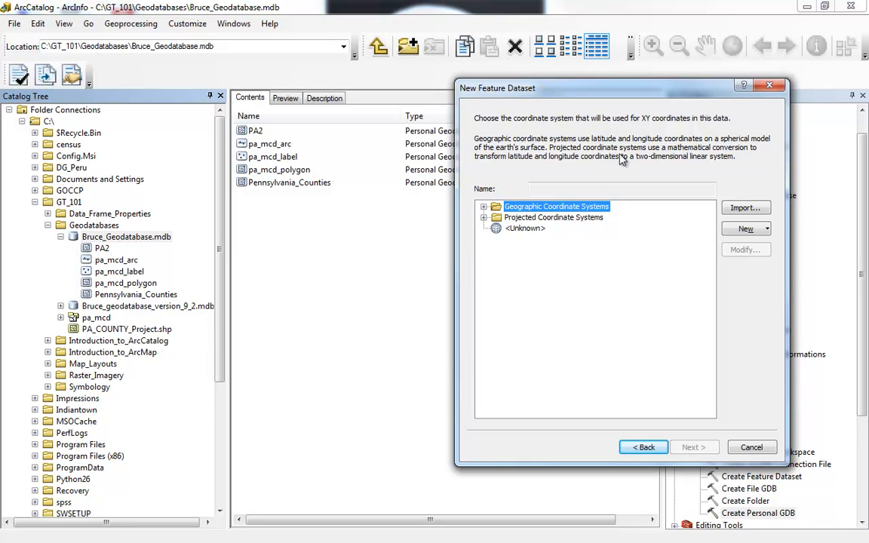
mouse_move(534, 166)
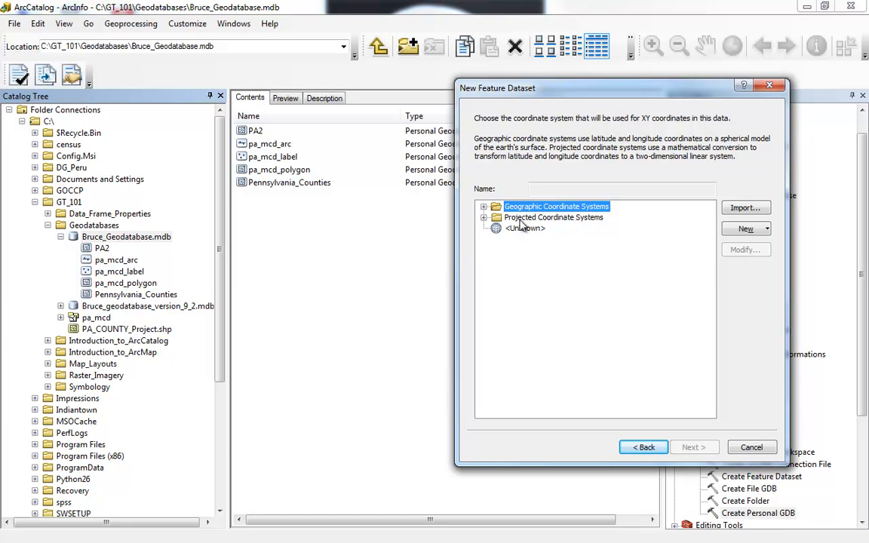
mouse_move(741, 218)
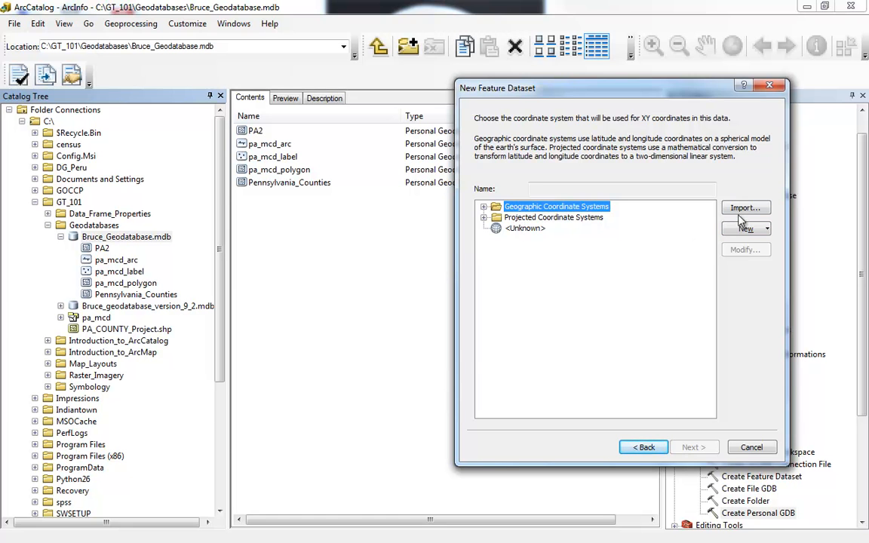
Import the GCS_Clarke_1866 coordinate system from pa_mcd_polygon and finish creating PA_Boundary with default tolerances
click(745, 208)
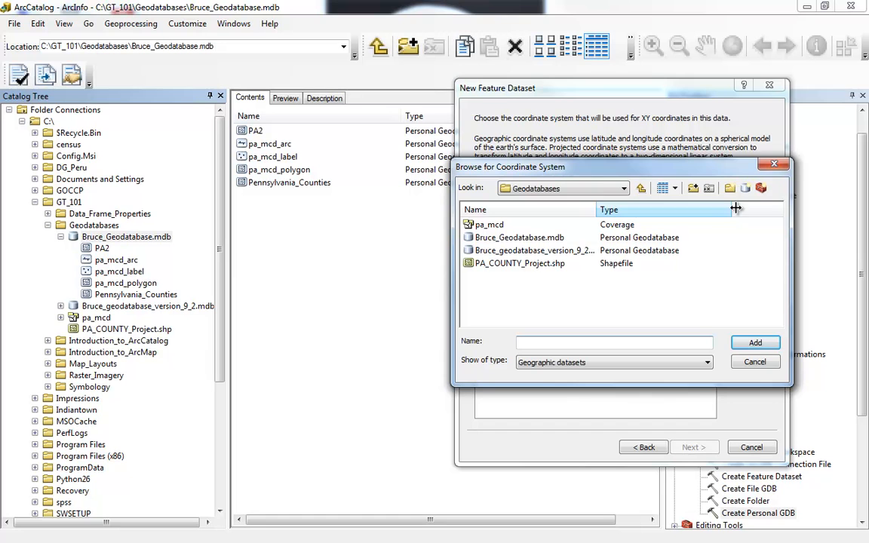
double_click(519, 237)
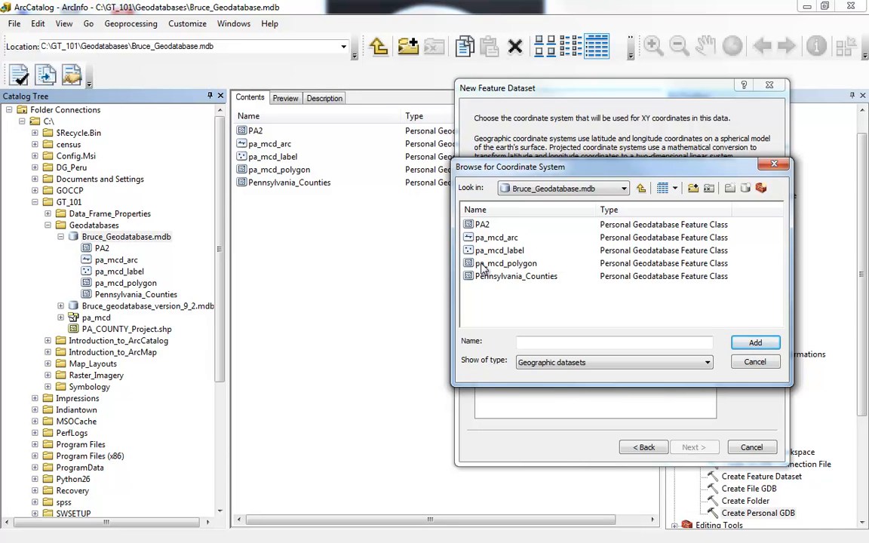
click(505, 263)
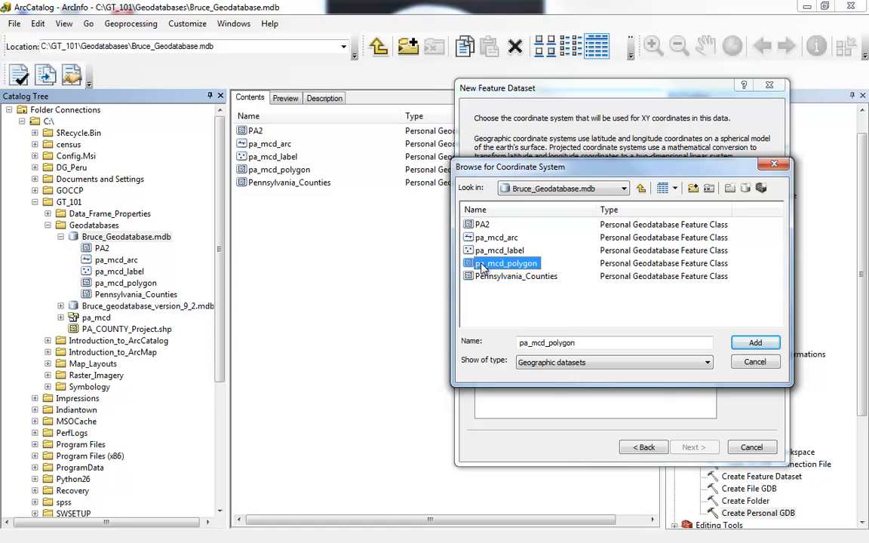
click(755, 343)
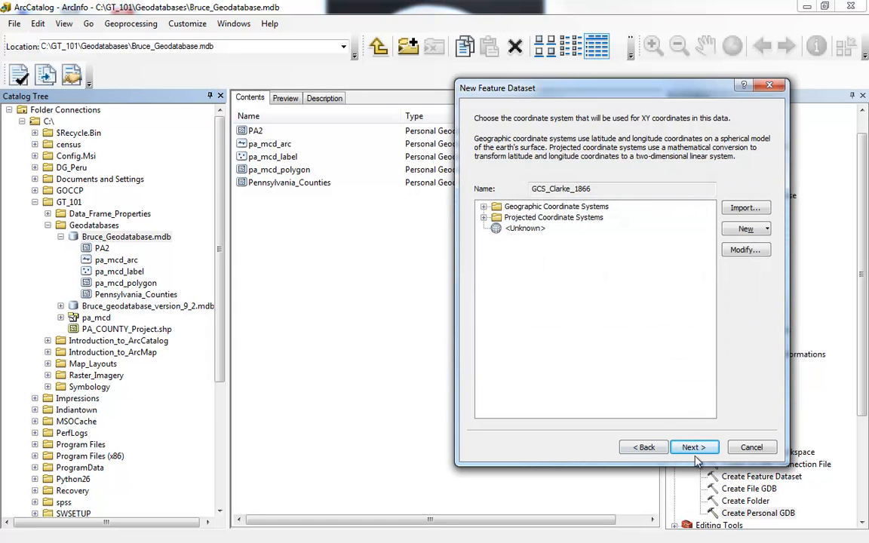
click(689, 446)
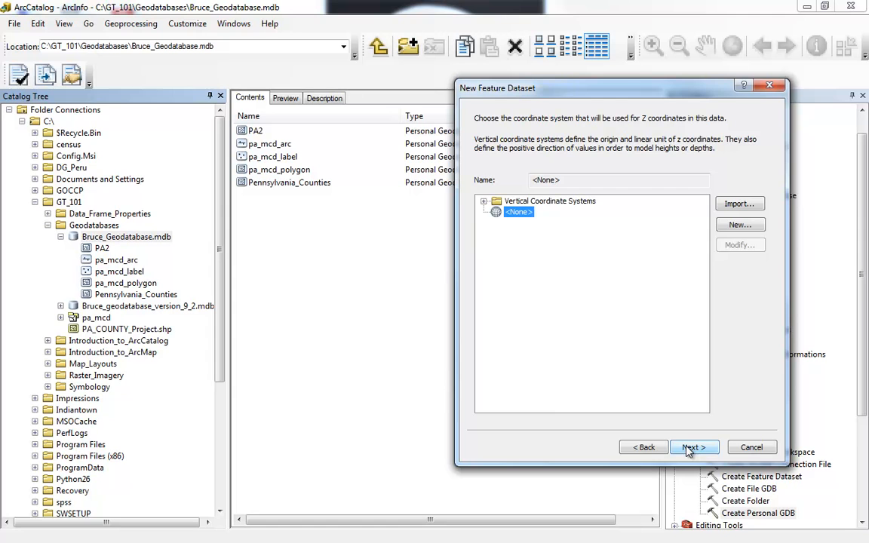
click(692, 448)
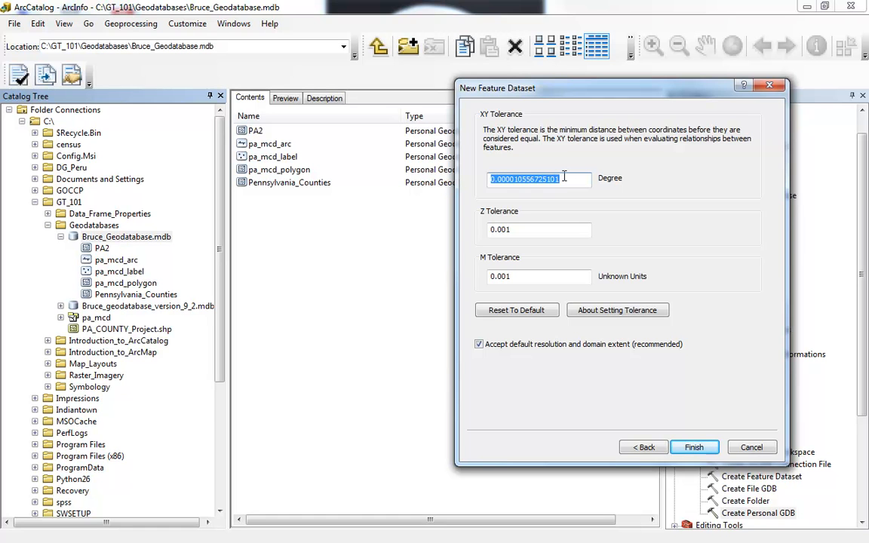
mouse_move(538, 200)
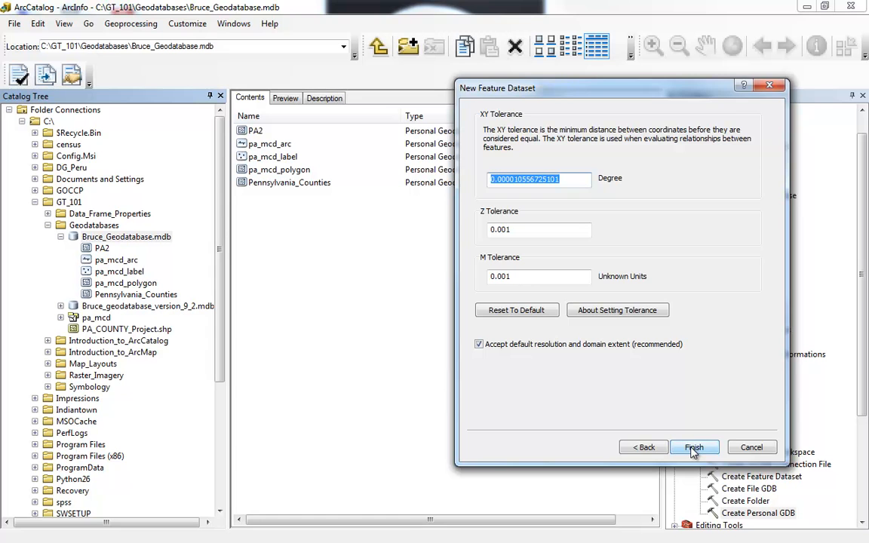
click(693, 448)
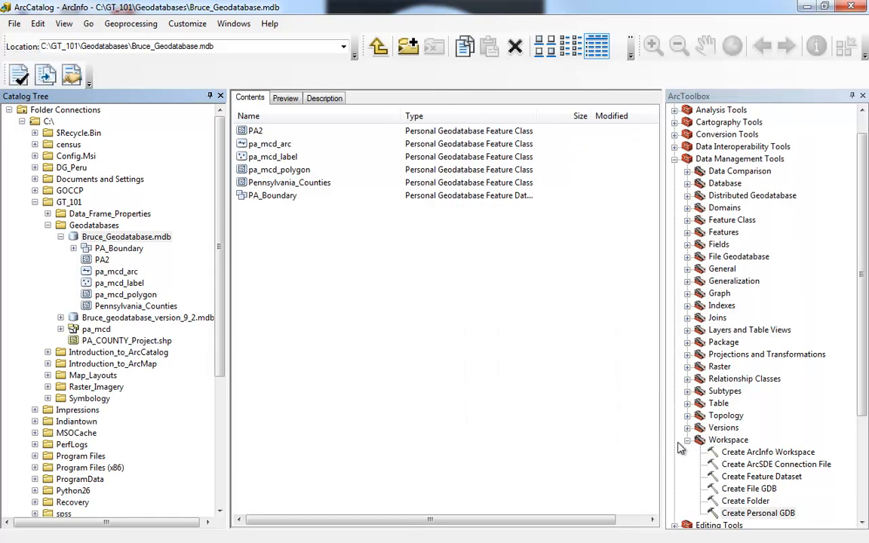
mouse_move(243, 201)
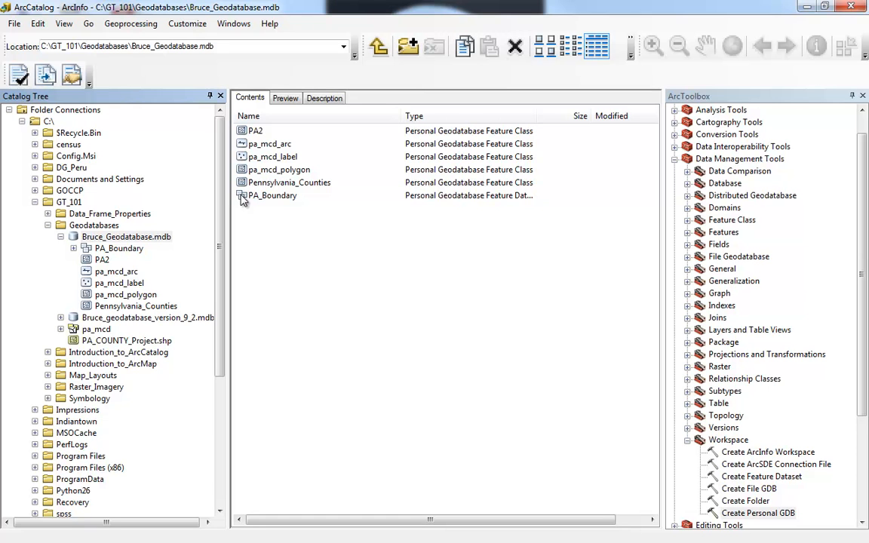
Expand PA_Boundary to list its pa_mcd_arc, pa_mcd_label and pa_mcd_polygon feature classes
click(279, 169)
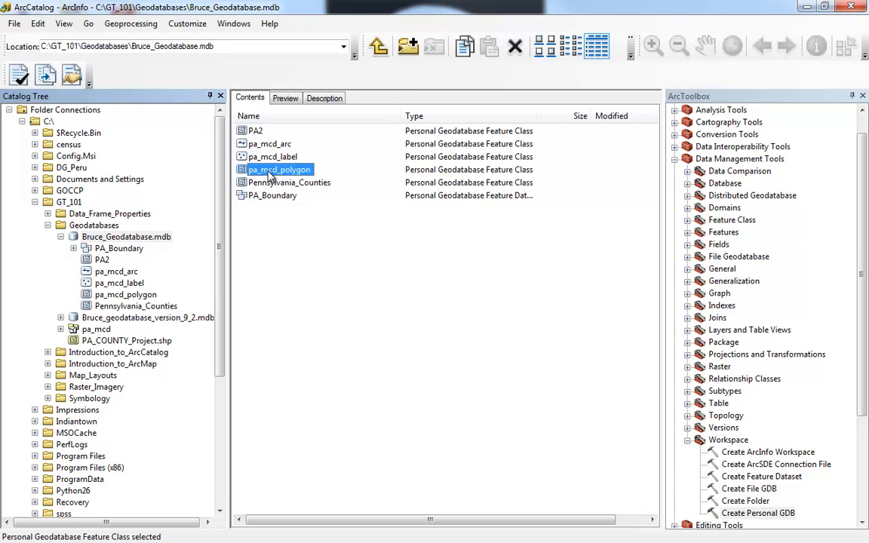
click(272, 196)
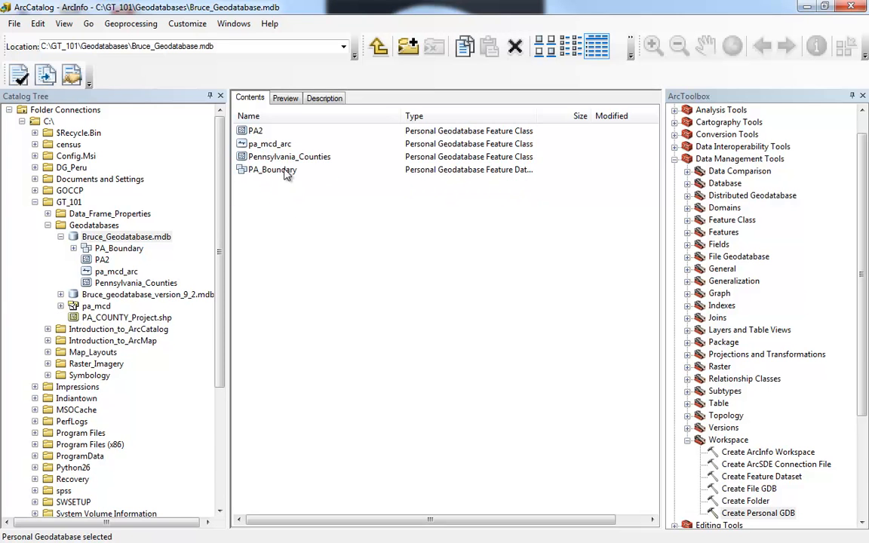
click(273, 169)
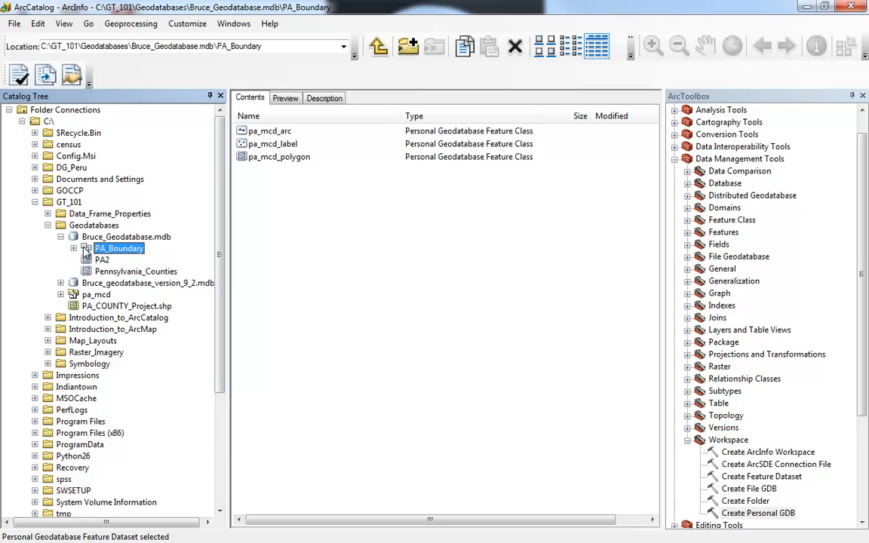
click(73, 248)
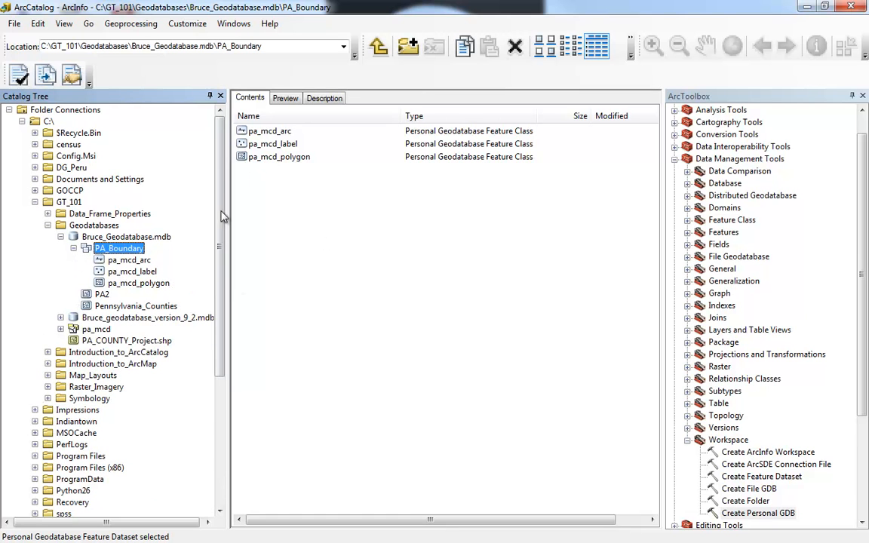
mouse_move(104, 254)
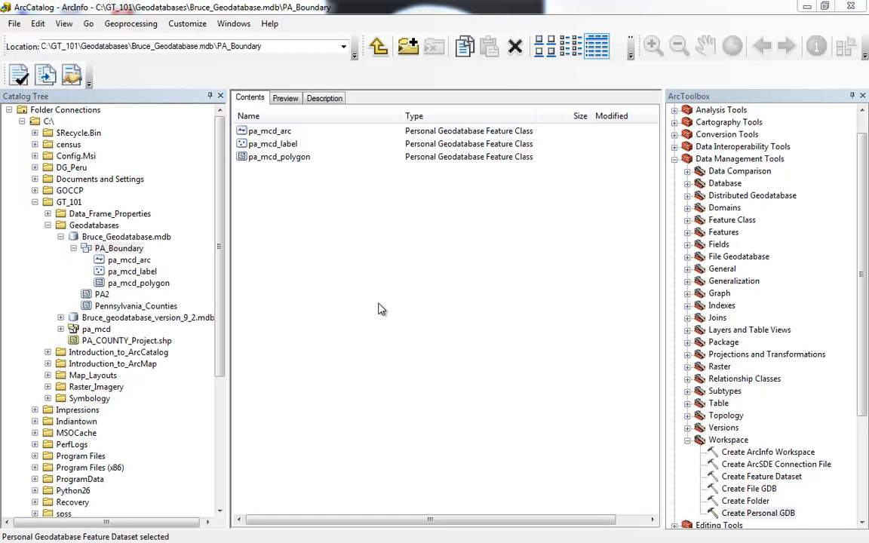
mouse_move(380, 304)
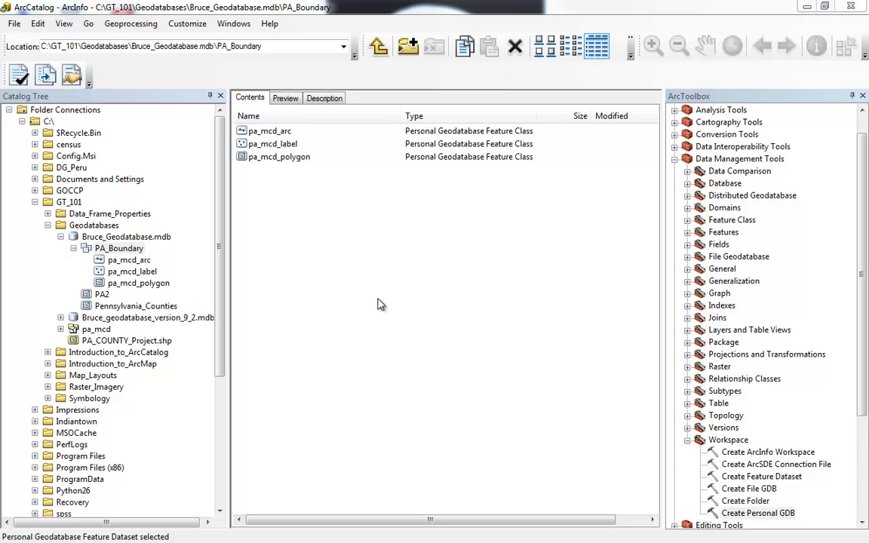
mouse_move(320, 311)
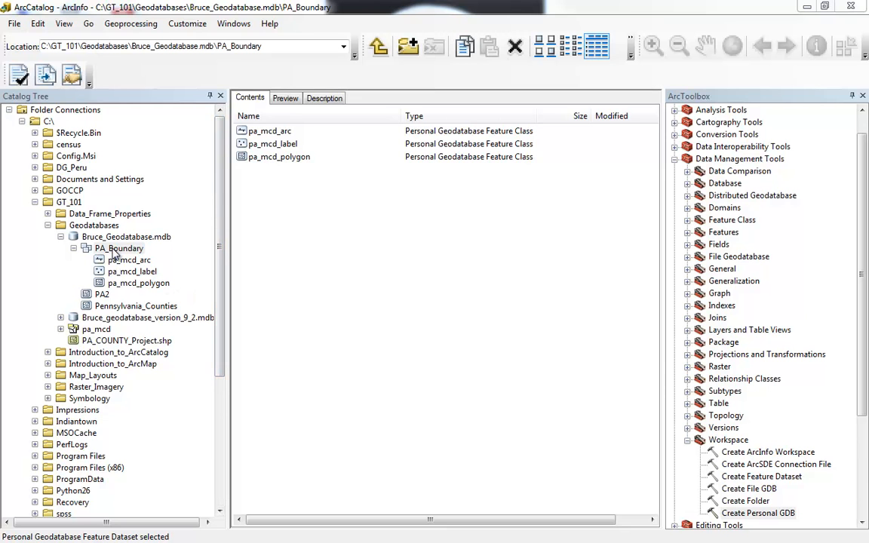
Review Bruce_Geodatabase.mdb's General and Domains properties (10.0 personal geodatabase, no domains) and close them
click(126, 237)
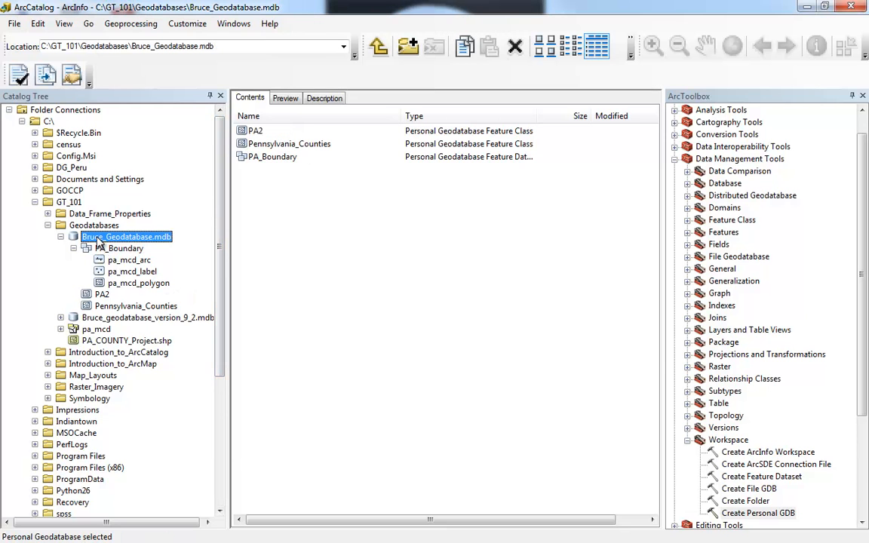
right_click(126, 236)
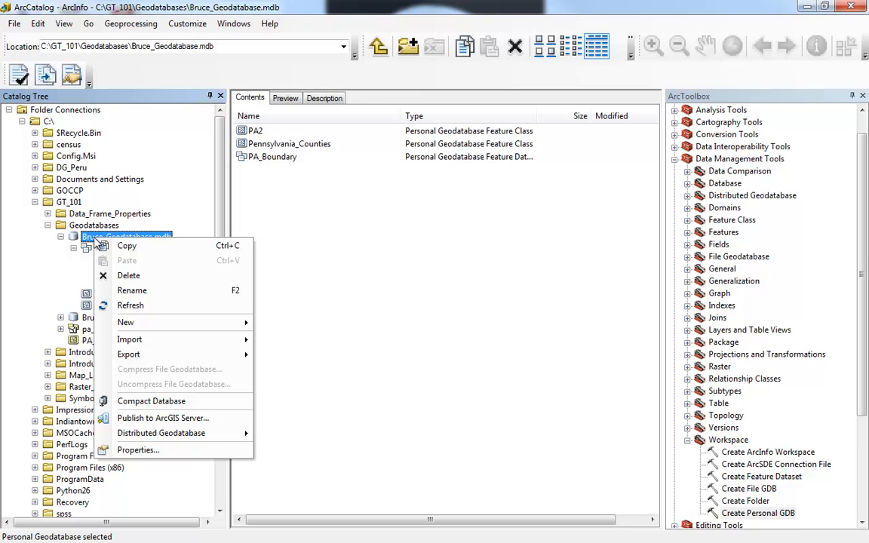
mouse_move(129, 339)
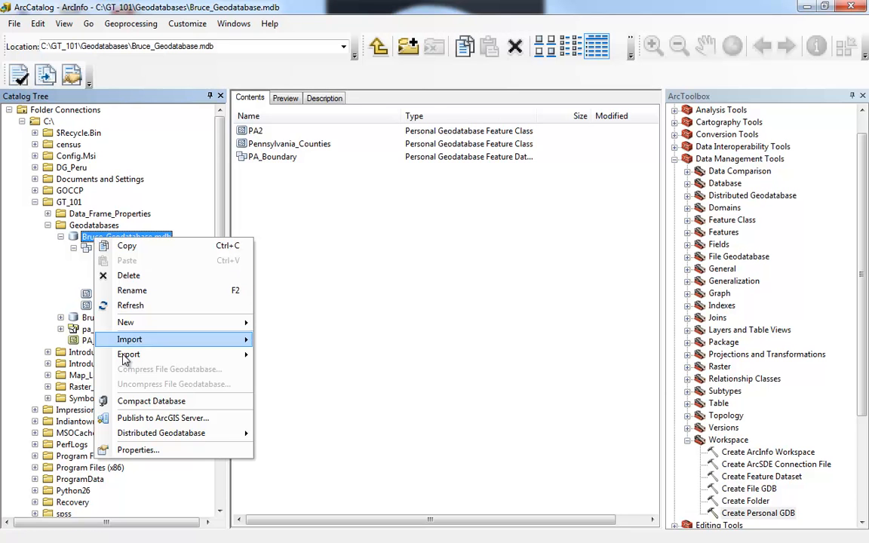
click(138, 450)
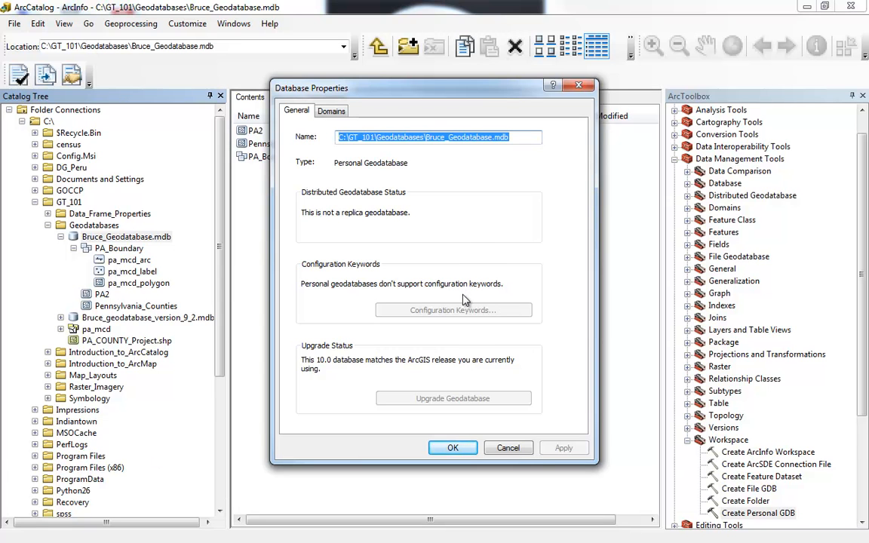
mouse_move(475, 252)
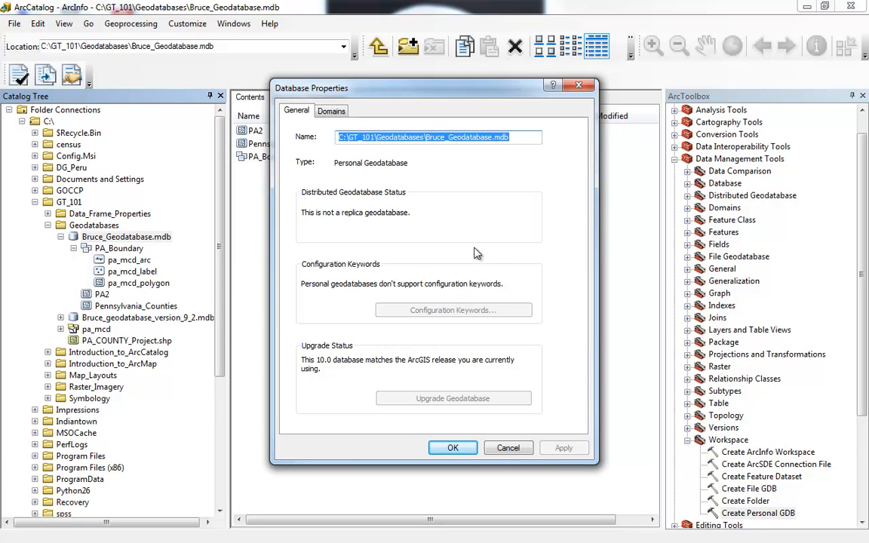
mouse_move(360, 178)
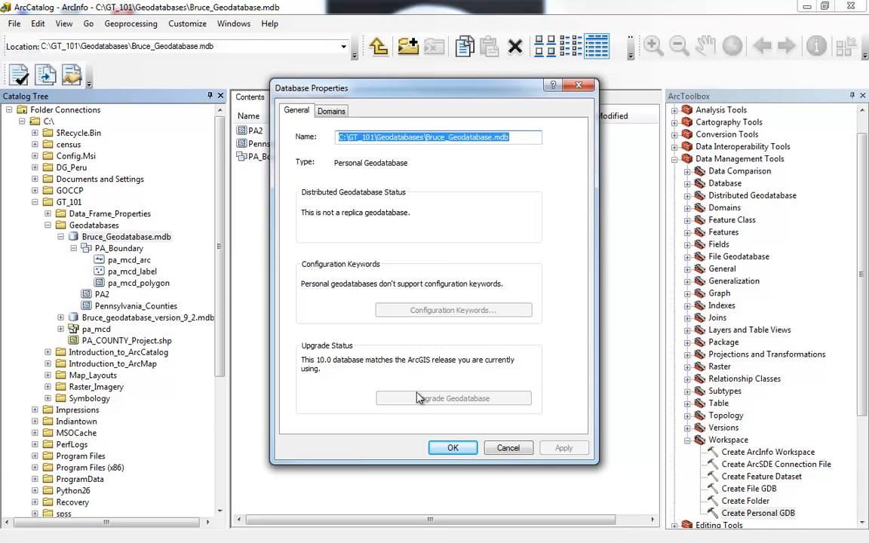
mouse_move(347, 364)
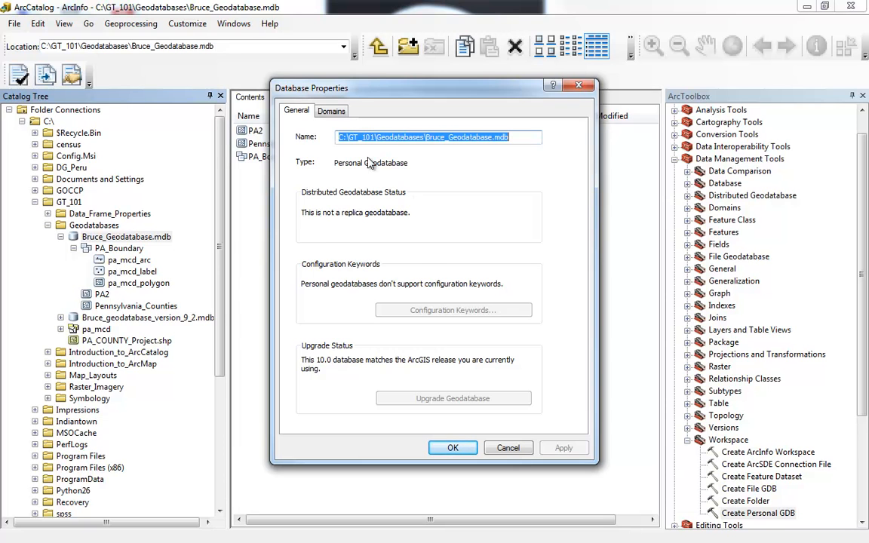
click(331, 111)
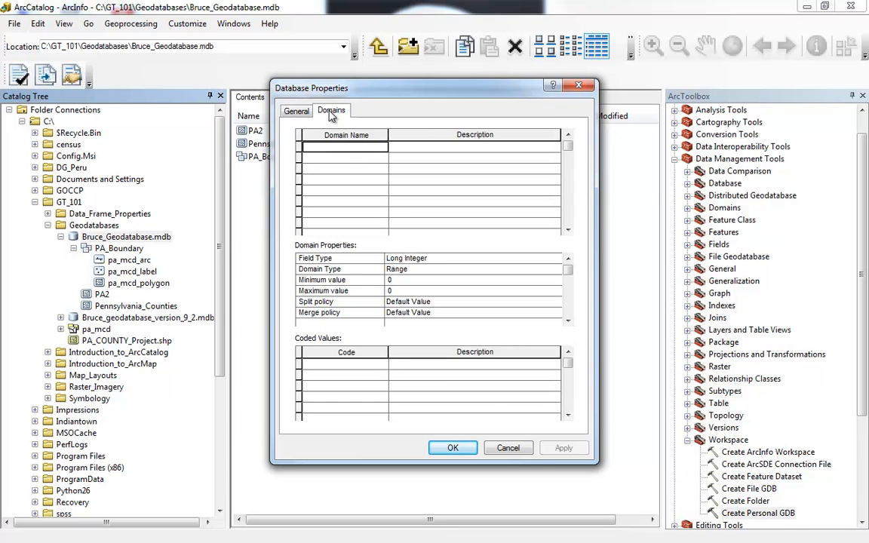
mouse_move(338, 153)
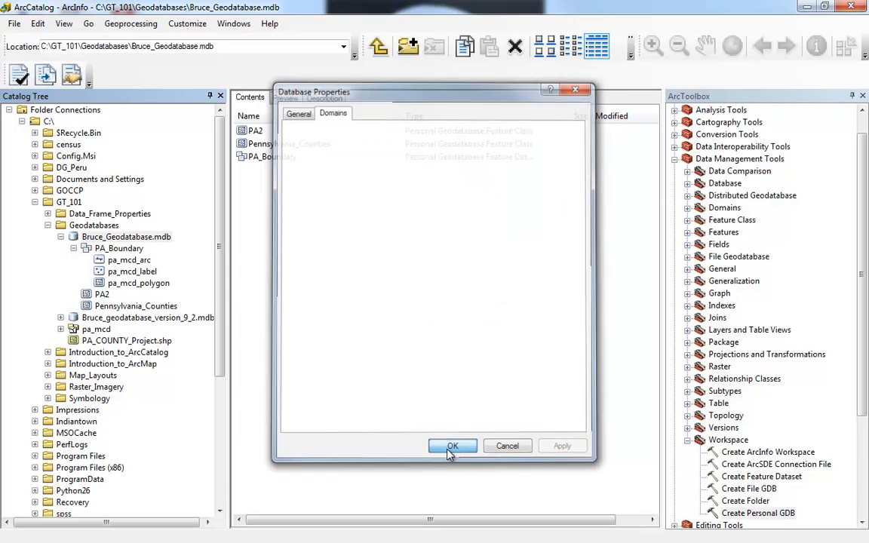
click(452, 446)
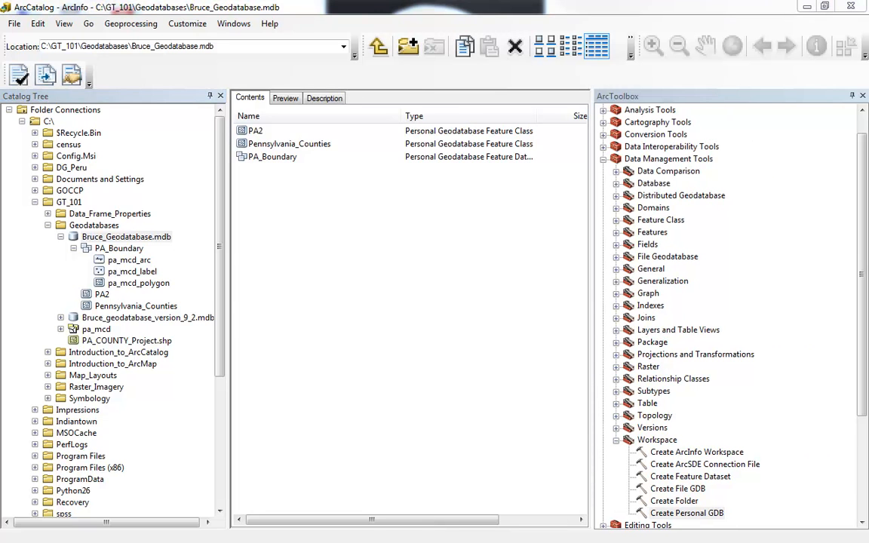
mouse_move(821, 82)
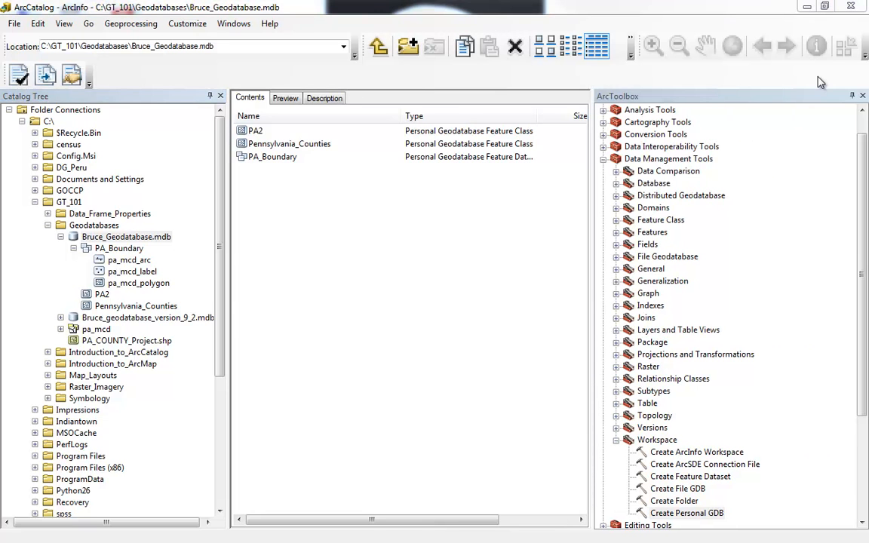
Launch ArcMap from the catalog with a blank untitled map, skipping the Getting Started choices
click(861, 59)
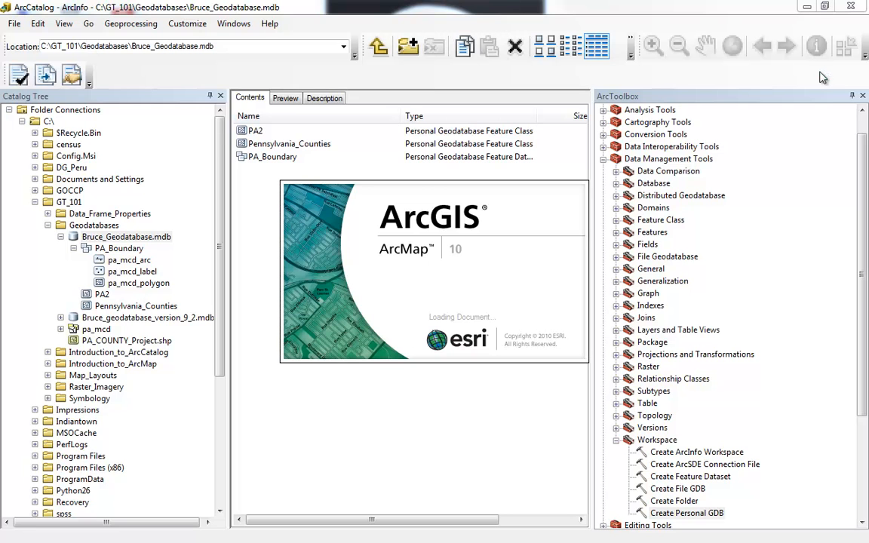
mouse_move(360, 204)
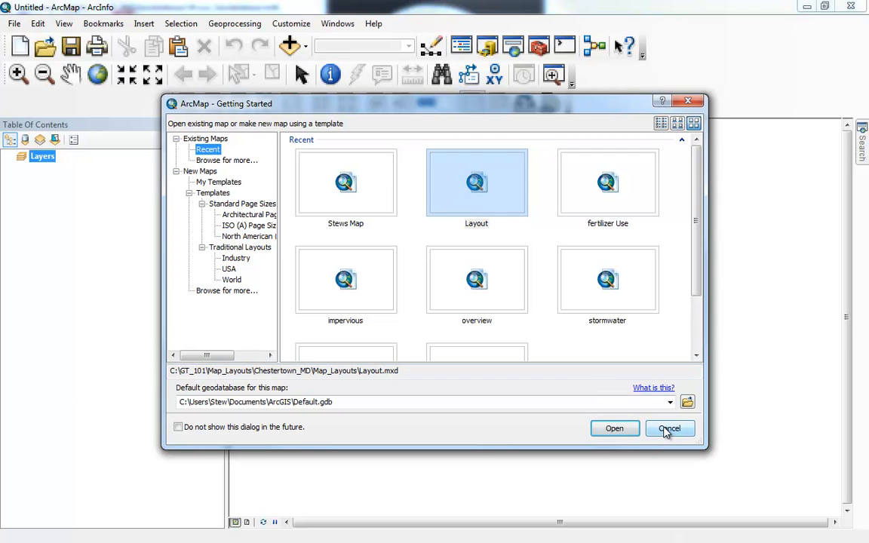
click(668, 428)
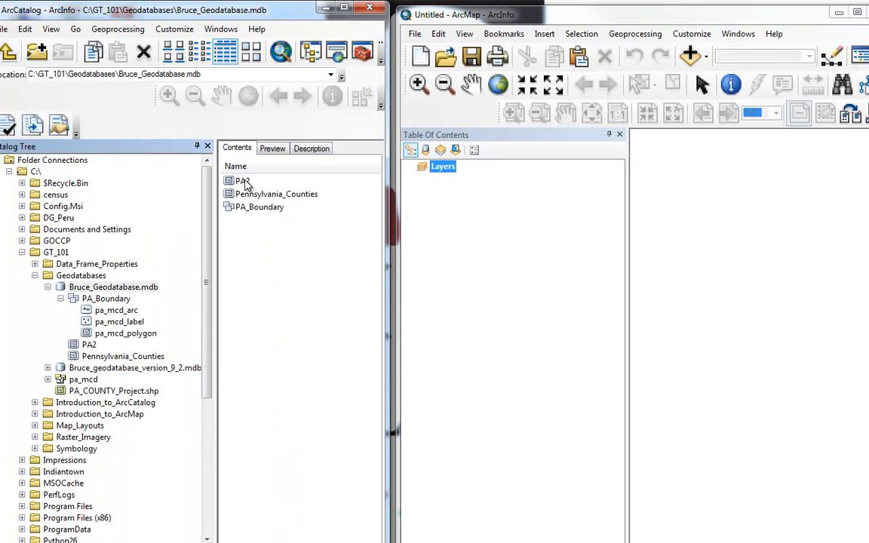
Bring PA2 and pa_mcd_label into the map and zoom in on Pennsylvania
click(243, 181)
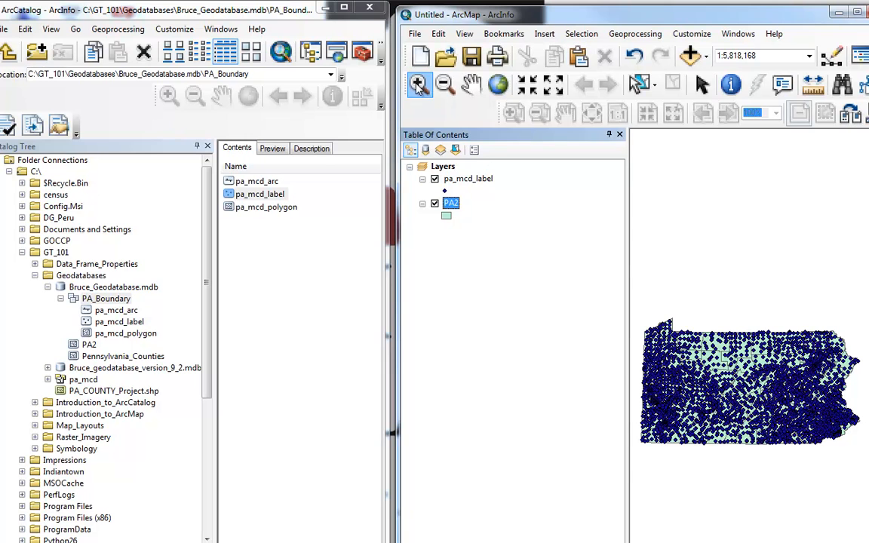
drag(666, 327, 838, 468)
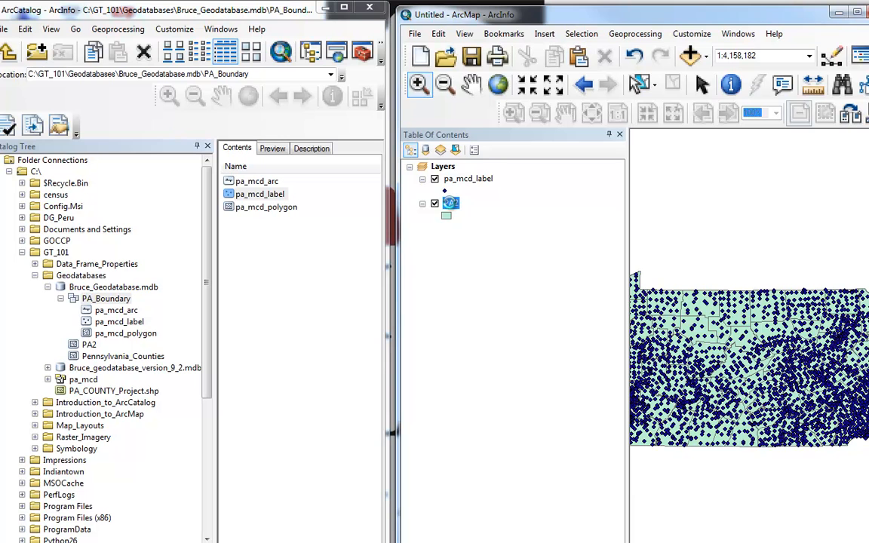
Show PA2's attribute table of 67 counties and highlight its Shape_Length and Shape_Area columns
right_click(450, 202)
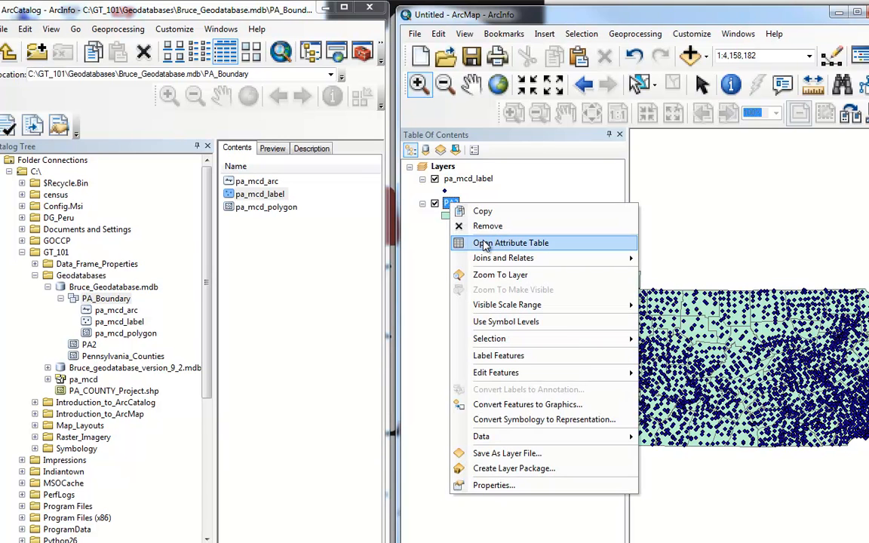
click(511, 242)
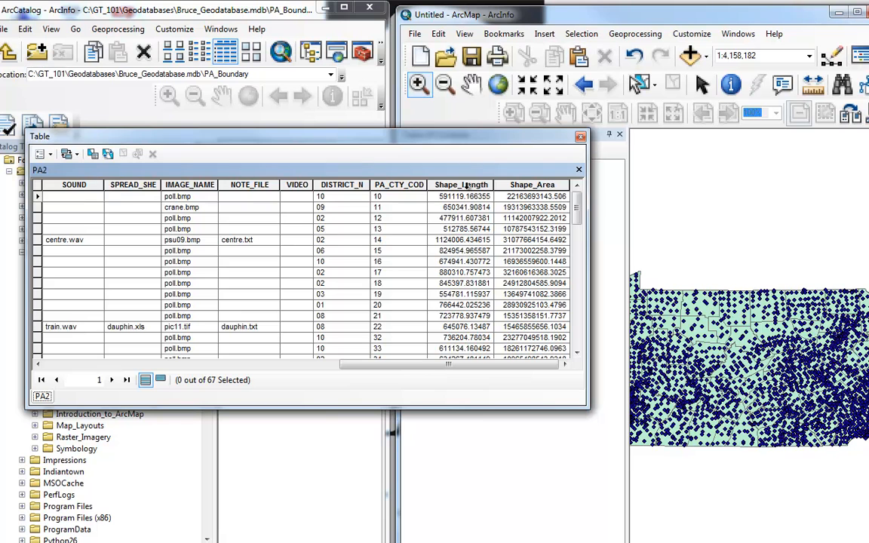
click(460, 184)
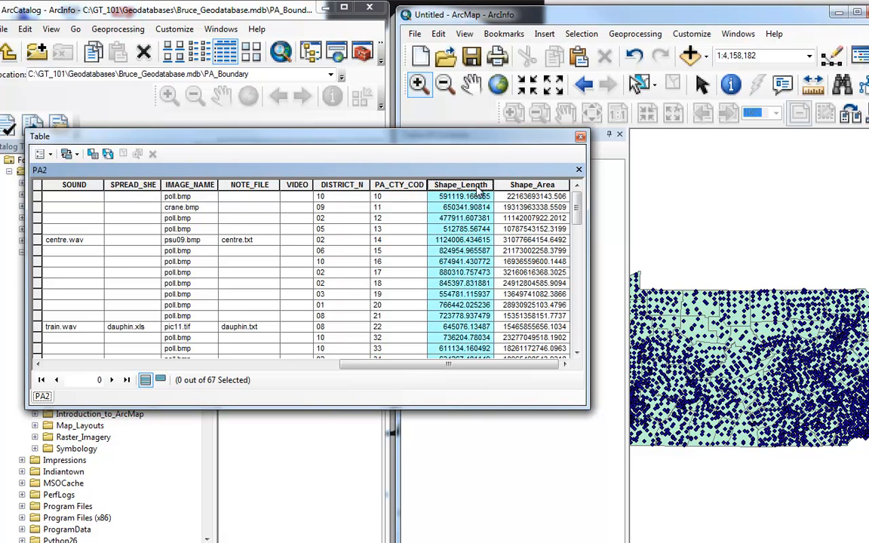
click(533, 184)
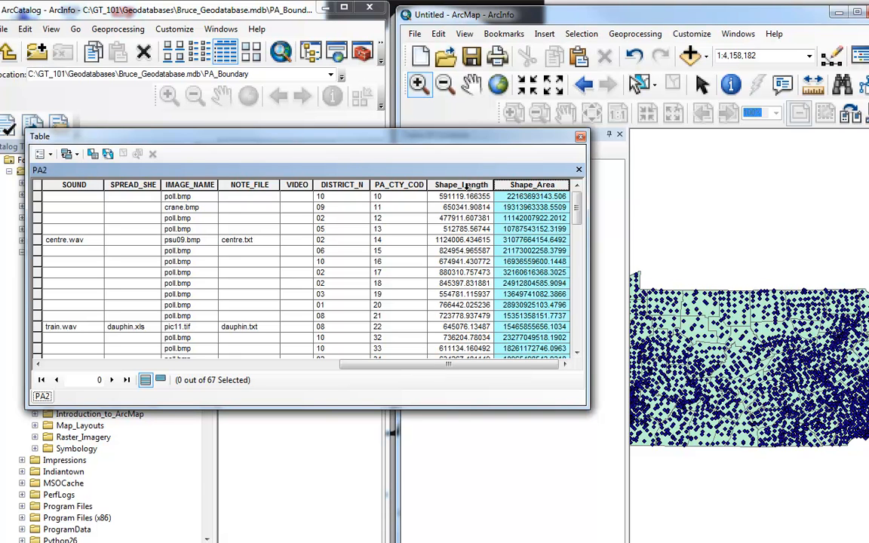
mouse_move(487, 198)
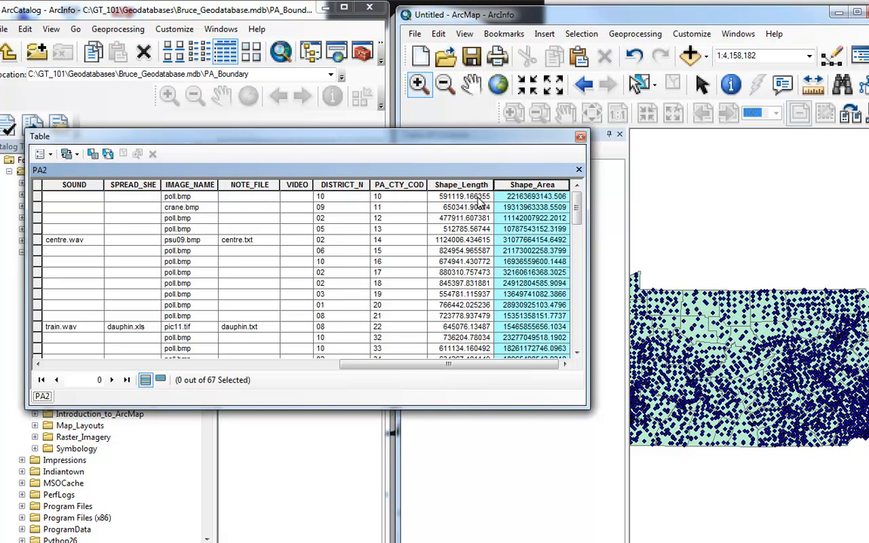
mouse_move(477, 234)
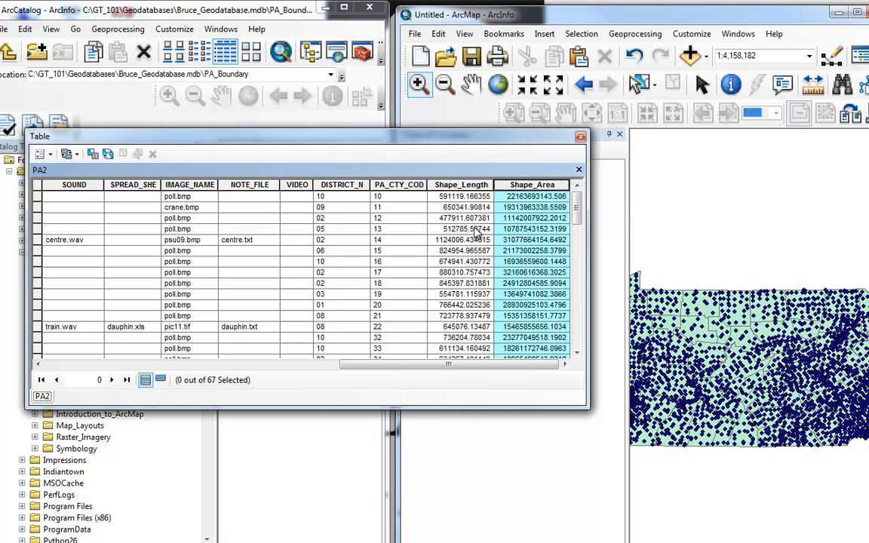
click(461, 185)
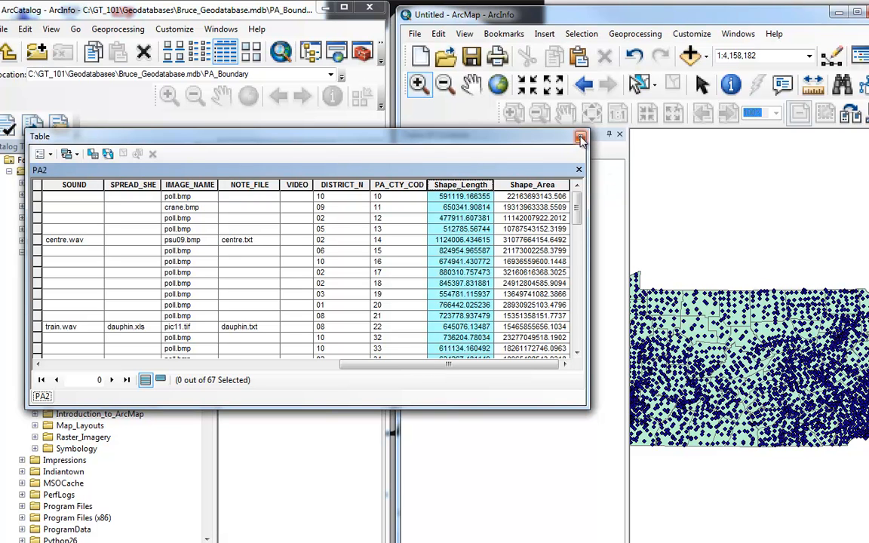
mouse_move(582, 141)
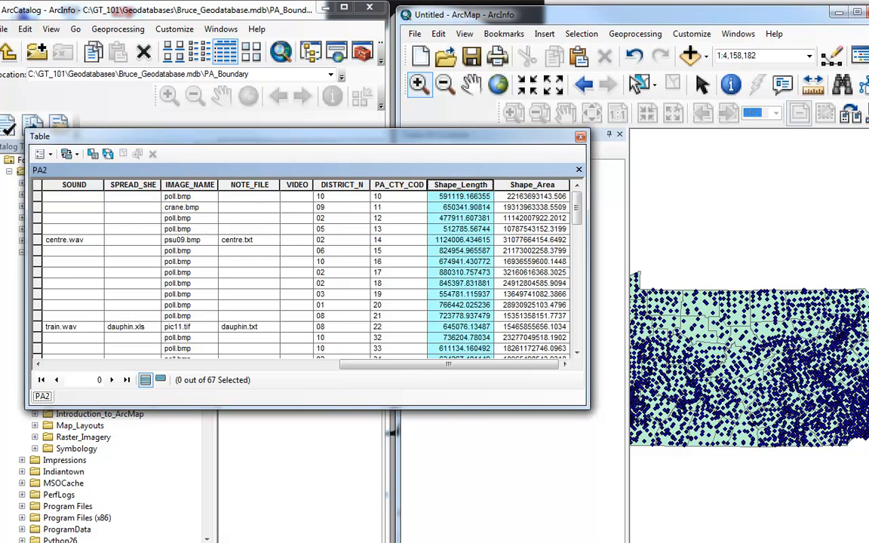
Close the attribute table and ArcMap, discarding changes to the untitled map
click(580, 137)
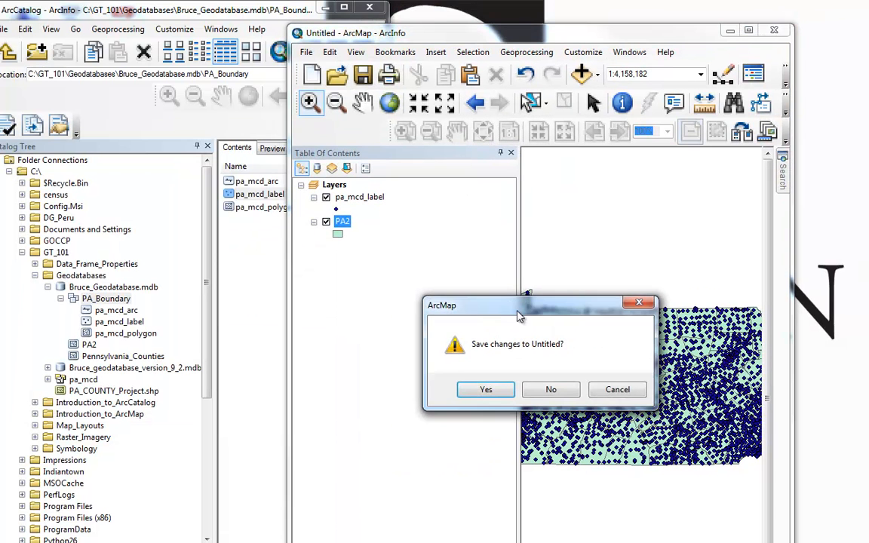
click(550, 389)
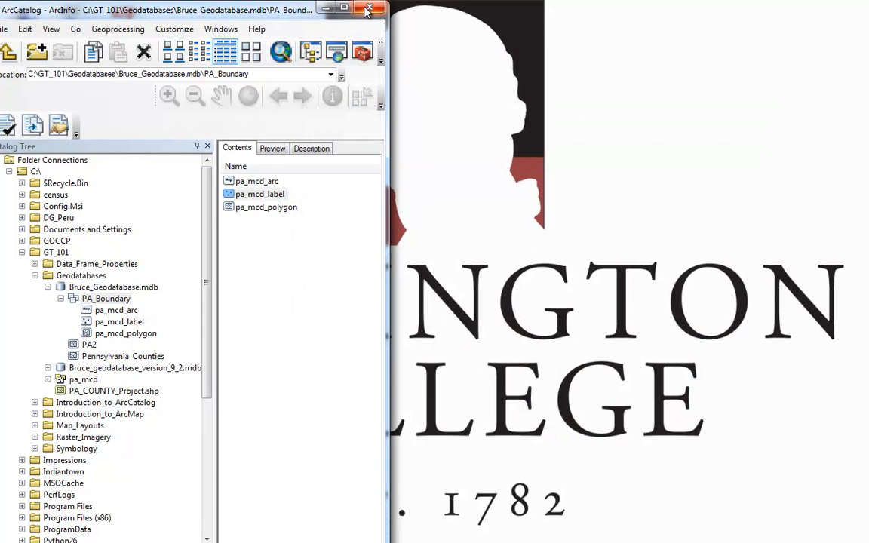